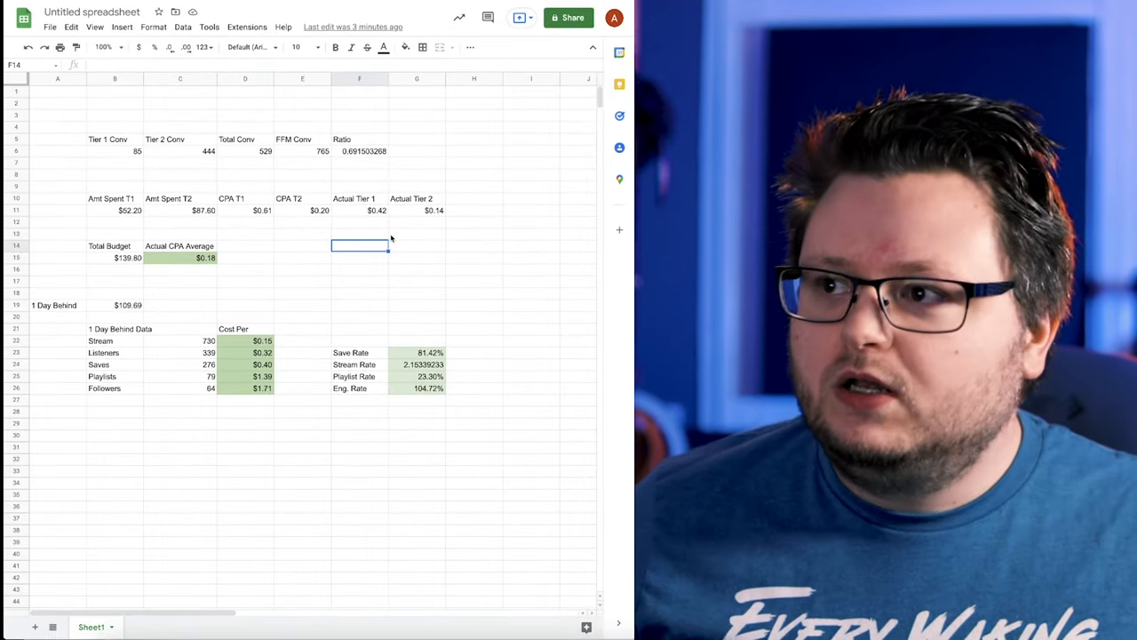
pyautogui.moveTo(387, 238)
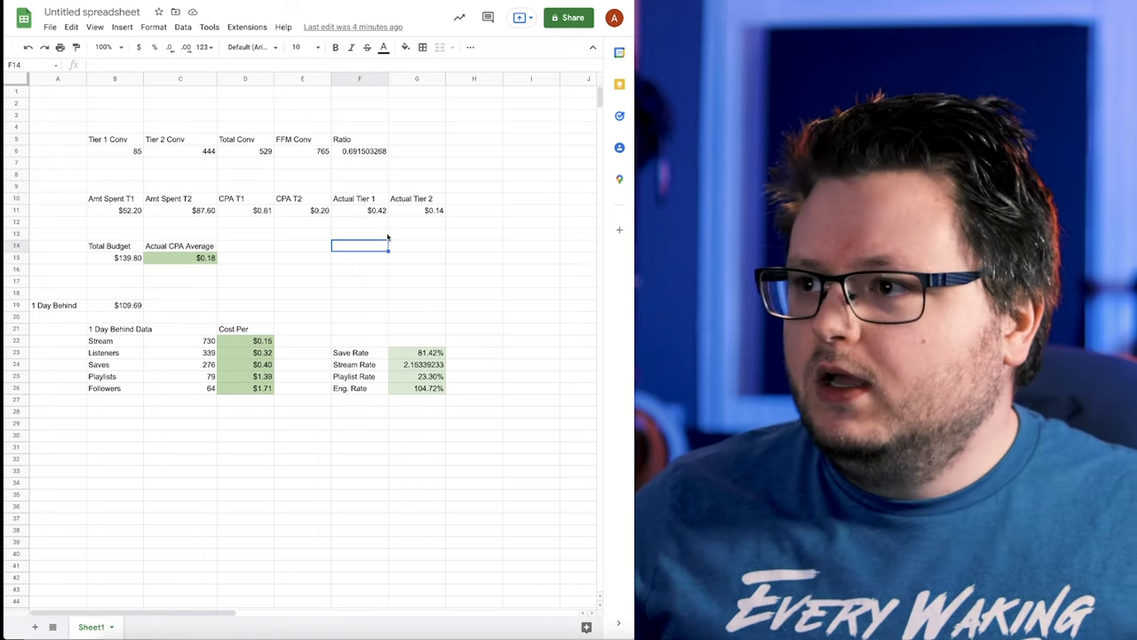
# Select the Headlocked FFM Conversions - Tier 1 campaign to show its $0.69 cost per result.
pyautogui.click(415, 234)
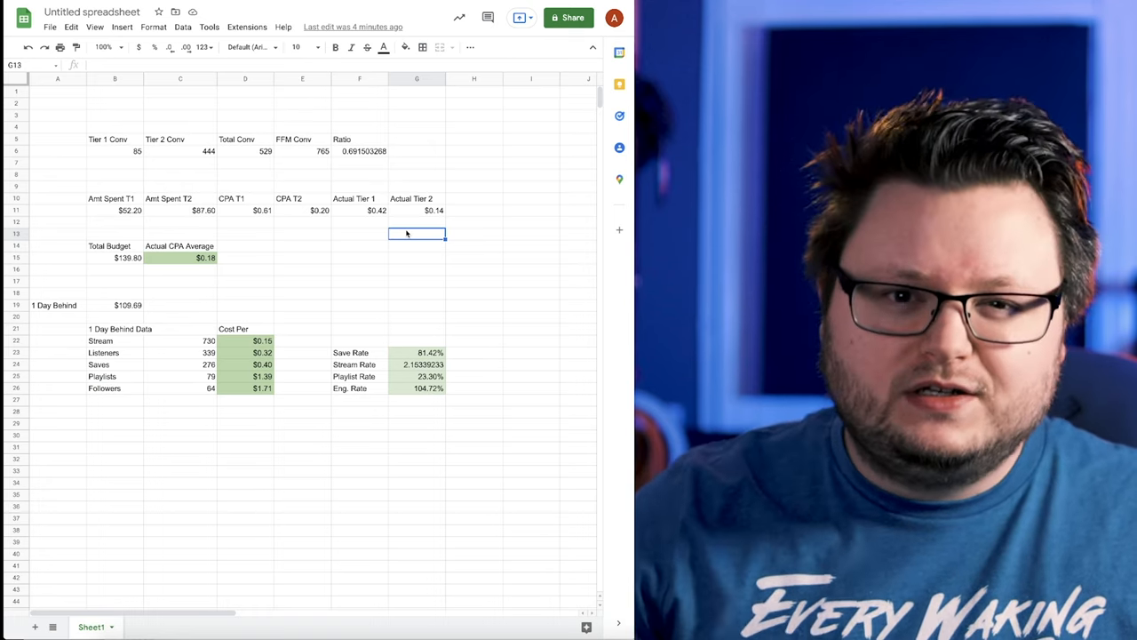
pyautogui.click(416, 222)
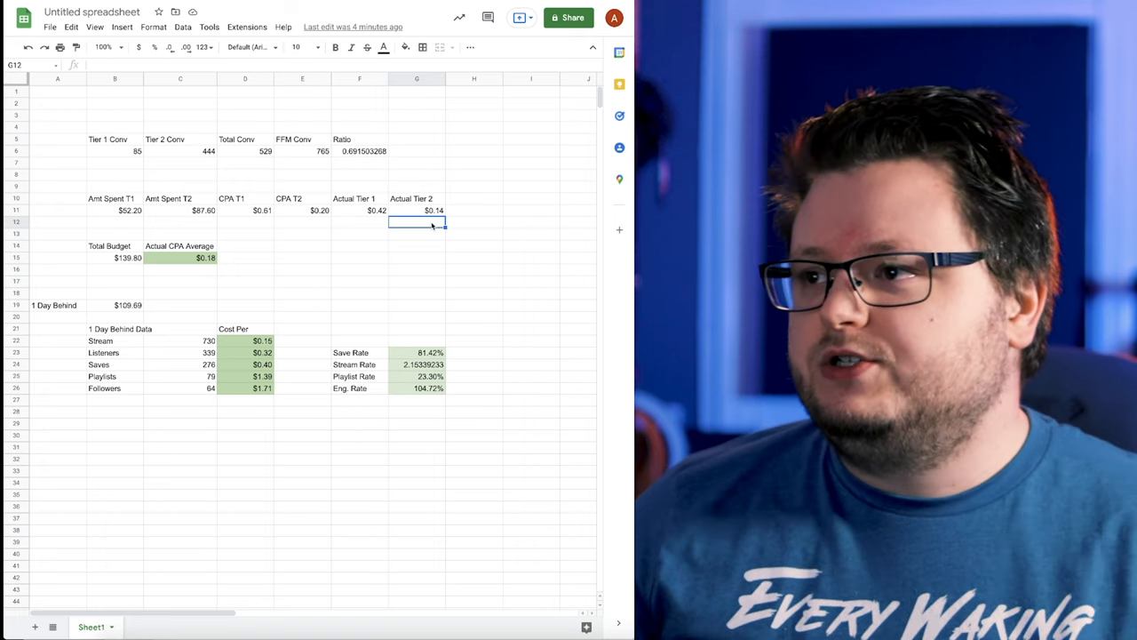
pyautogui.click(473, 220)
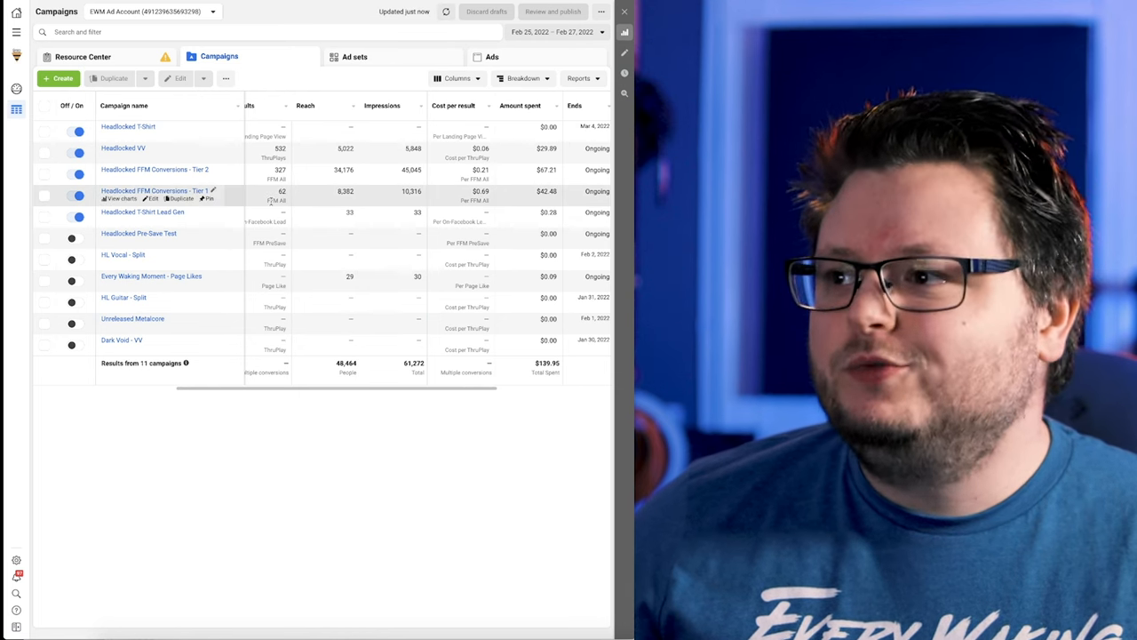
pyautogui.click(46, 195)
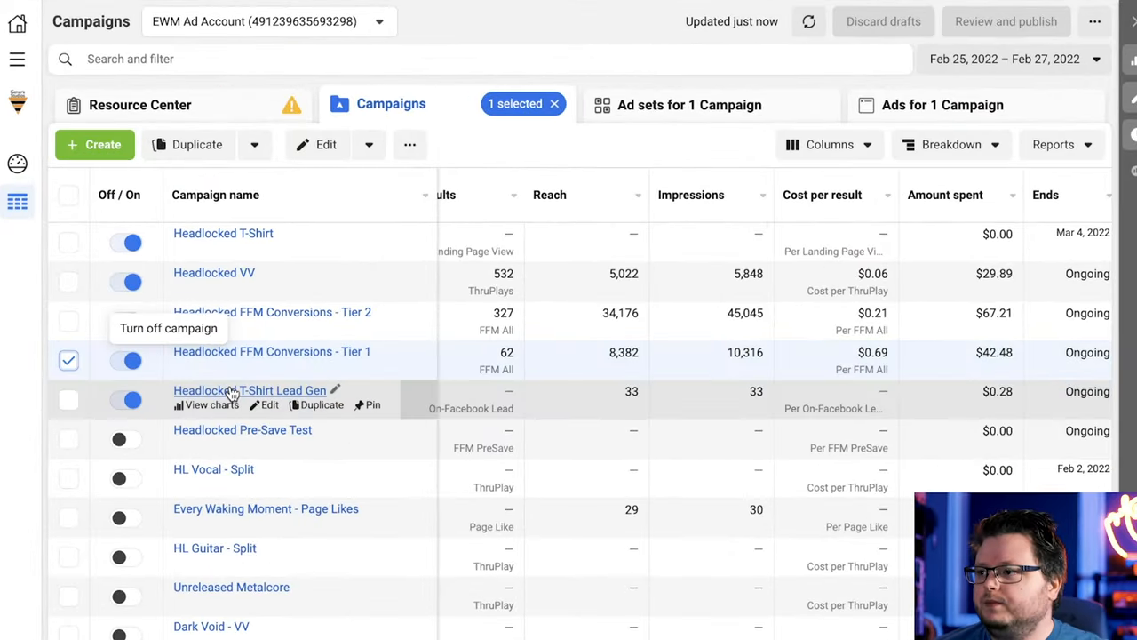
pyautogui.moveTo(337, 320)
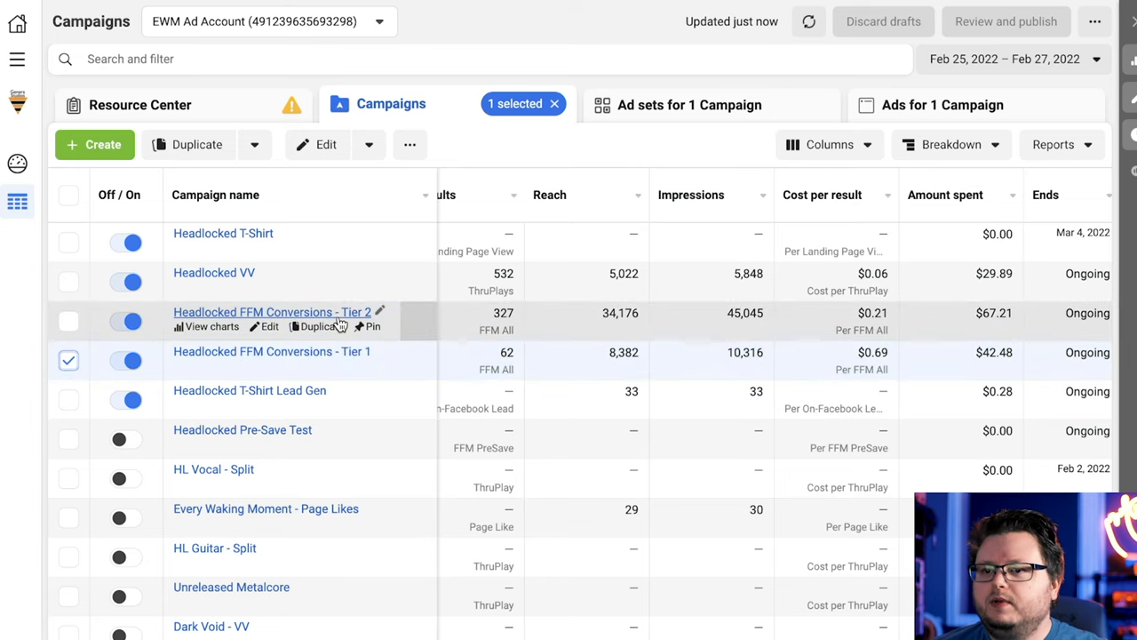
pyautogui.moveTo(532, 337)
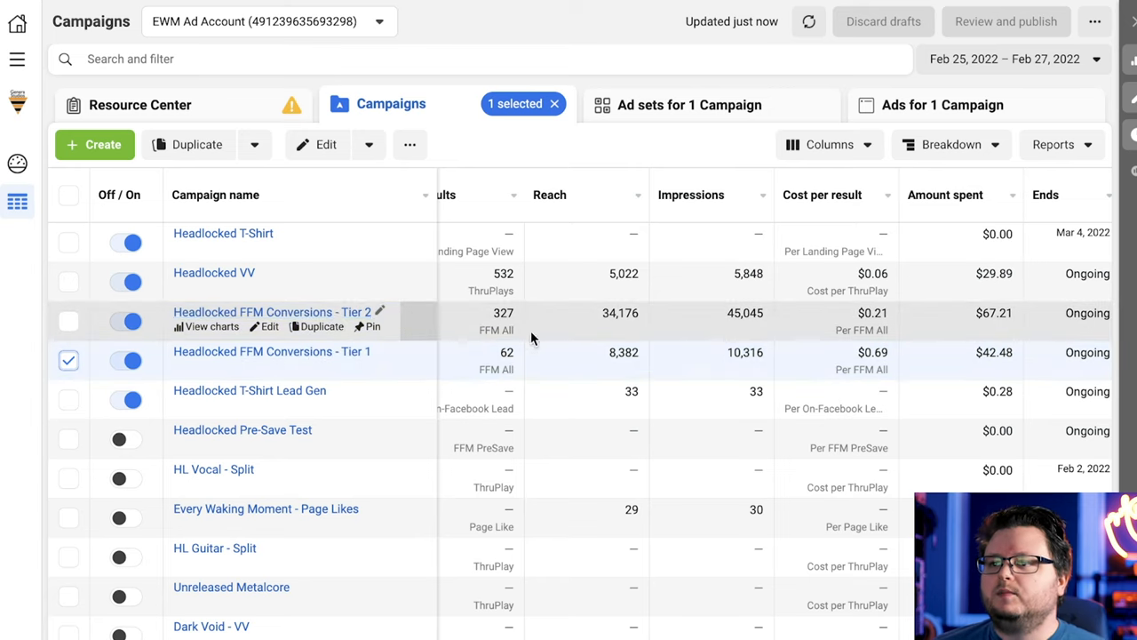
pyautogui.moveTo(938, 227)
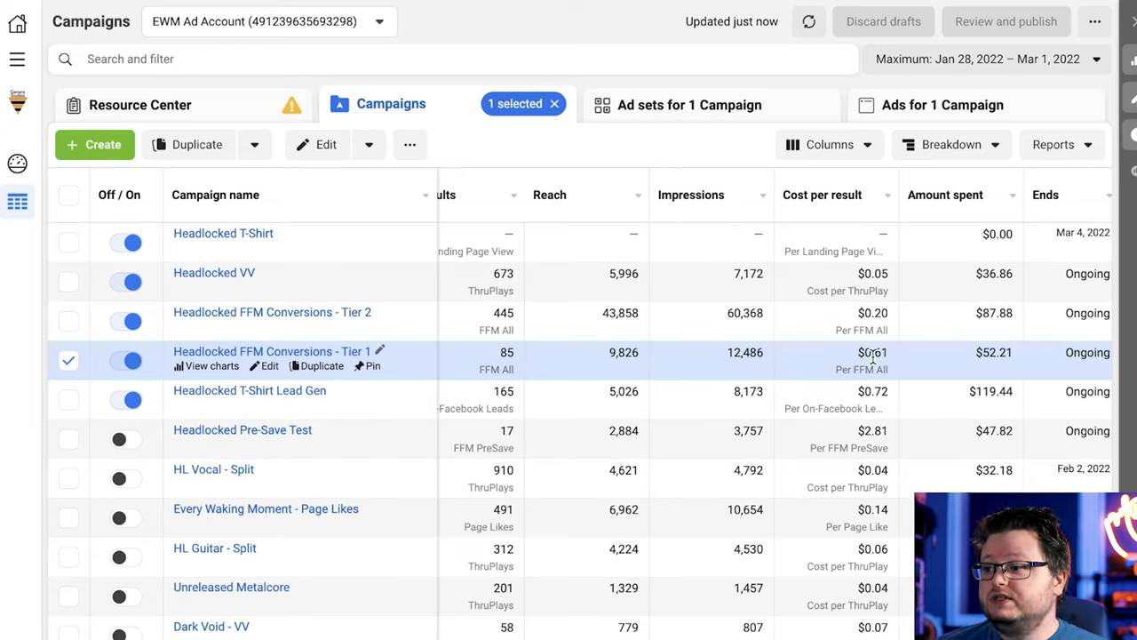
pyautogui.moveTo(873, 363)
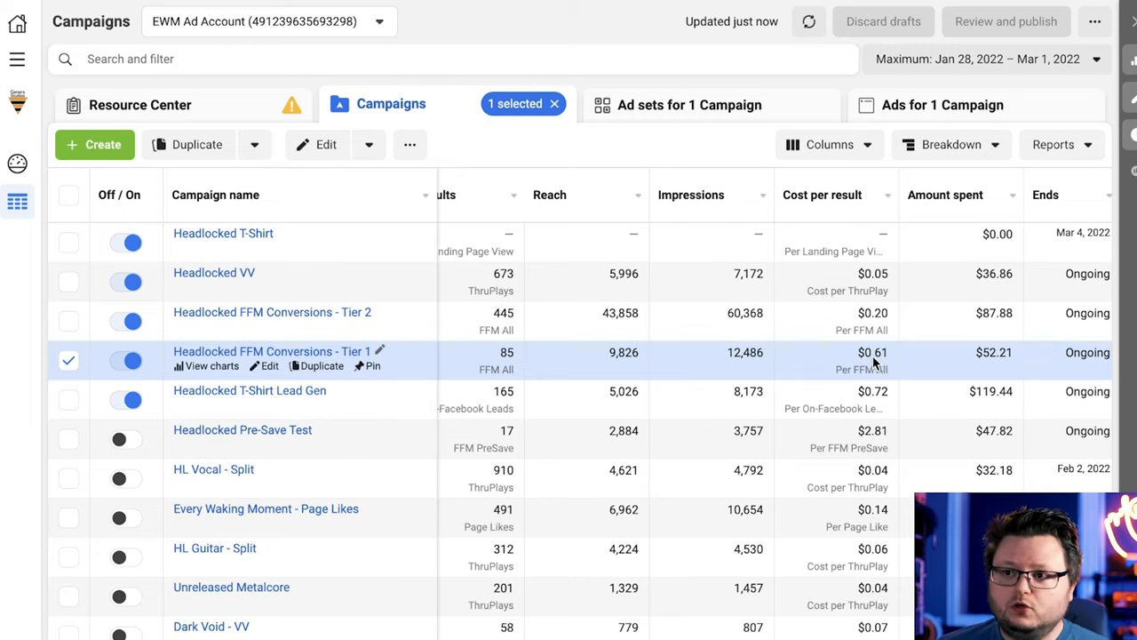
pyautogui.moveTo(276, 313)
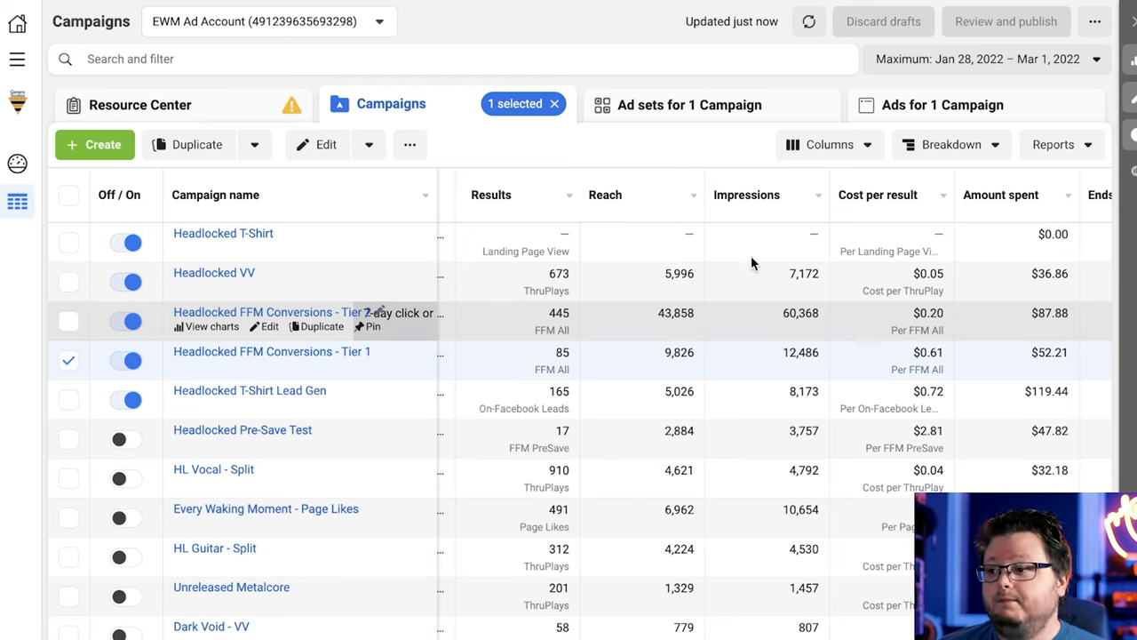
# Review the Headlocked link report down to Top Channels: 1,115 visits, 765 clicks, mostly Instagram.
pyautogui.click(206, 327)
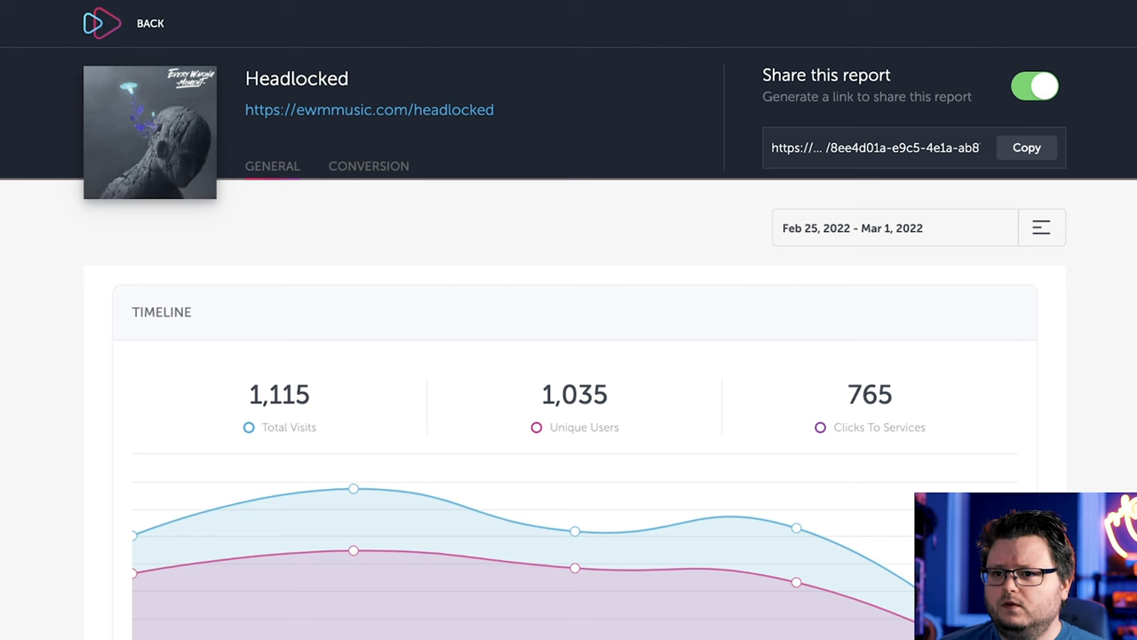
pyautogui.moveTo(945, 332)
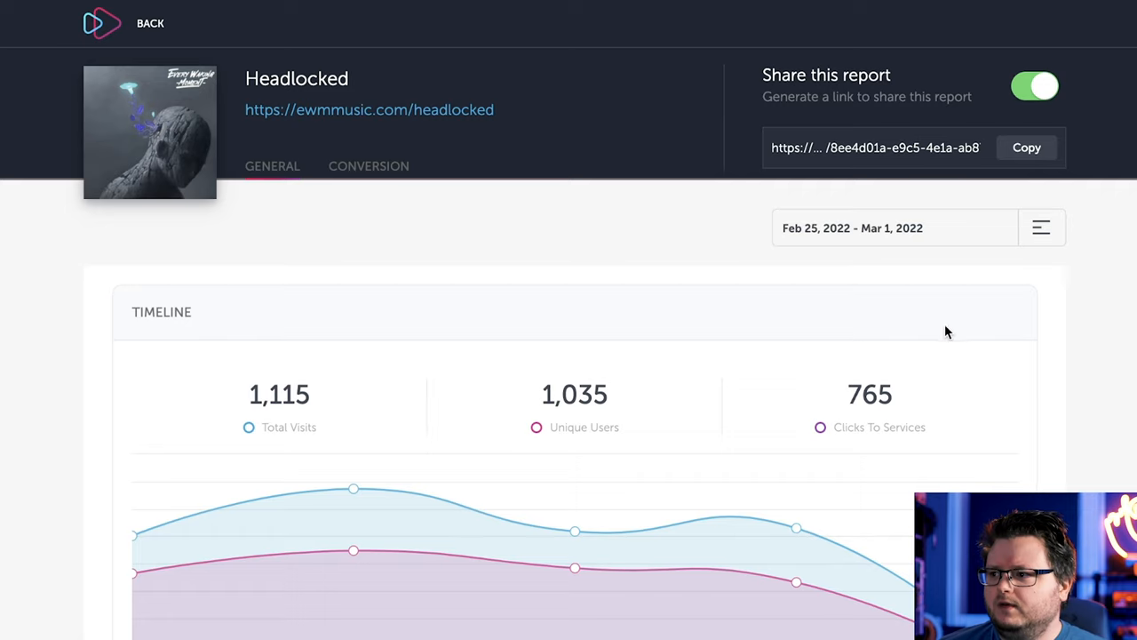
pyautogui.moveTo(1100, 328)
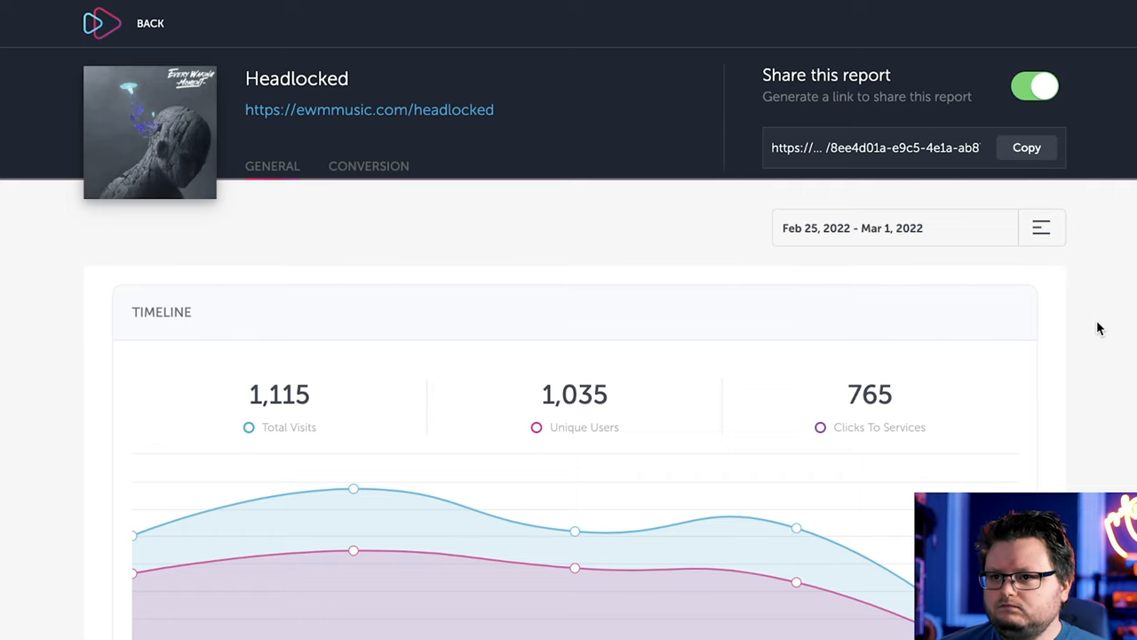
pyautogui.scroll(-3)
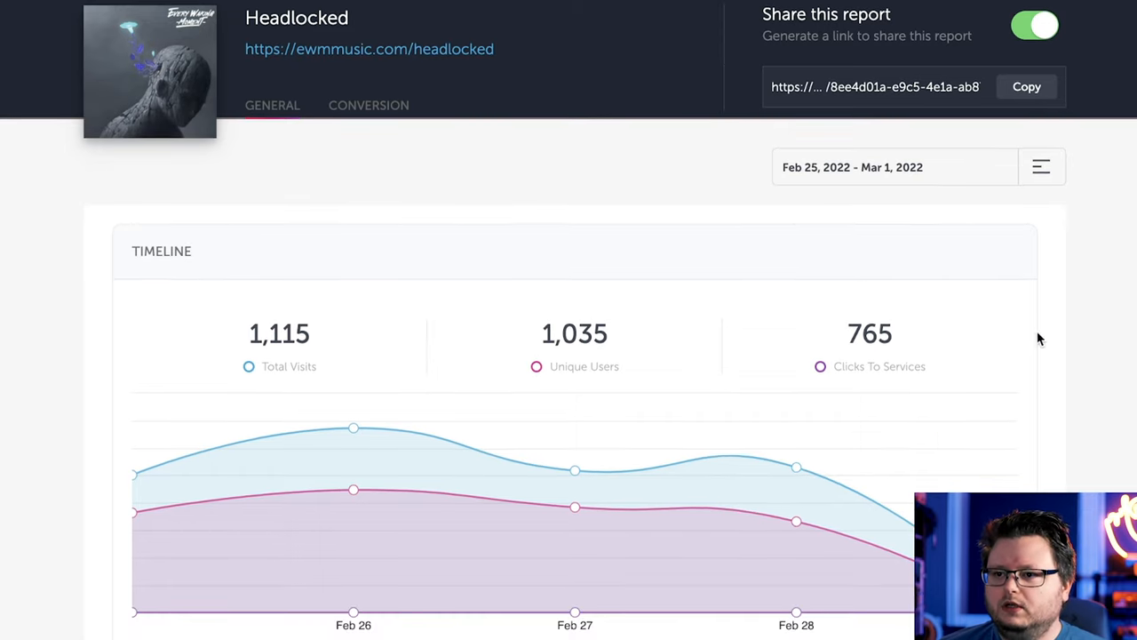
pyautogui.scroll(-3)
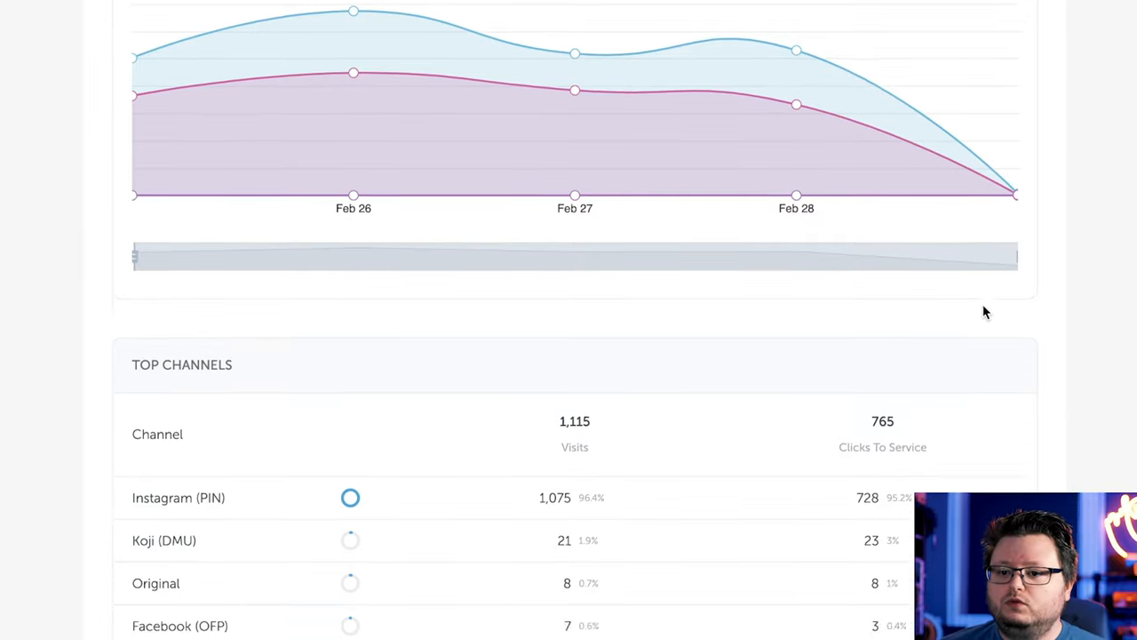
pyautogui.scroll(-3)
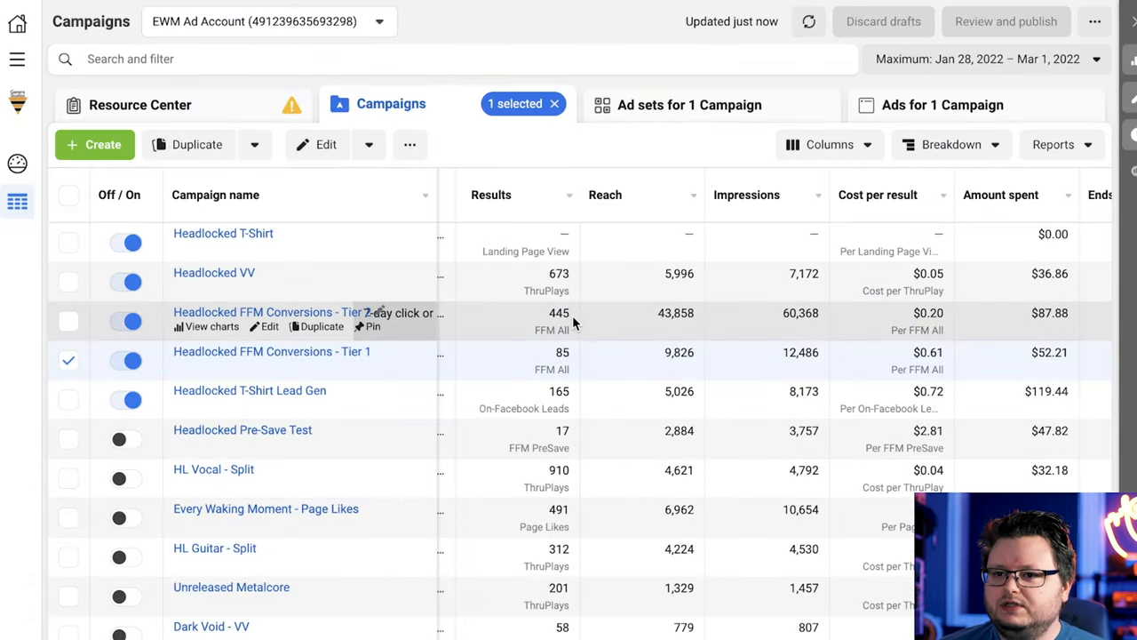
pyautogui.moveTo(572, 323)
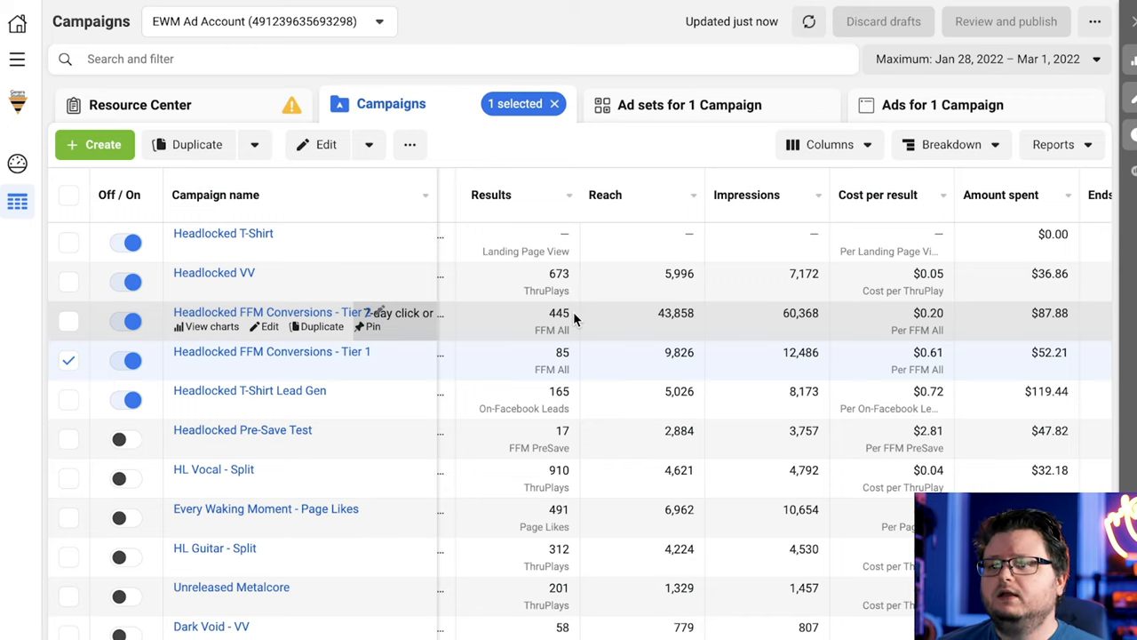
pyautogui.moveTo(586, 311)
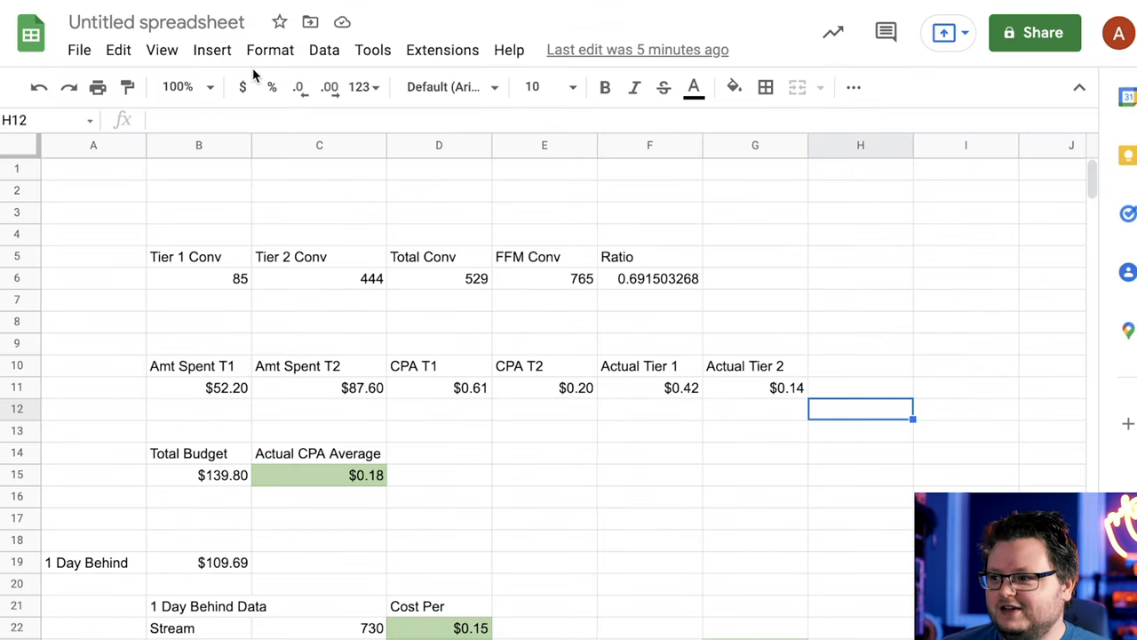
pyautogui.moveTo(565, 260)
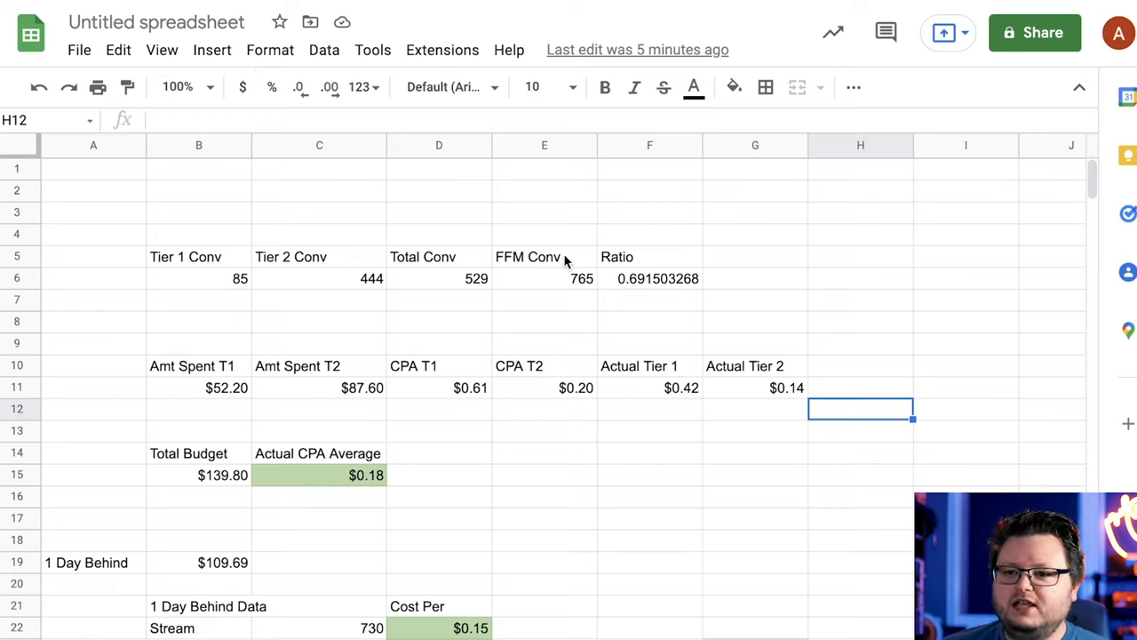
pyautogui.moveTo(279, 298)
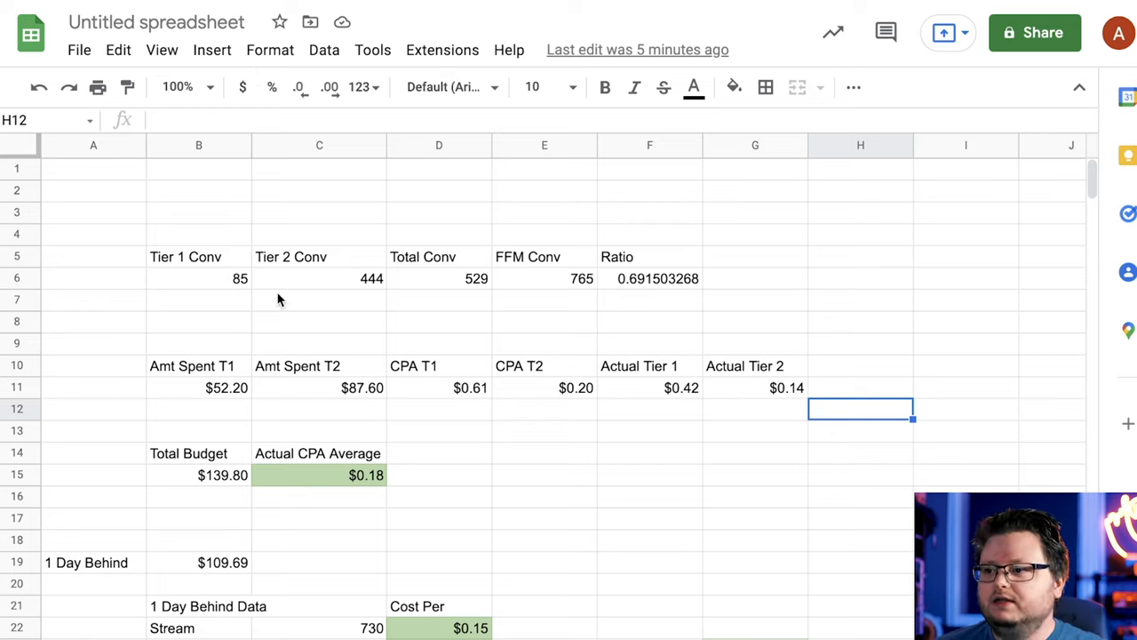
# Check the 0.69 ratio formula dividing total conversions (85 and 444) by FFM clicks.
pyautogui.click(199, 278)
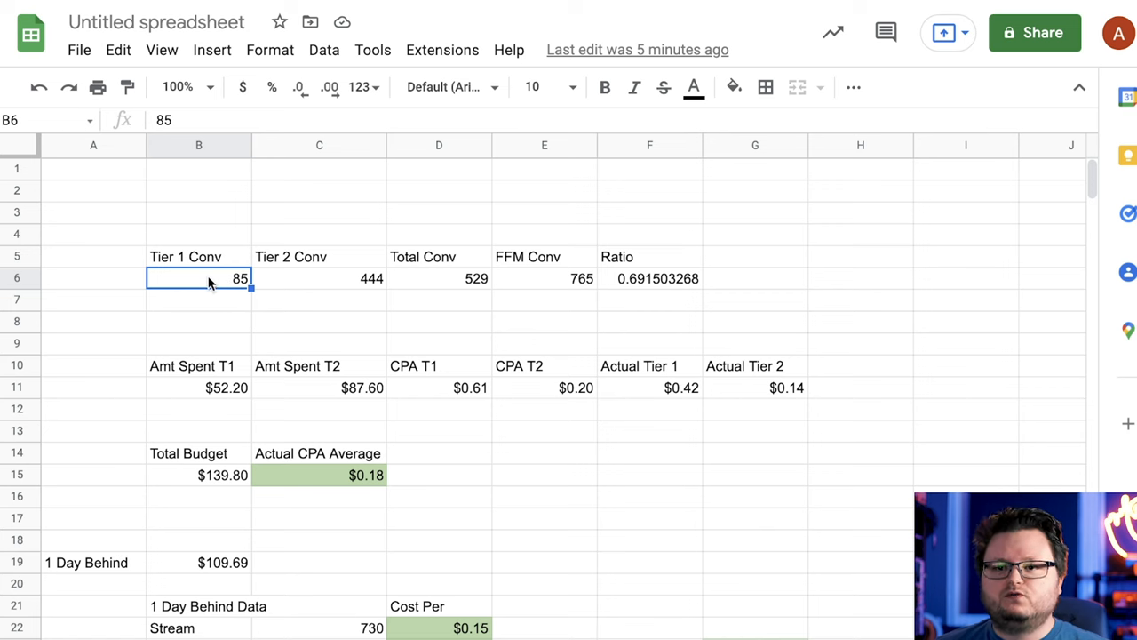
pyautogui.click(319, 277)
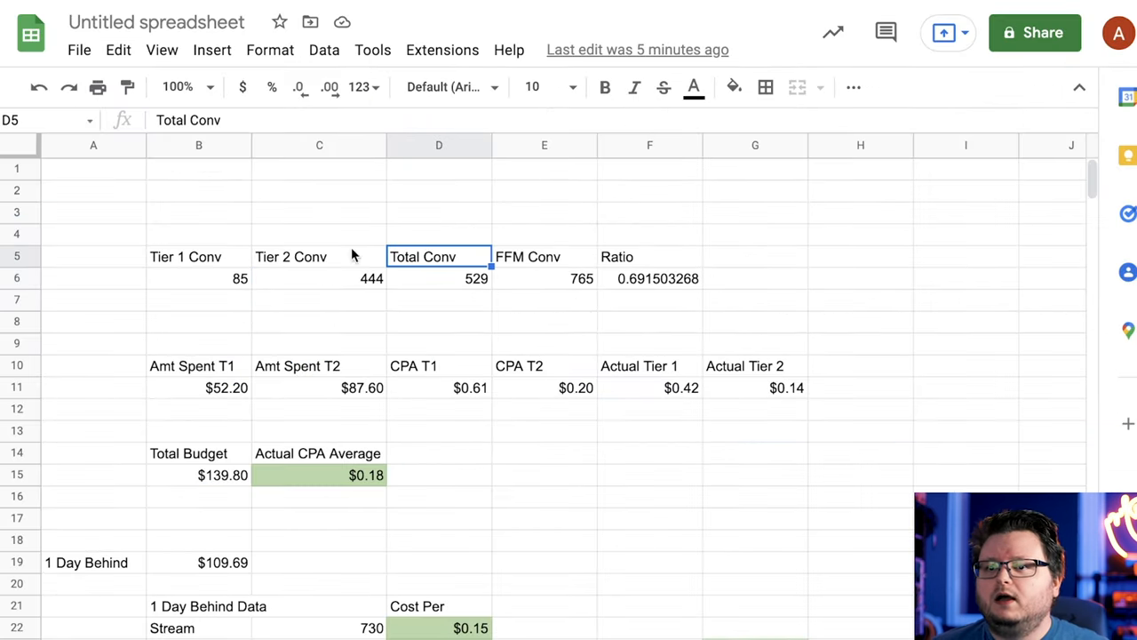
pyautogui.click(319, 277)
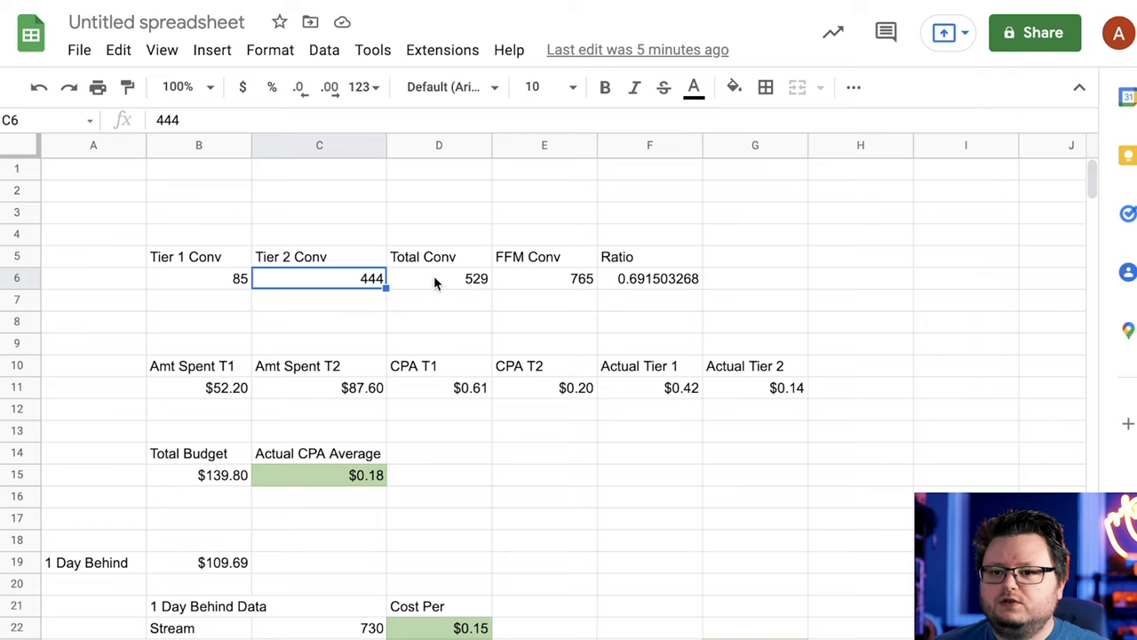
pyautogui.click(650, 277)
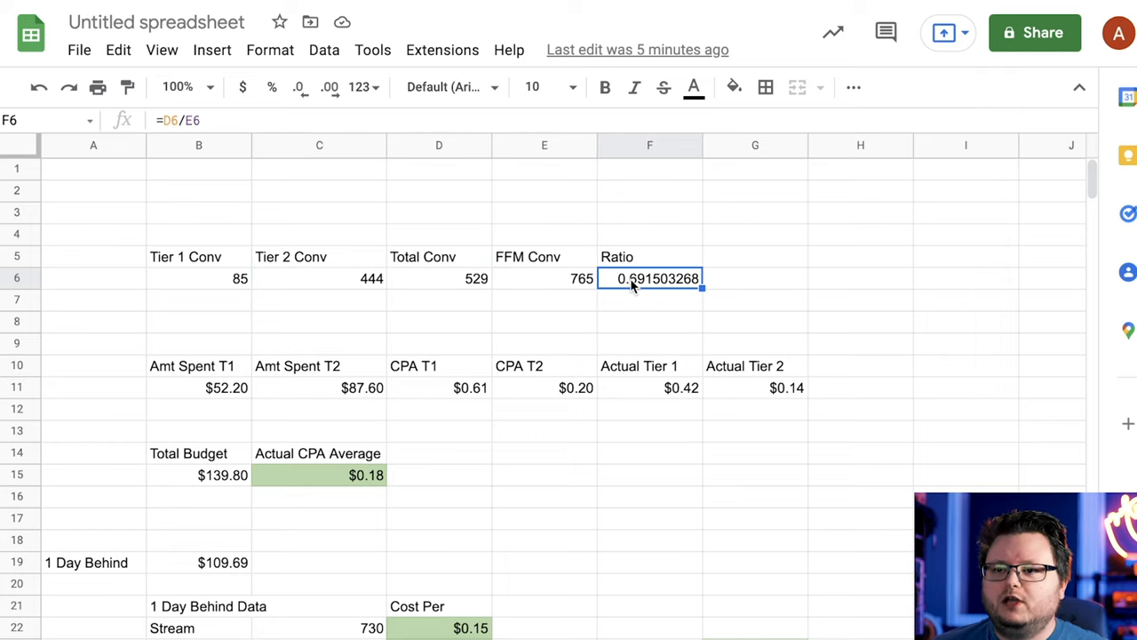
pyautogui.doubleClick(650, 277)
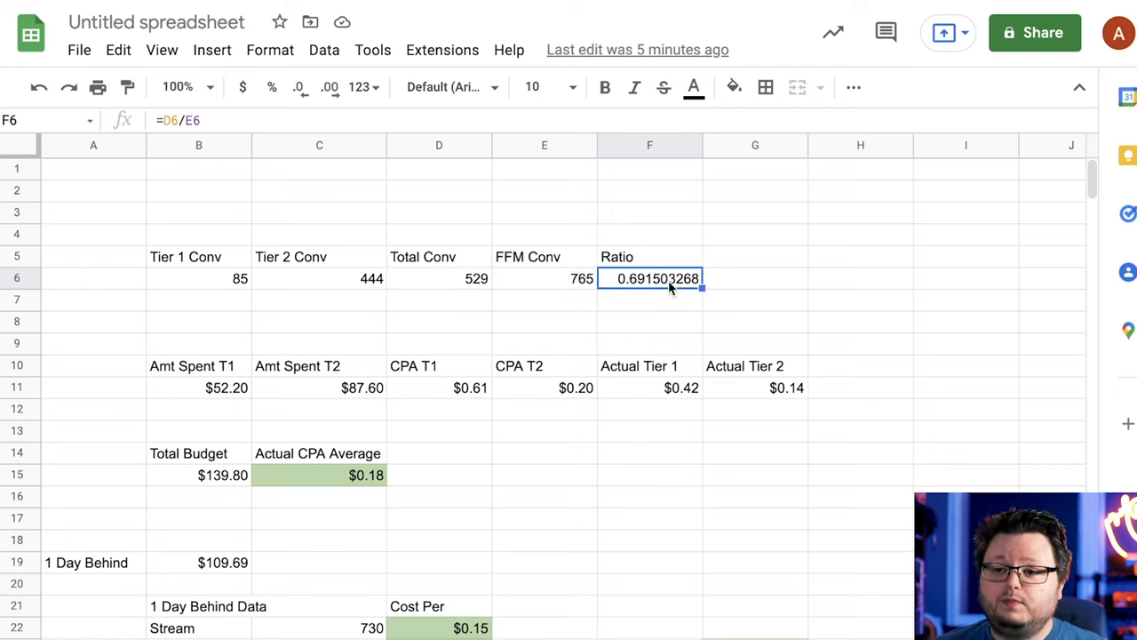
pyautogui.moveTo(718, 286)
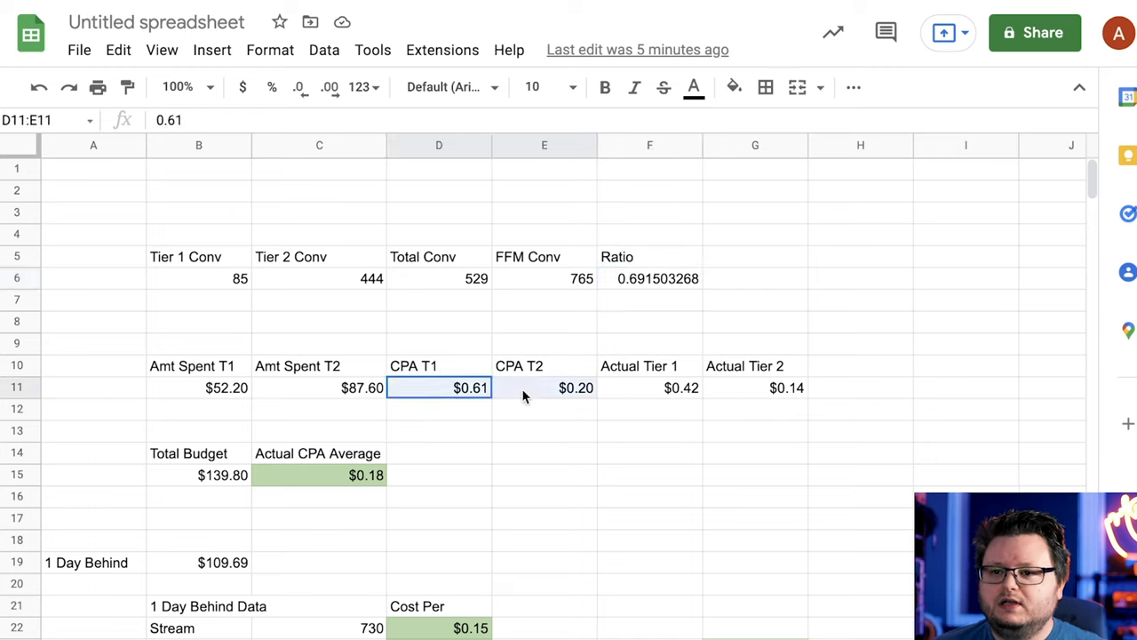
# Review the Actual Tier 1 cost of $0.42 and Actual Tier 2 cost of $0.14.
pyautogui.click(651, 387)
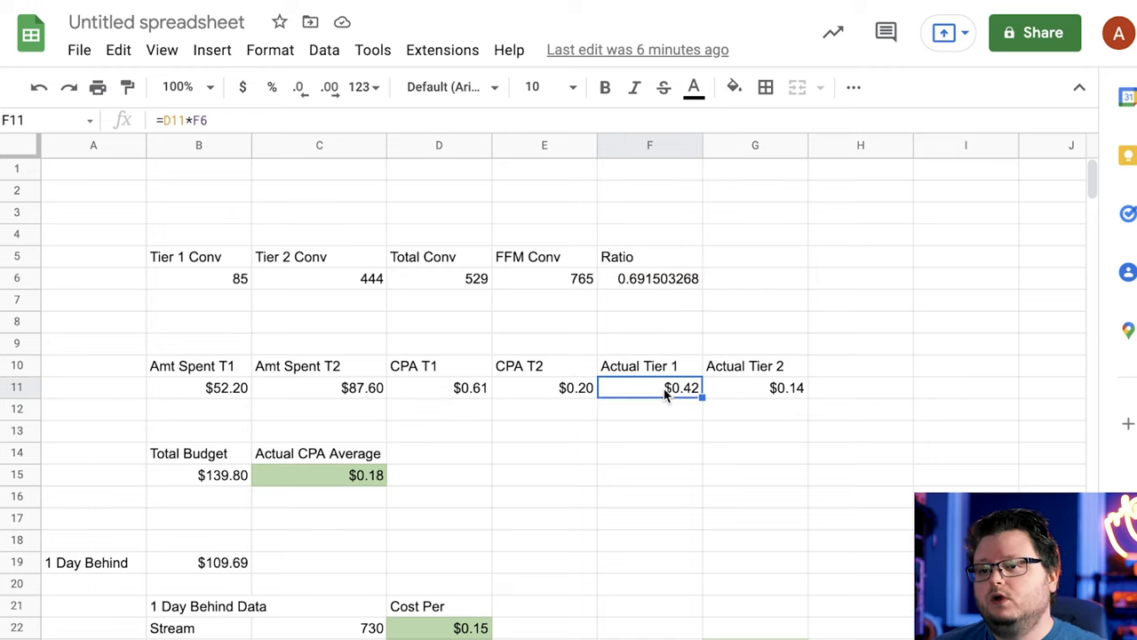
pyautogui.click(755, 387)
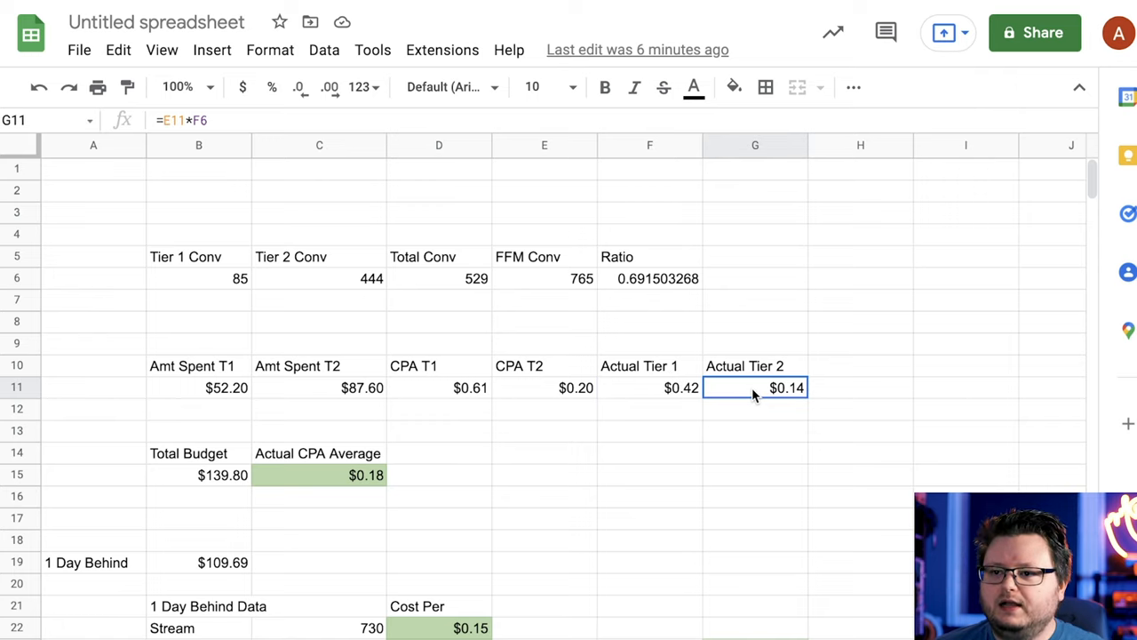
pyautogui.moveTo(729, 395)
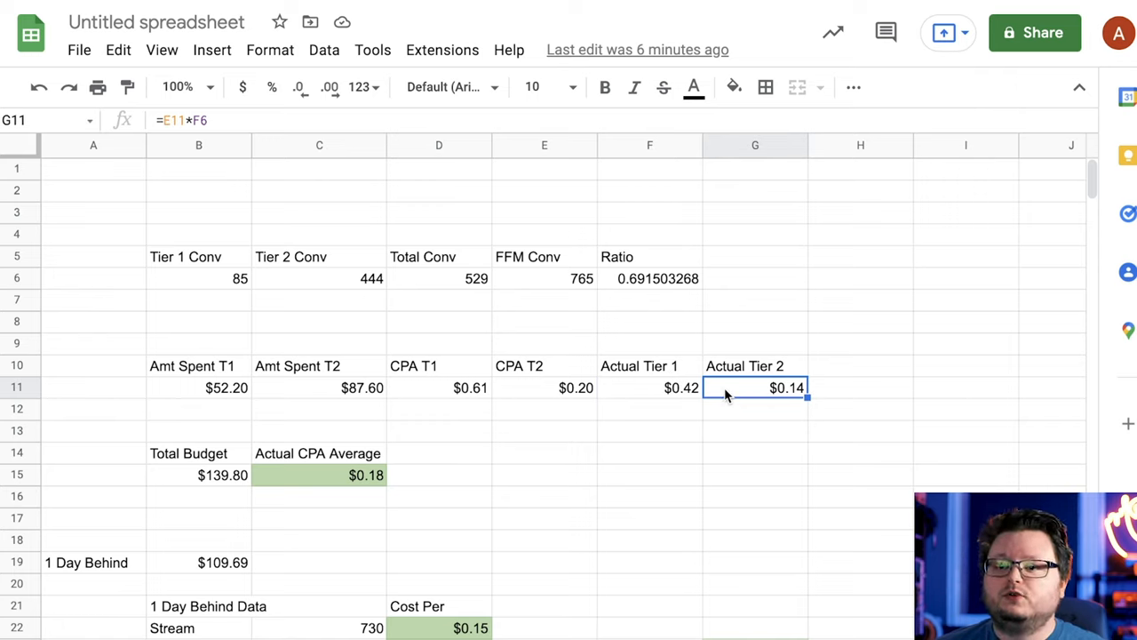
pyautogui.moveTo(760, 359)
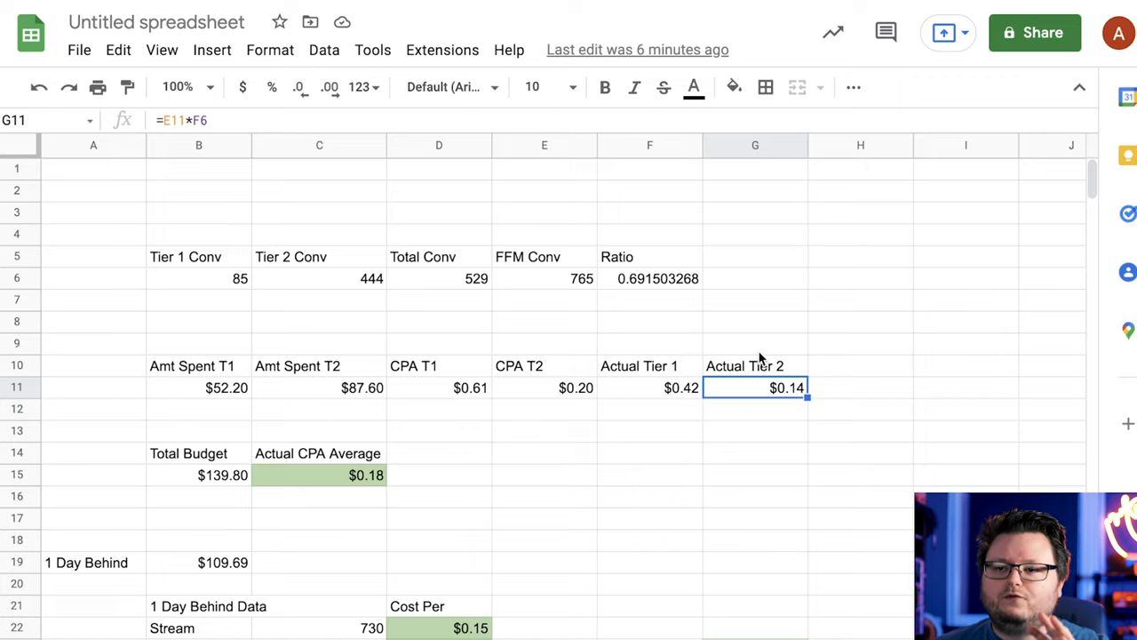
pyautogui.moveTo(668, 373)
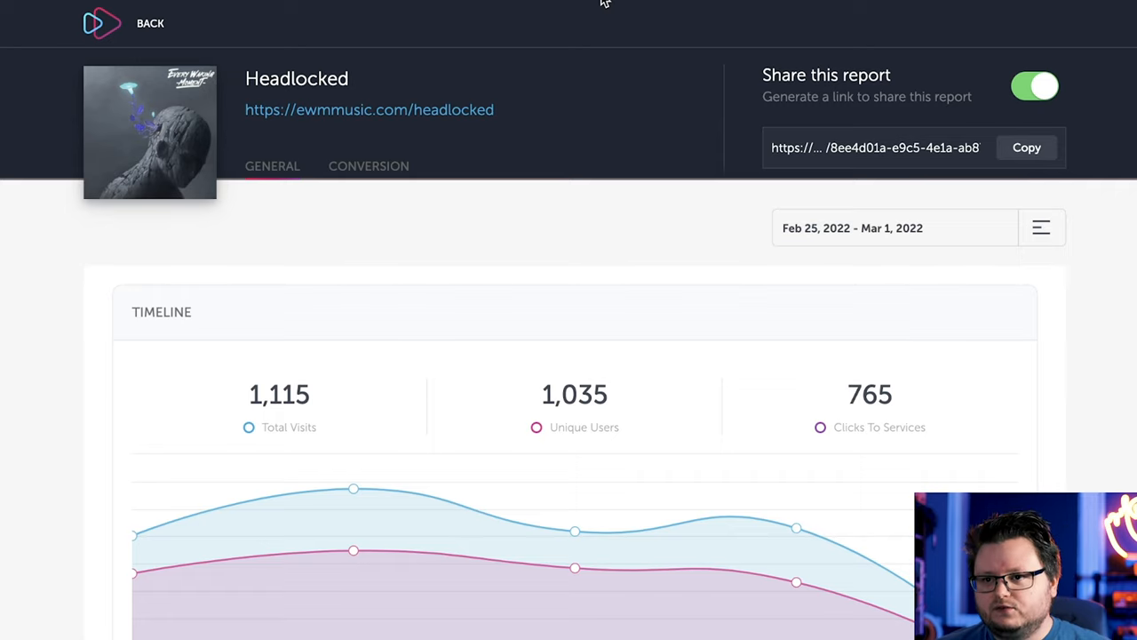
pyautogui.scroll(-3)
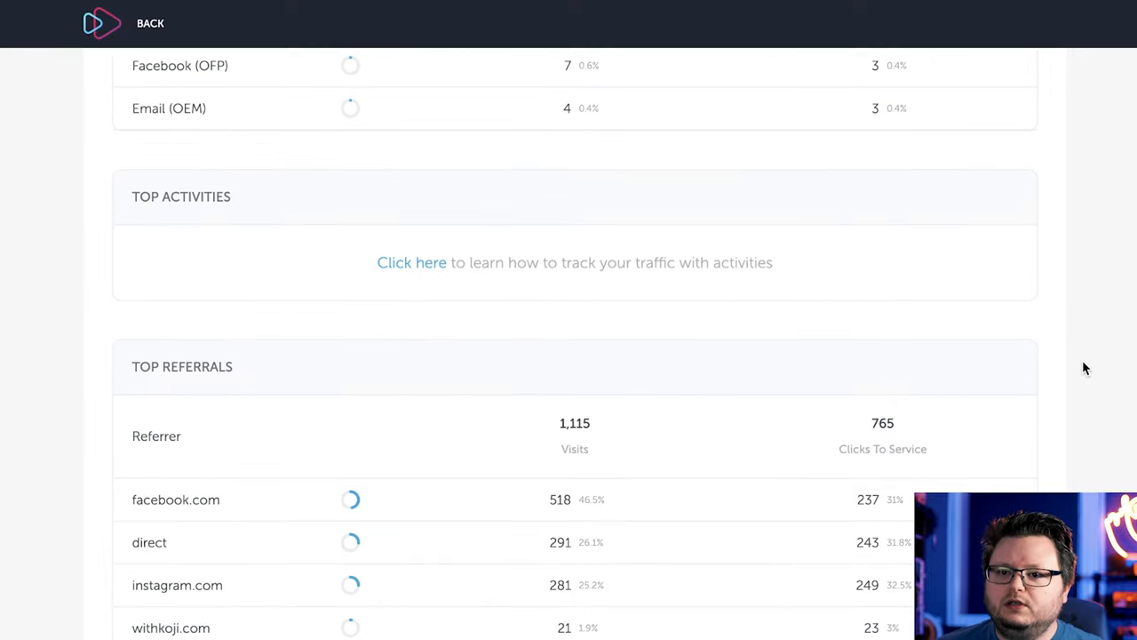
pyautogui.scroll(3)
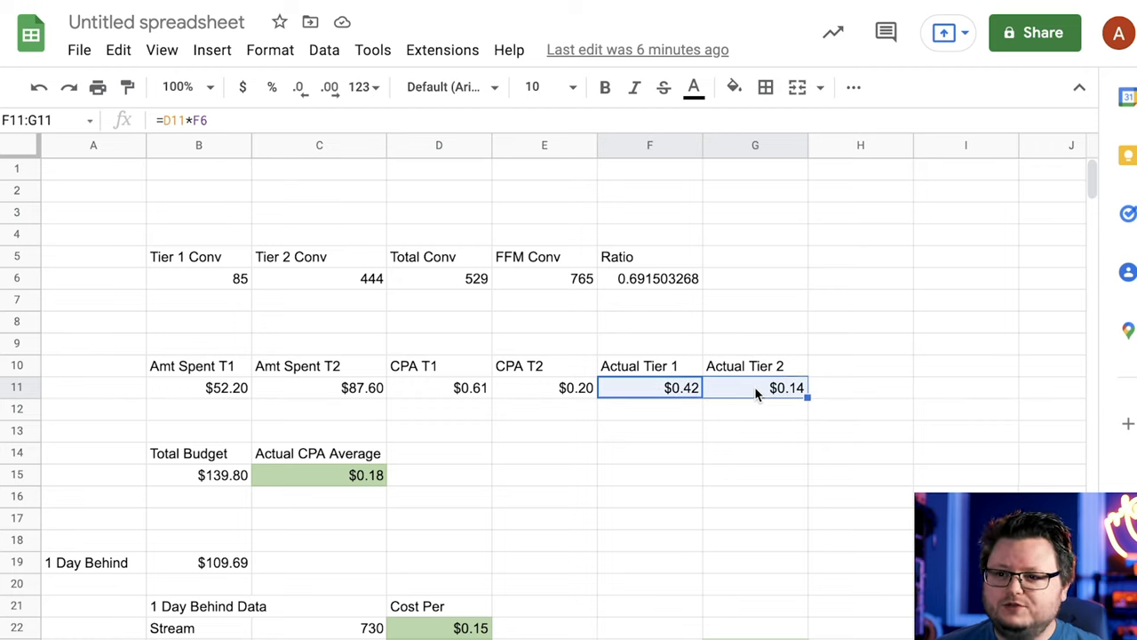
pyautogui.click(756, 387)
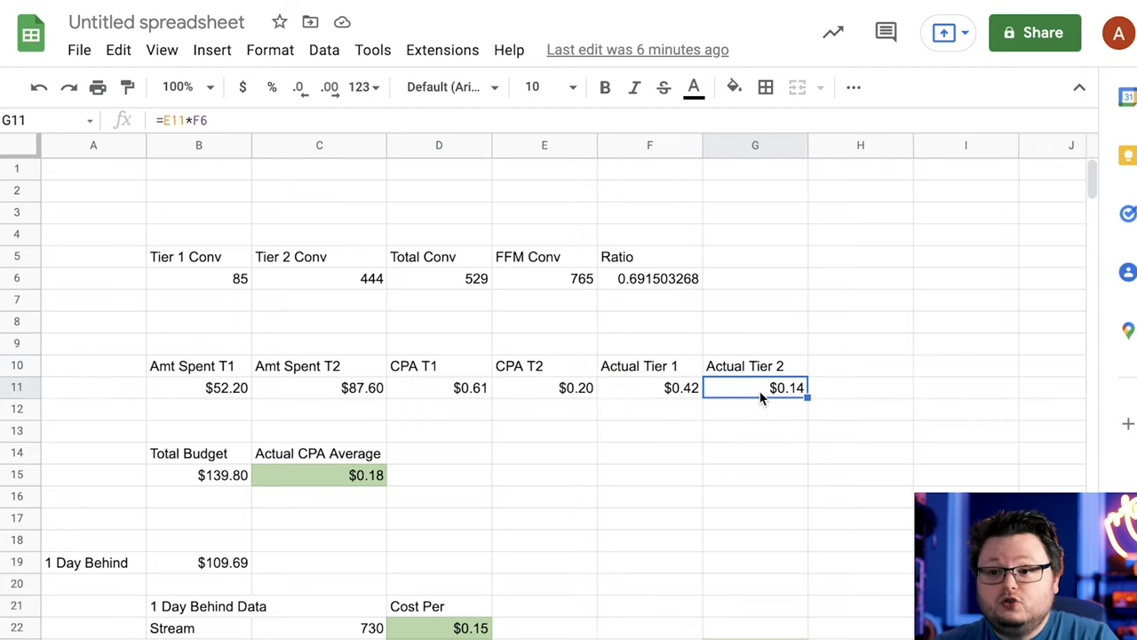
pyautogui.moveTo(720, 398)
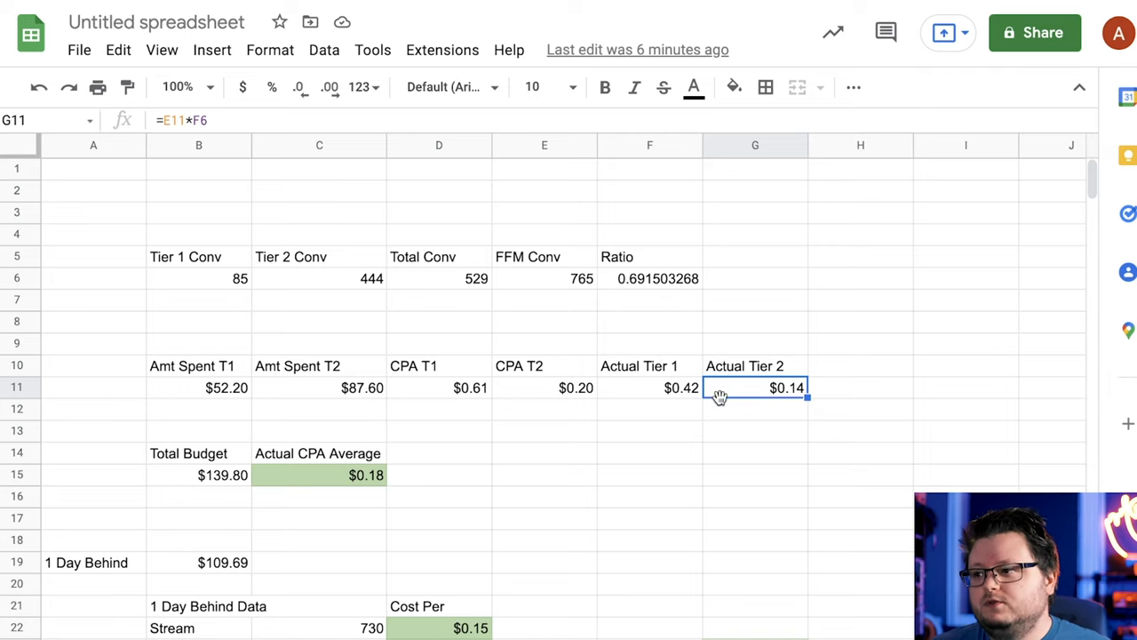
pyautogui.click(650, 387)
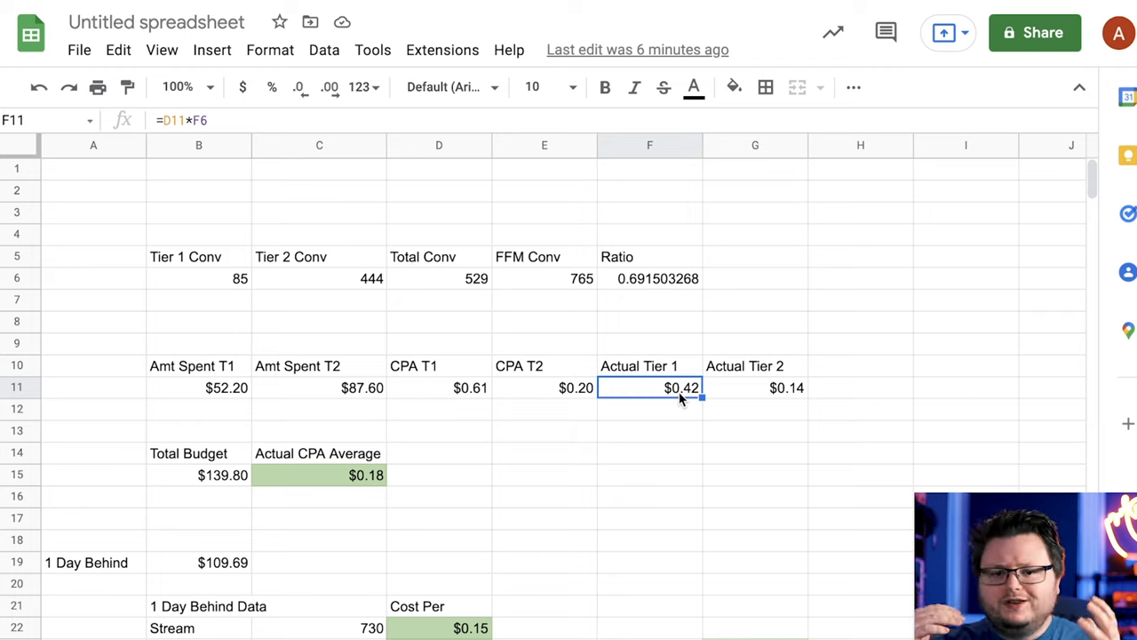
pyautogui.moveTo(683, 387); pyautogui.dragTo(785, 387)
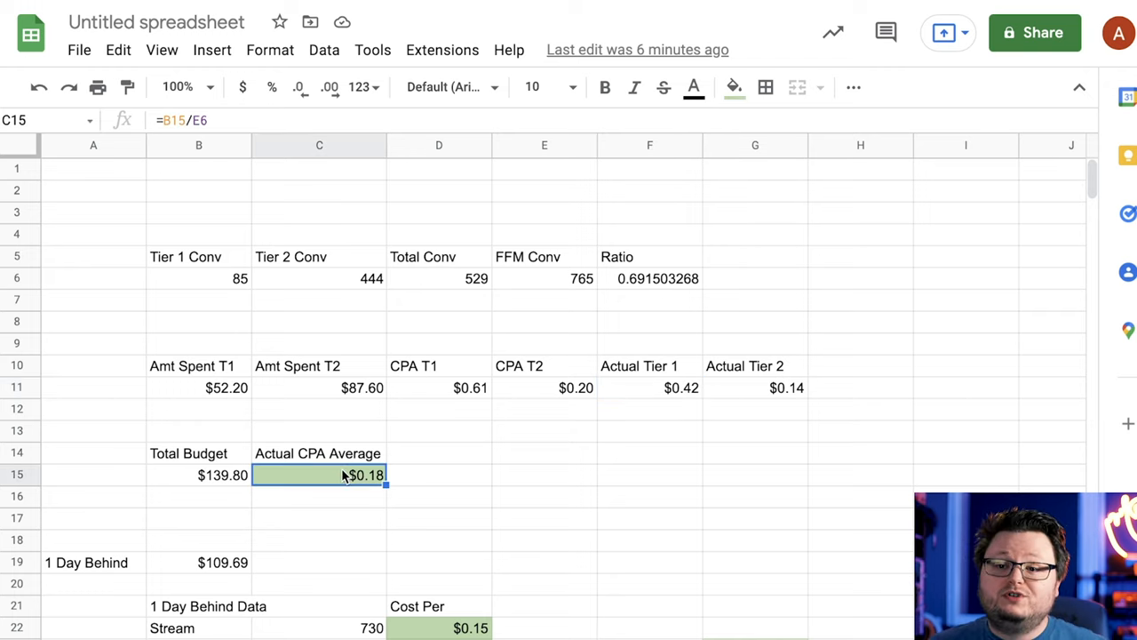
pyautogui.moveTo(430, 476)
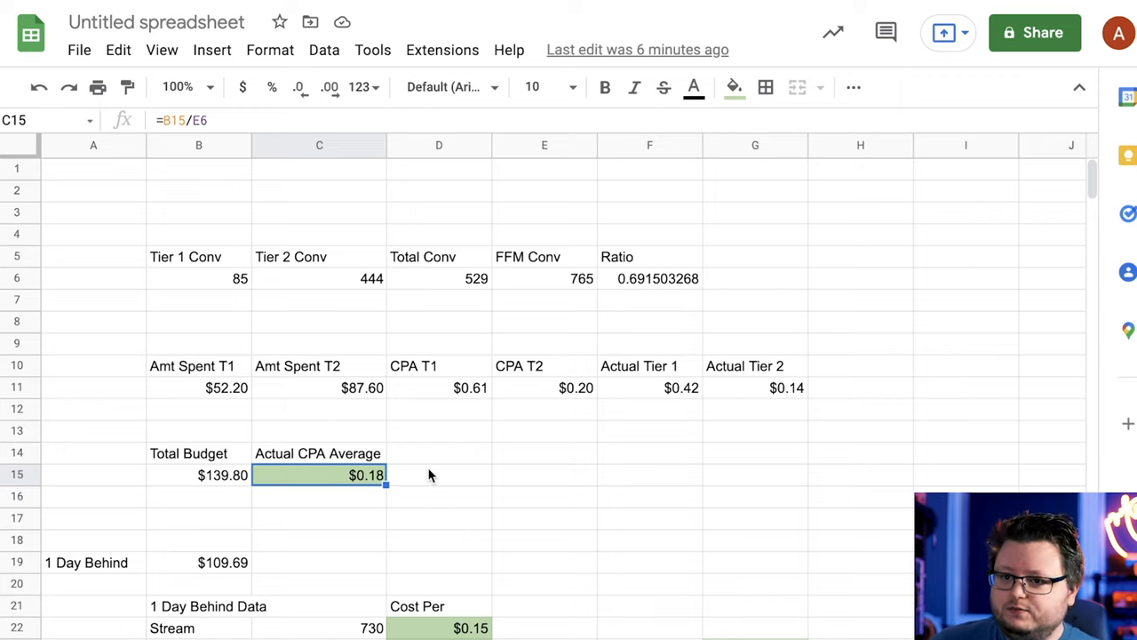
pyautogui.click(439, 474)
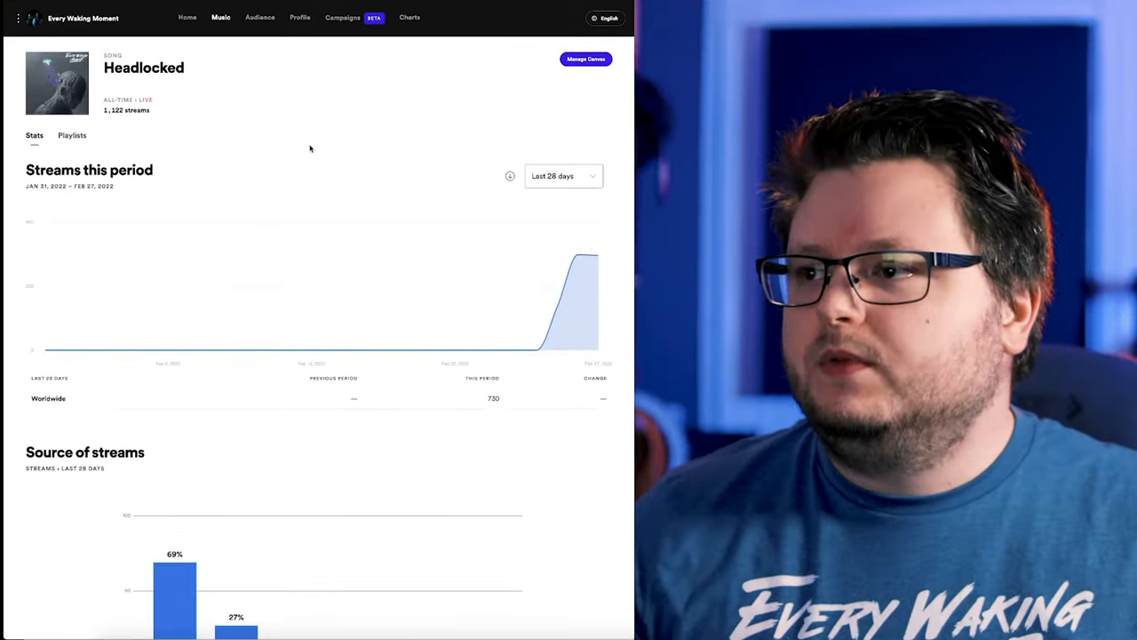
pyautogui.moveTo(220, 18)
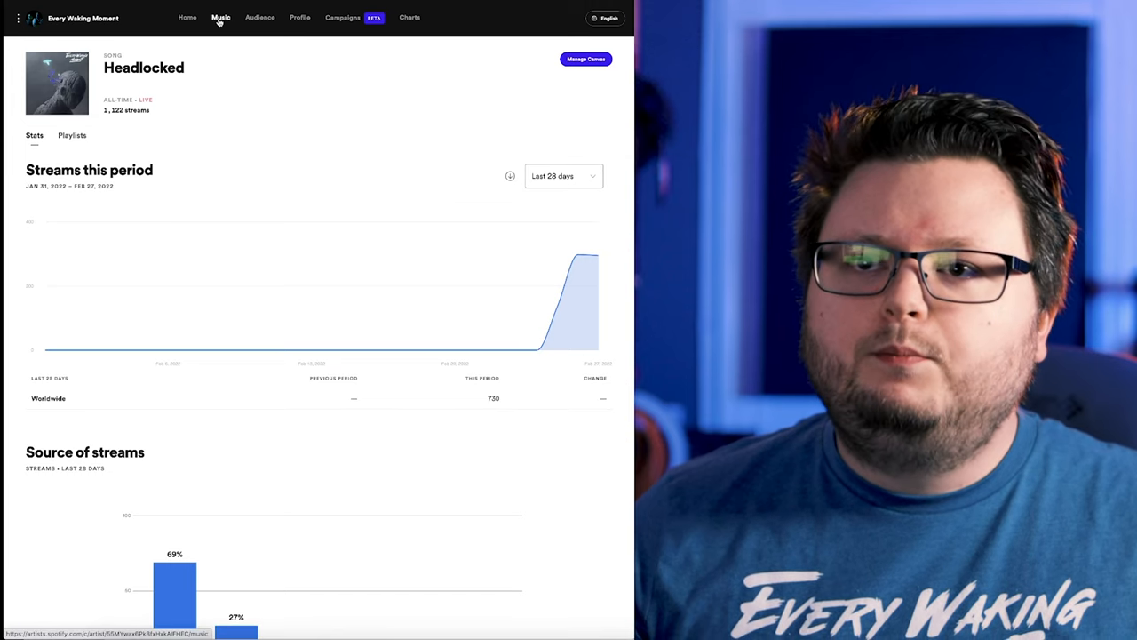
# Show the Headlocked single's 28-day release stats of 730 streams and 180 saves under Music > Releases.
pyautogui.click(220, 18)
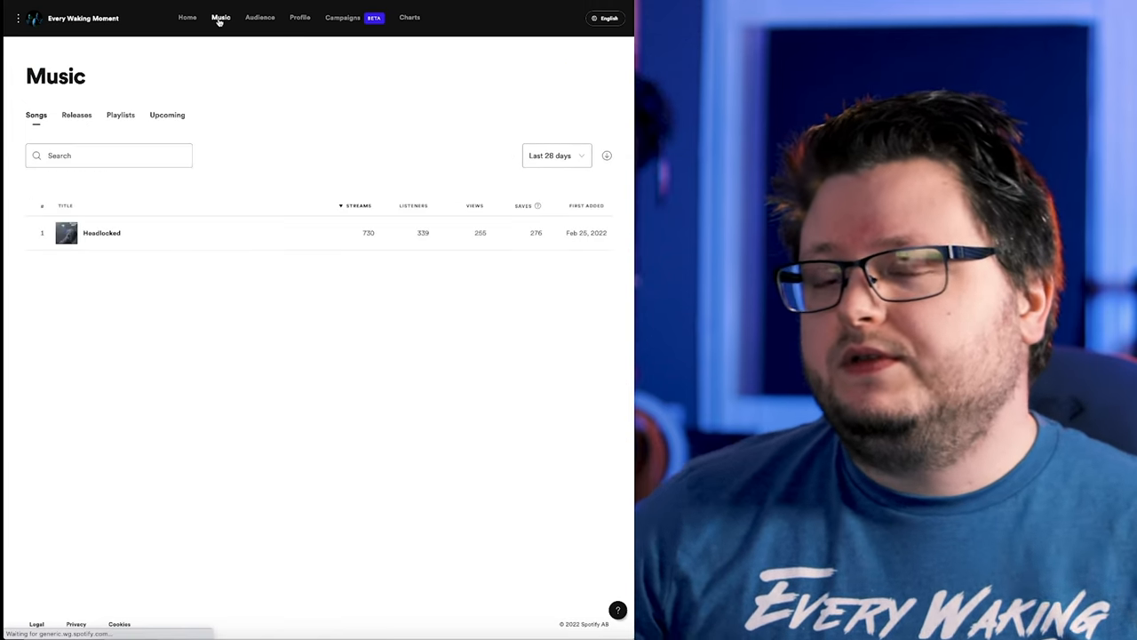
pyautogui.moveTo(319, 169)
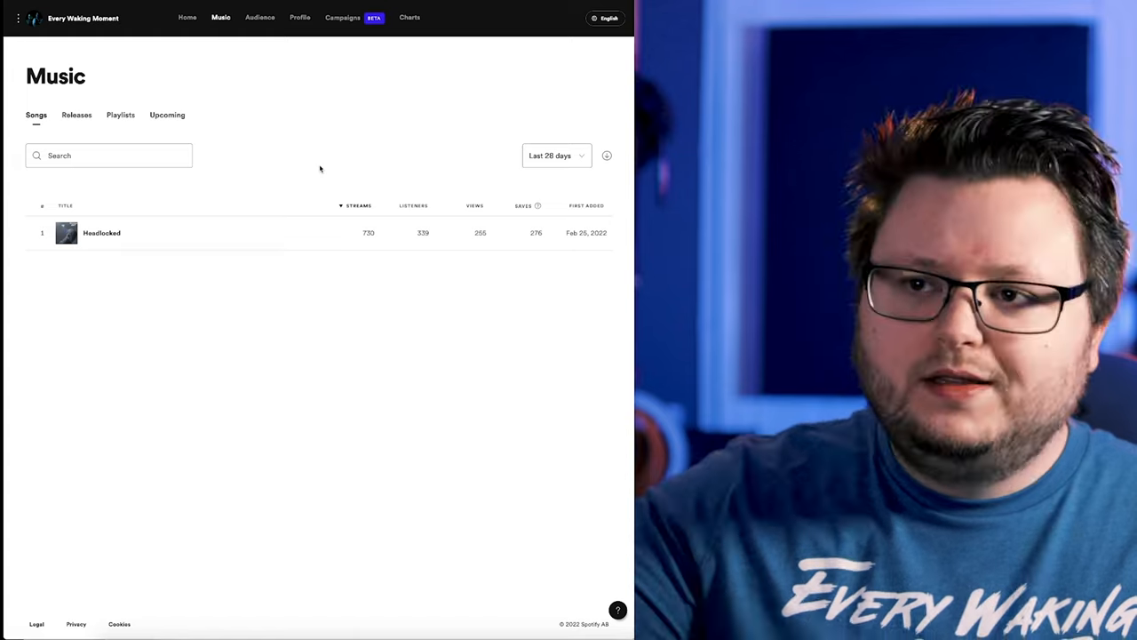
pyautogui.moveTo(562, 239)
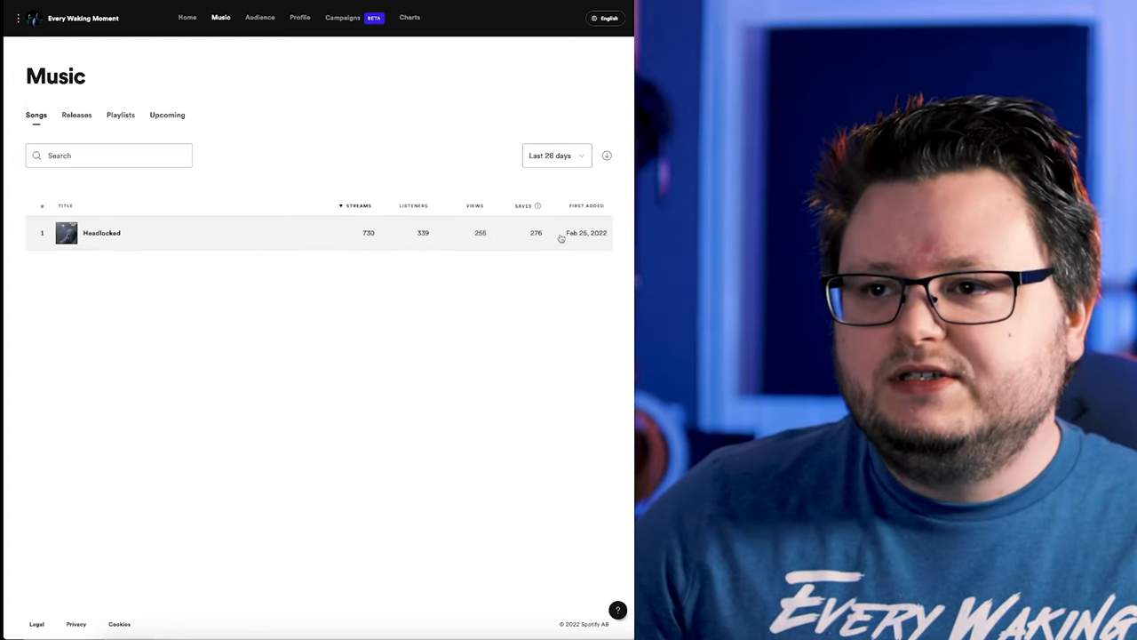
pyautogui.click(76, 113)
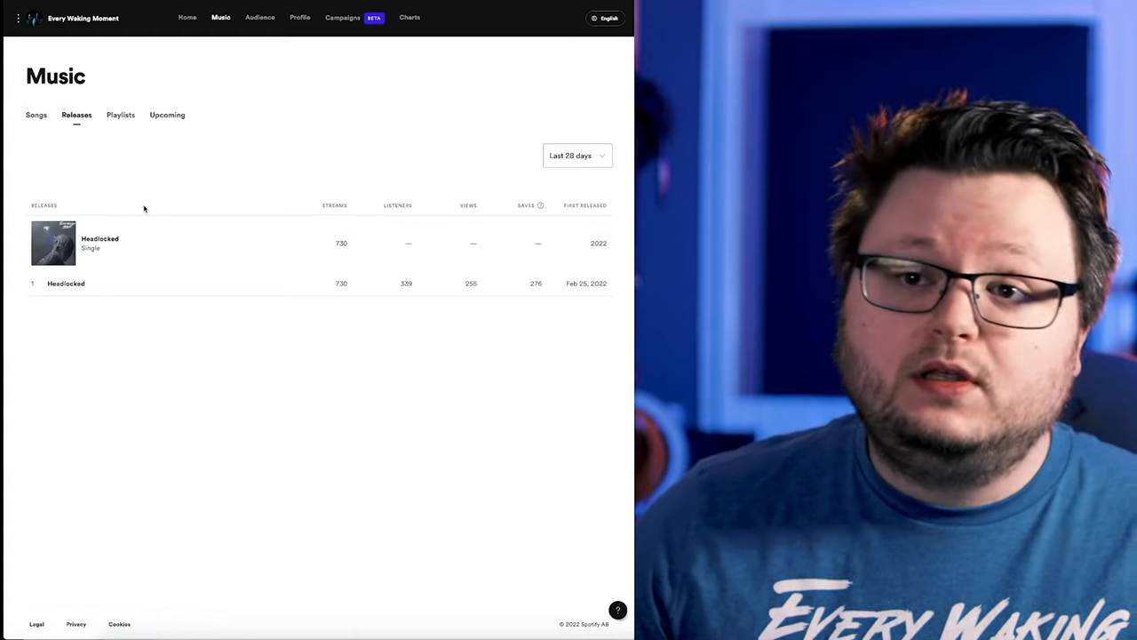
pyautogui.click(100, 242)
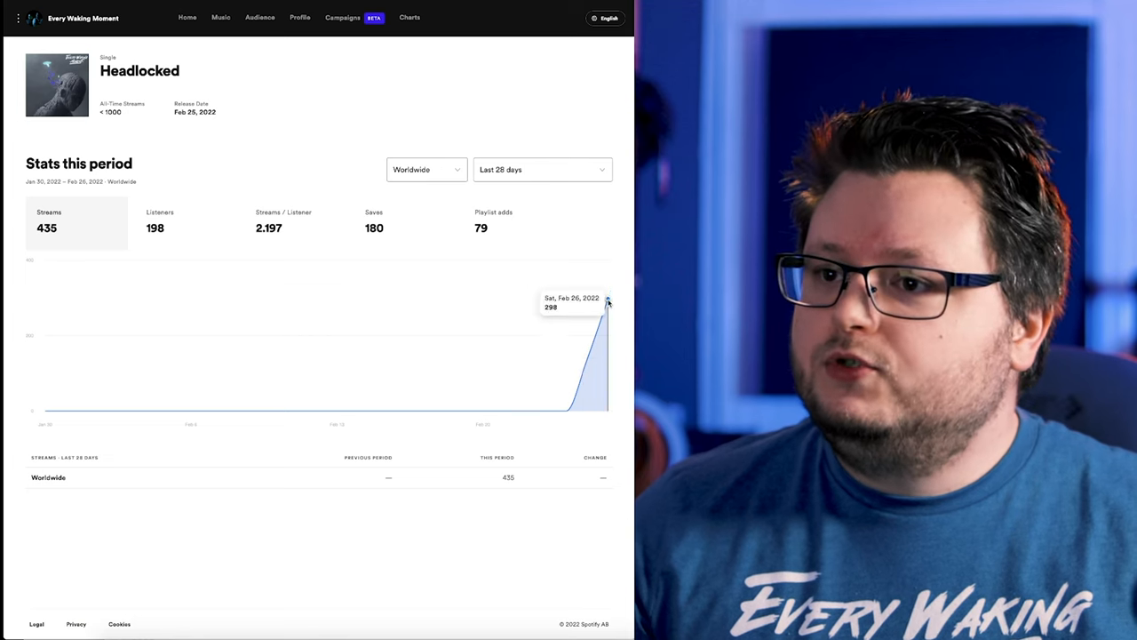
pyautogui.moveTo(199, 202)
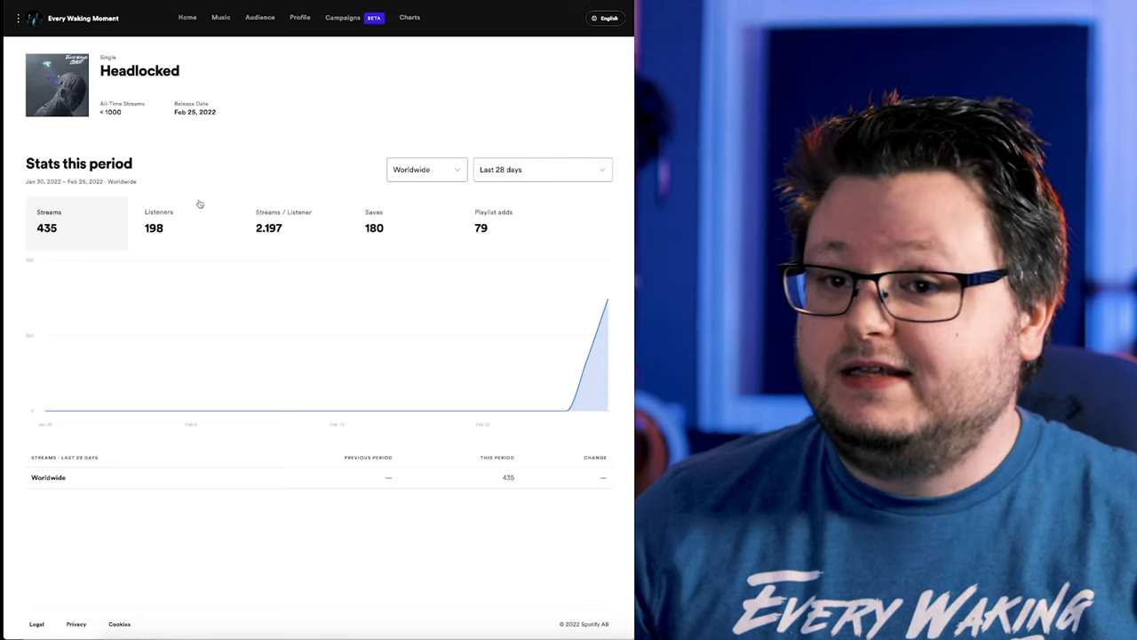
pyautogui.click(373, 222)
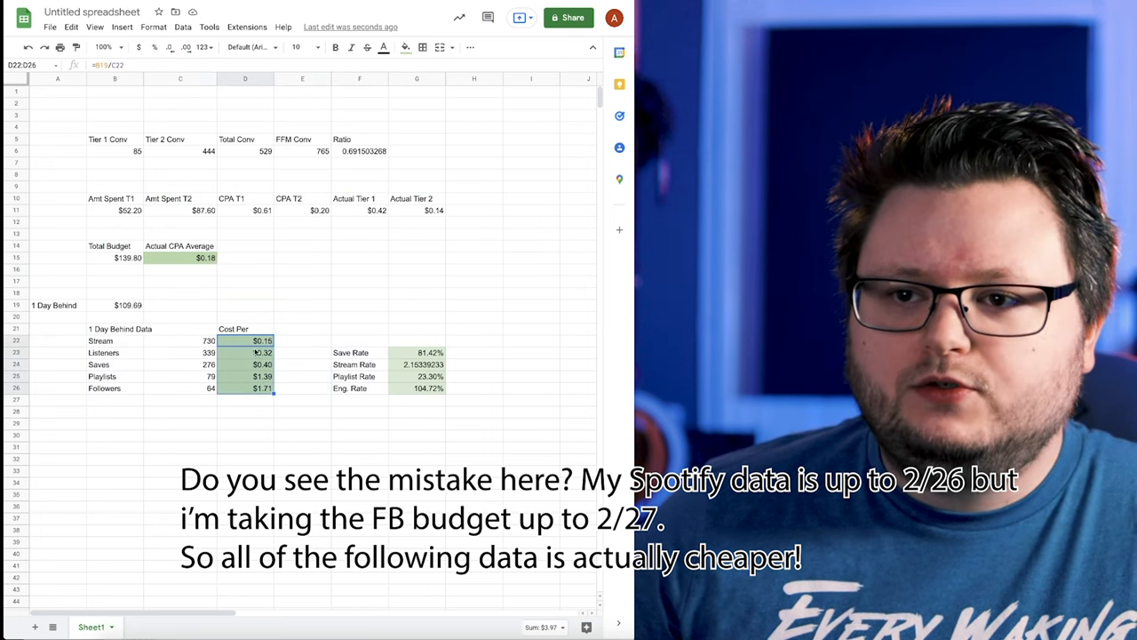
pyautogui.click(210, 341)
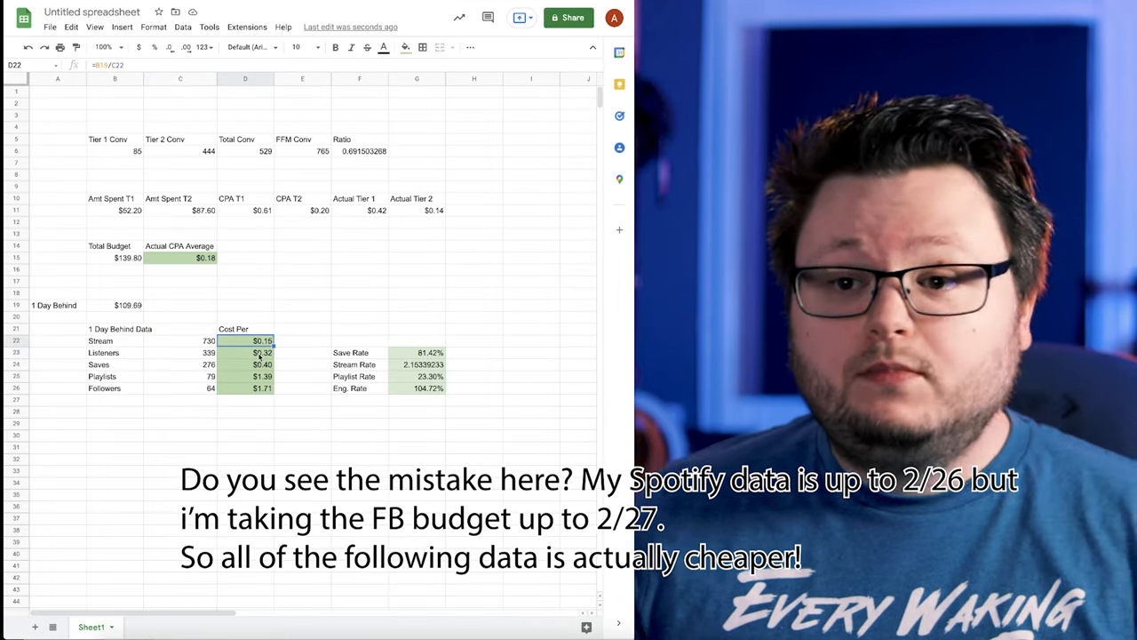
pyautogui.click(245, 377)
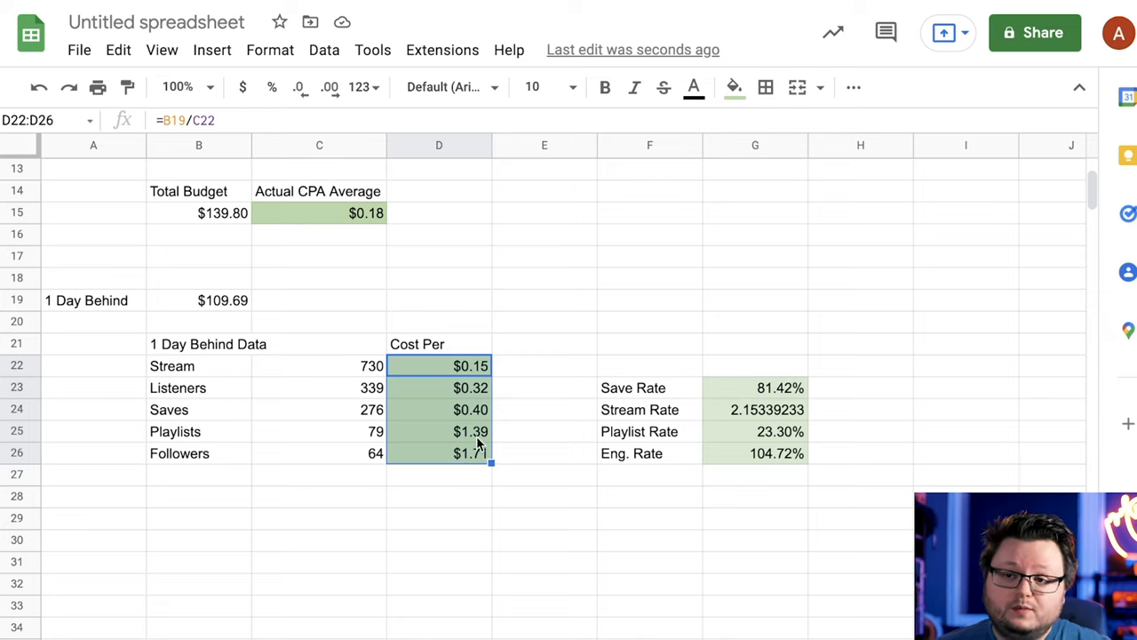
pyautogui.click(439, 387)
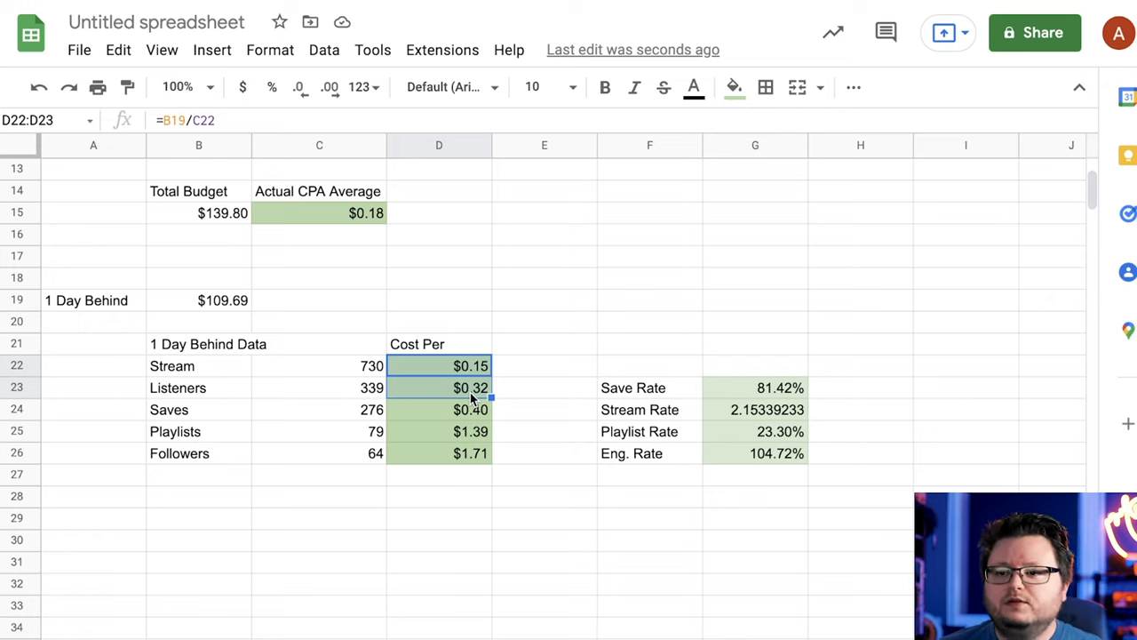
# Verify the Save Rate, Stream Rate and Playlist Rate formulas in G23:G25.
pyautogui.click(650, 345)
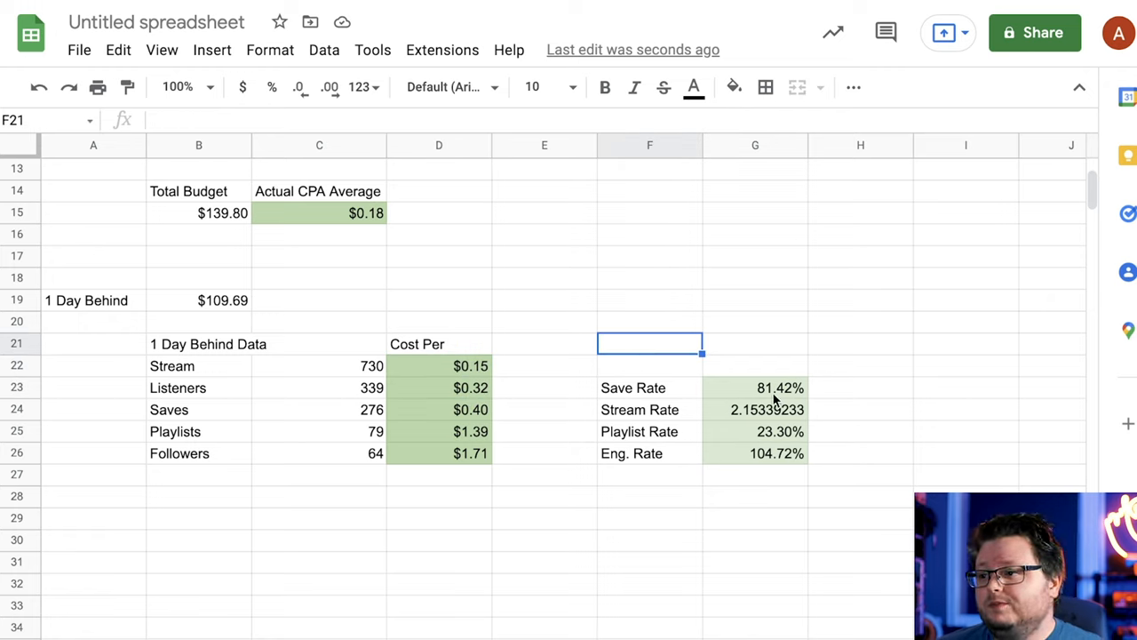
pyautogui.click(755, 387)
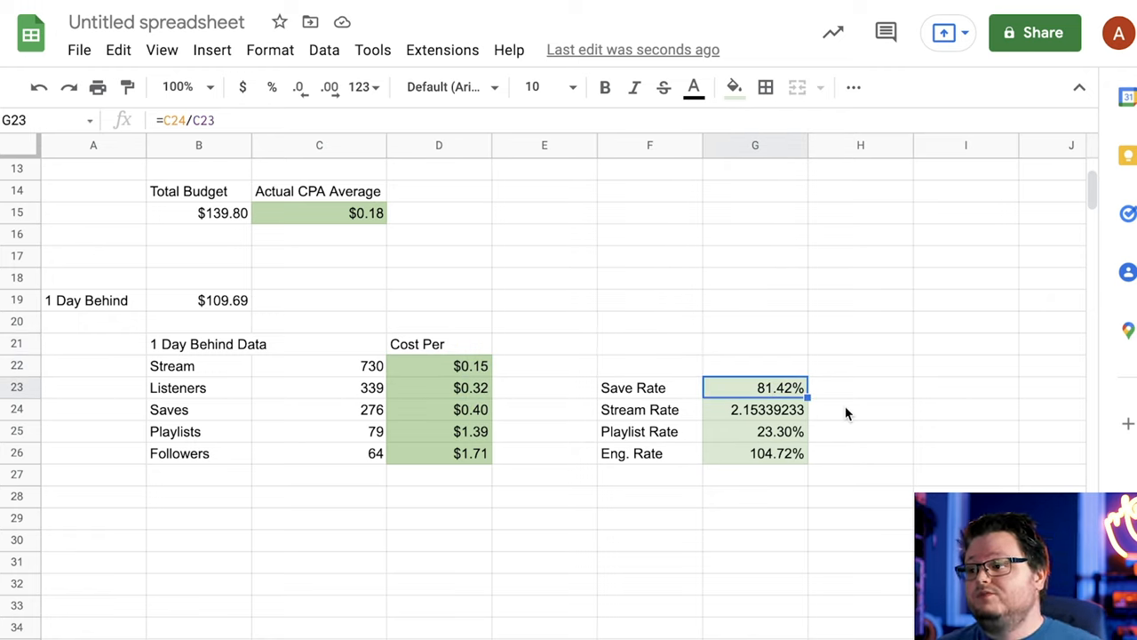
pyautogui.click(755, 409)
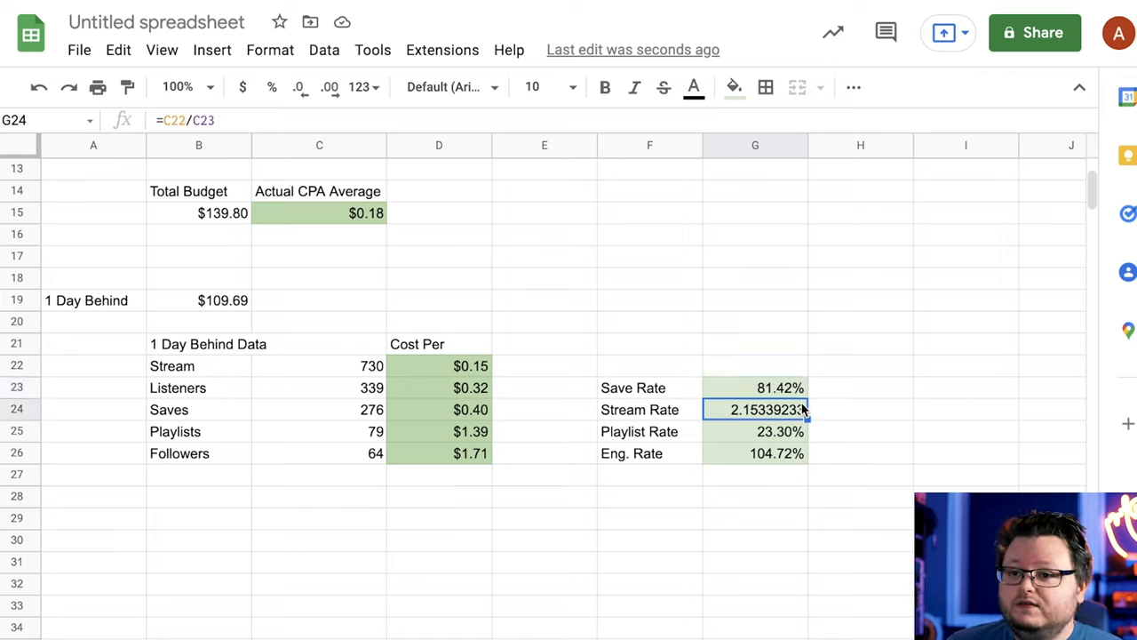
pyautogui.moveTo(807, 405)
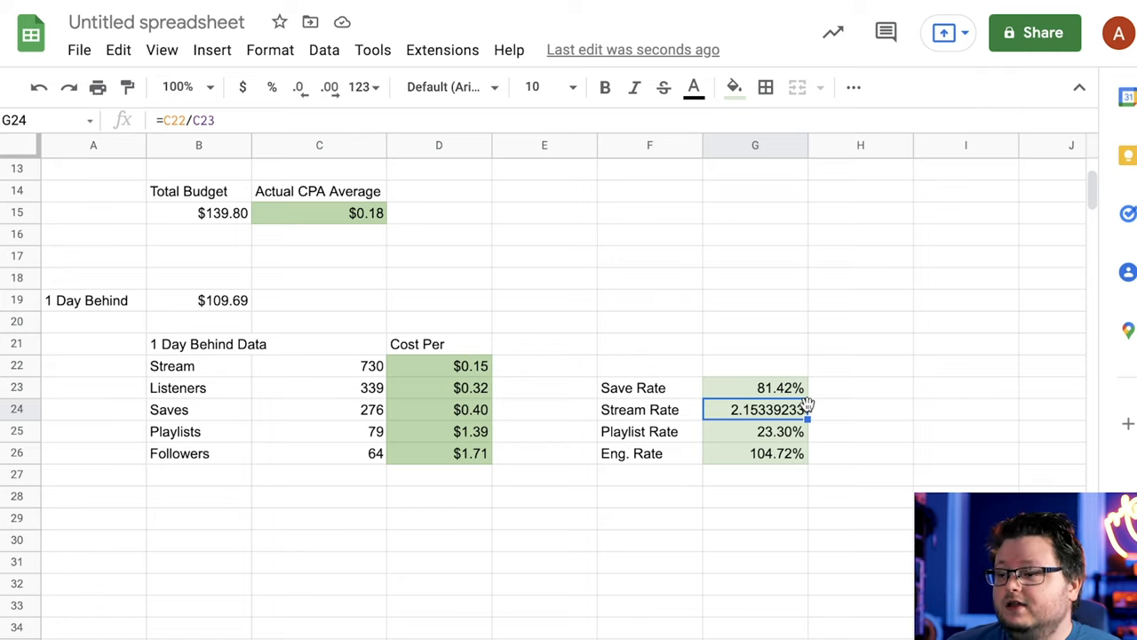
pyautogui.click(860, 408)
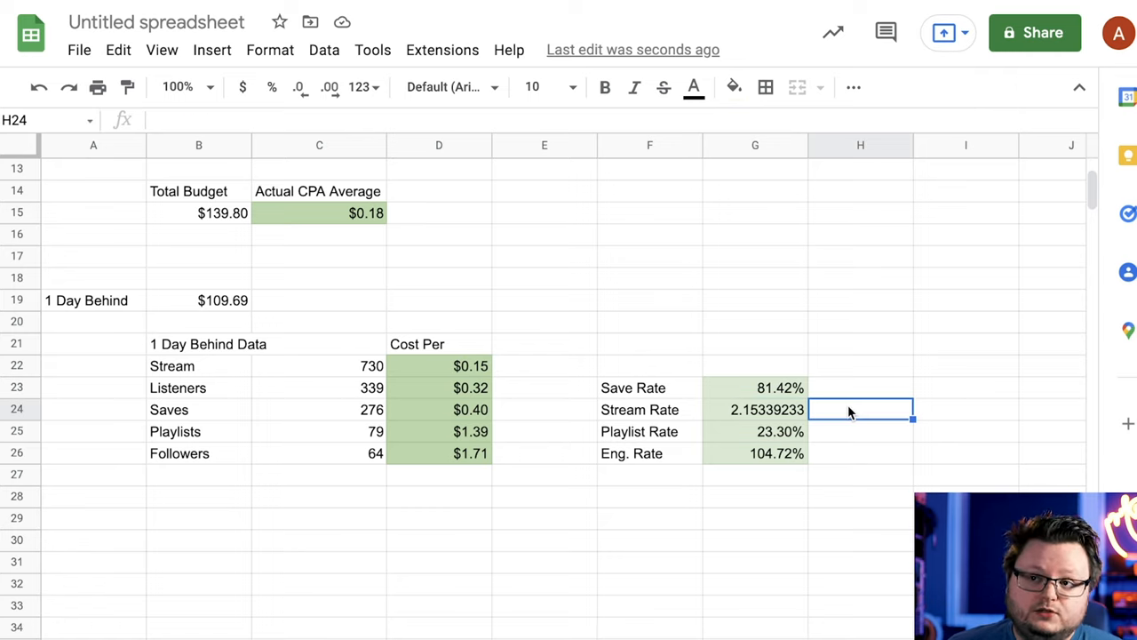
pyautogui.moveTo(798, 409)
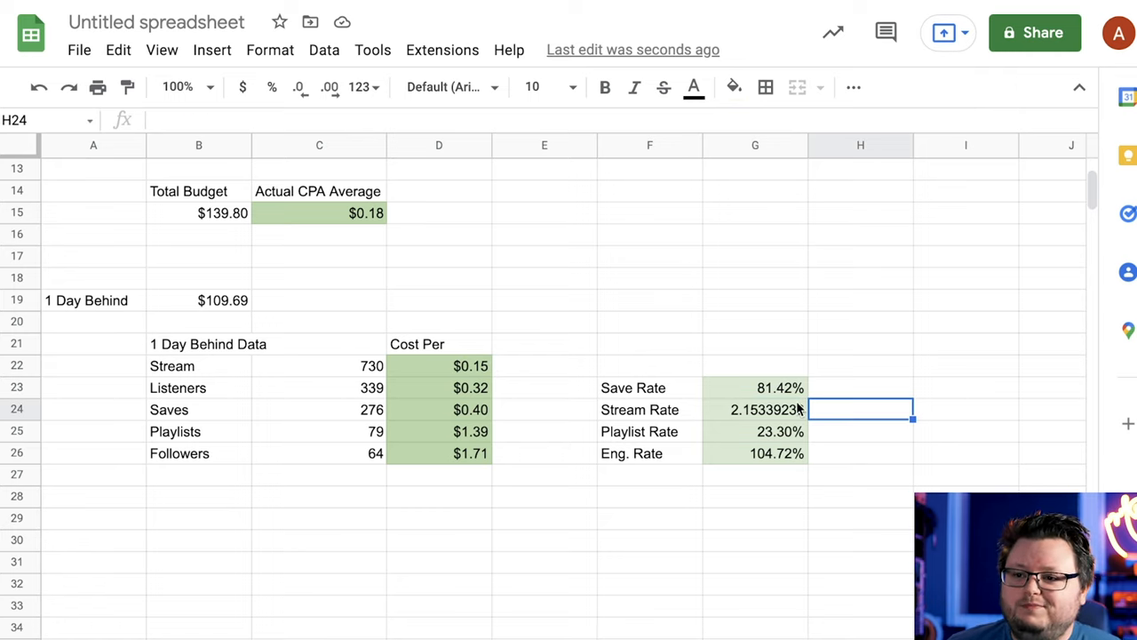
pyautogui.click(755, 432)
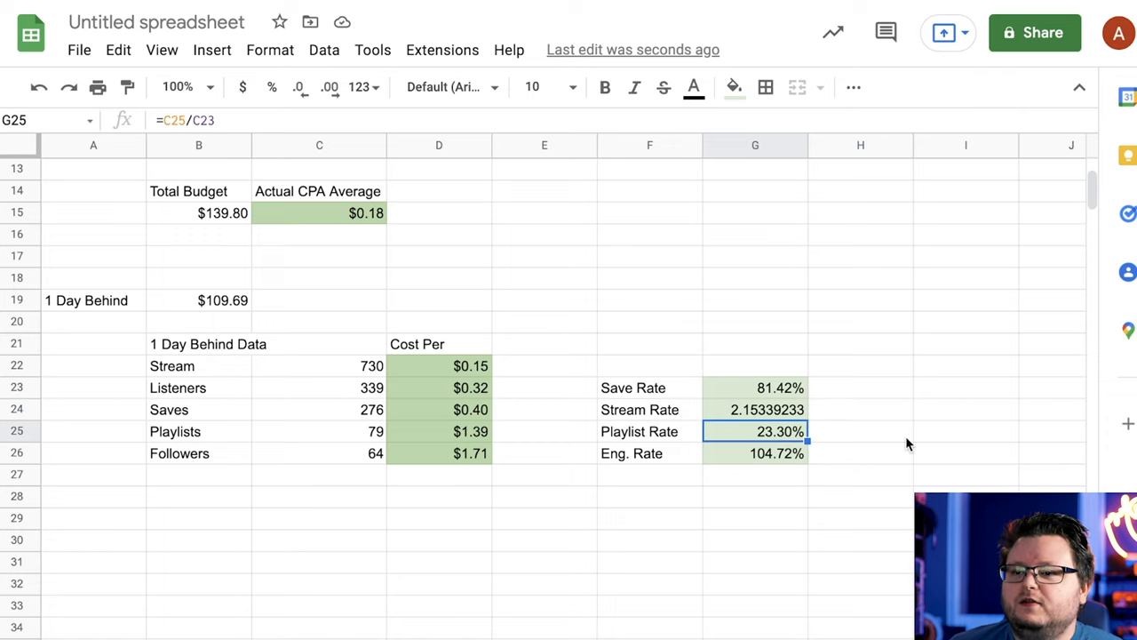
pyautogui.moveTo(782, 455)
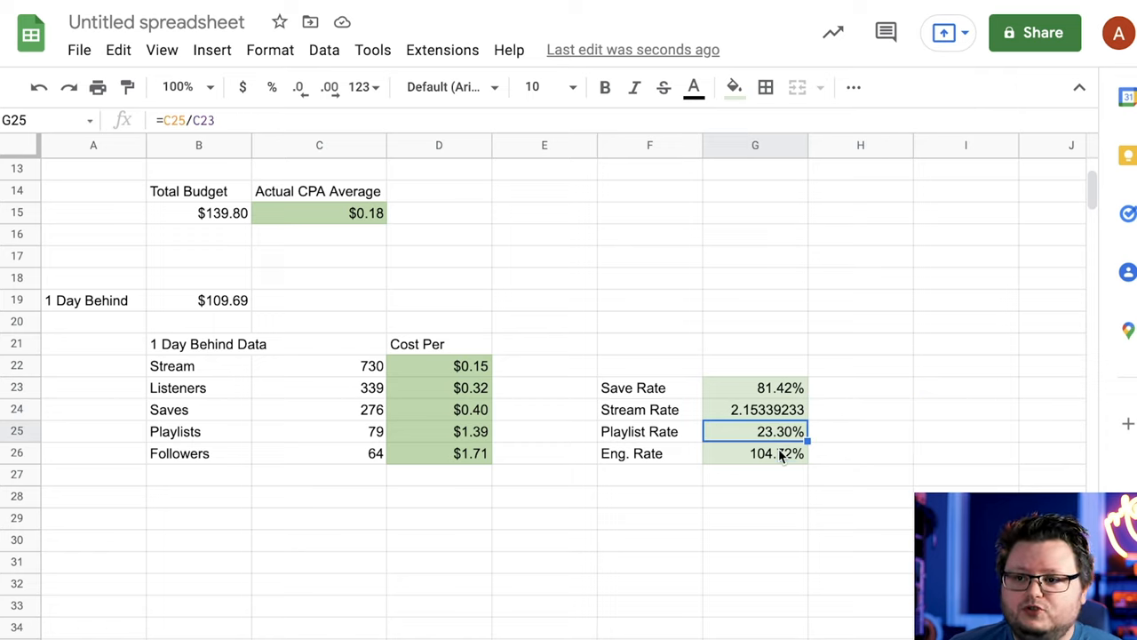
# Verify the 104.72% Eng. Rate formula =(C25+C24)/C23 dividing saves plus playlists by listeners.
pyautogui.click(755, 453)
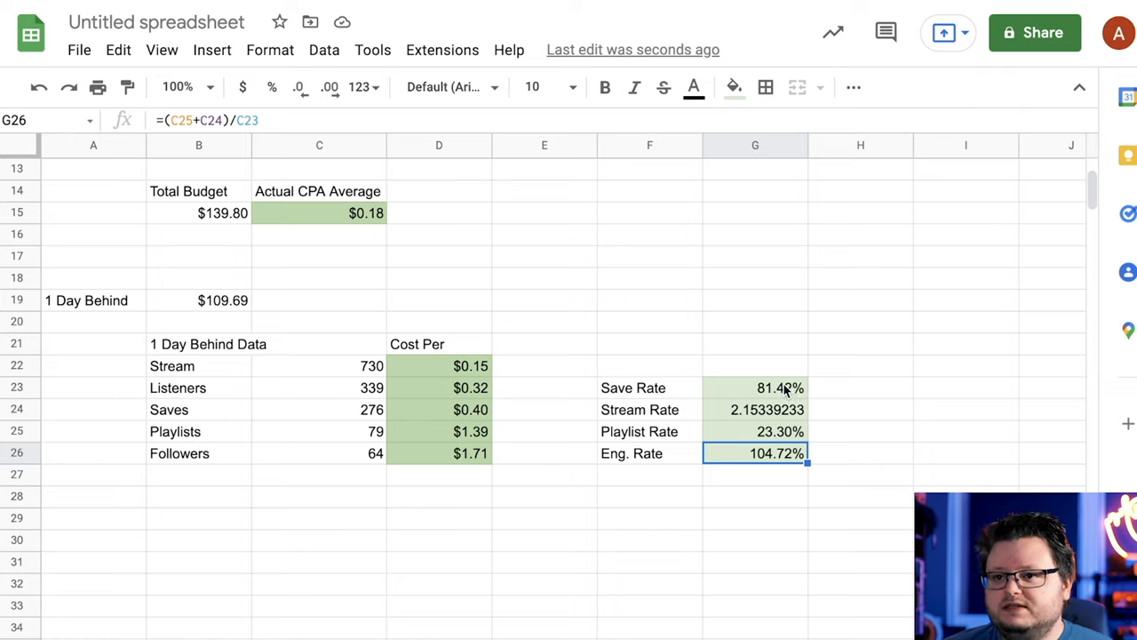
pyautogui.click(755, 432)
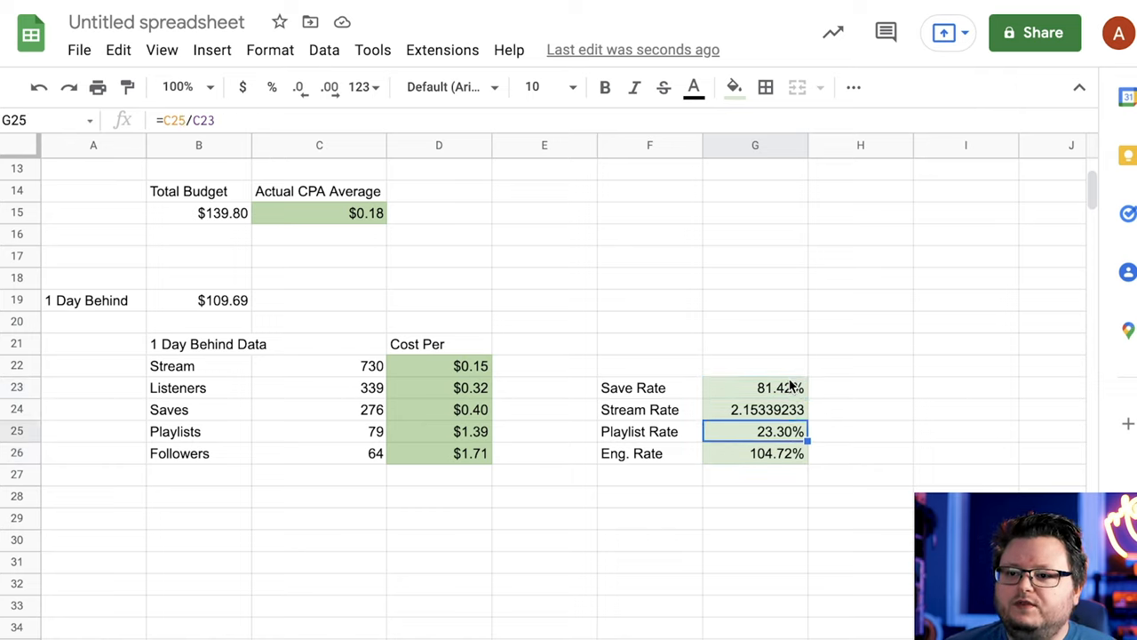
pyautogui.click(755, 453)
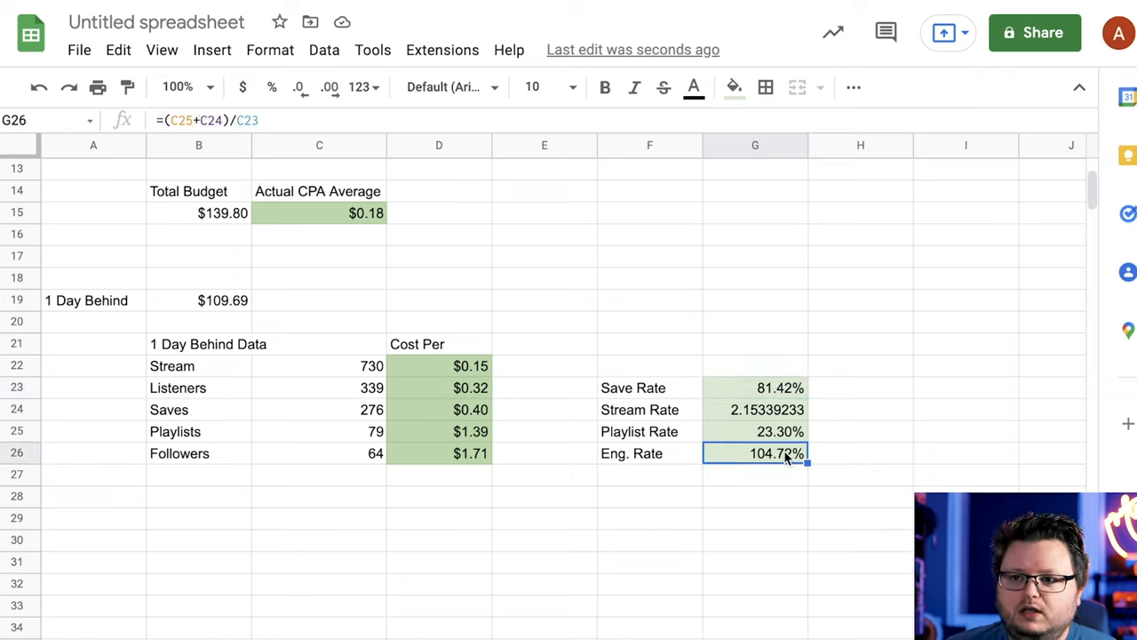
pyautogui.moveTo(874, 448)
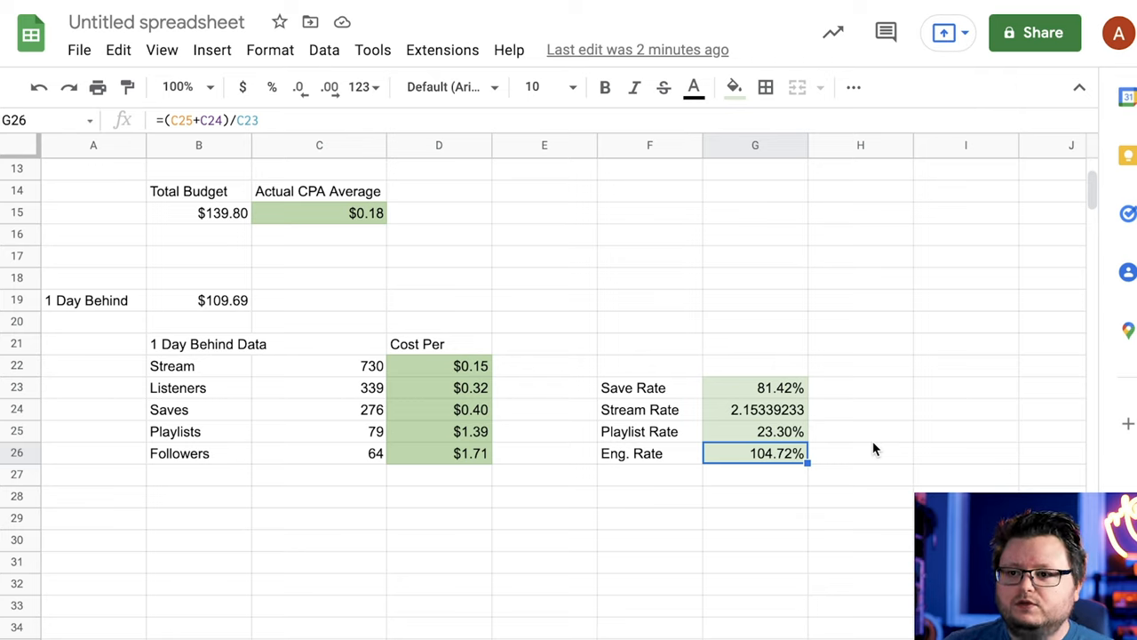
pyautogui.moveTo(809, 453)
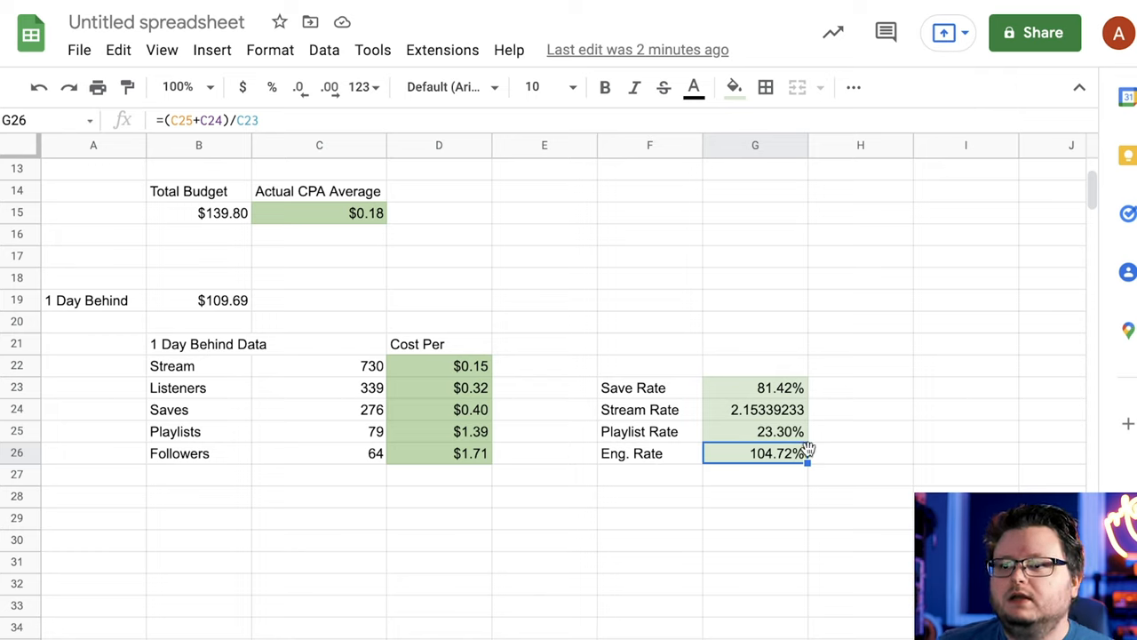
pyautogui.click(860, 453)
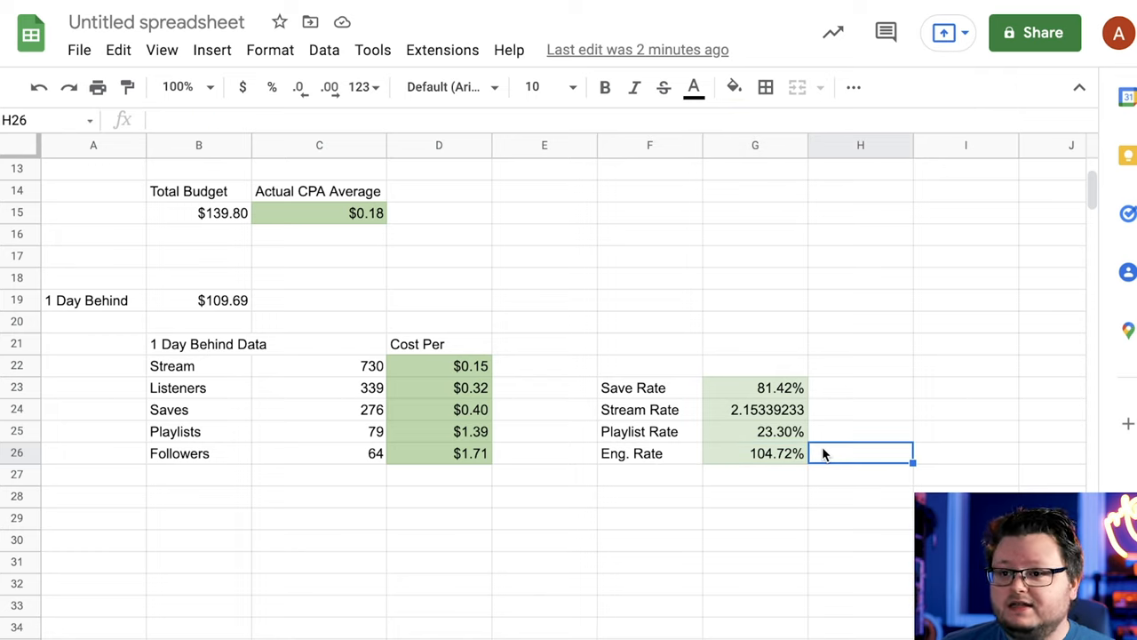
pyautogui.click(755, 453)
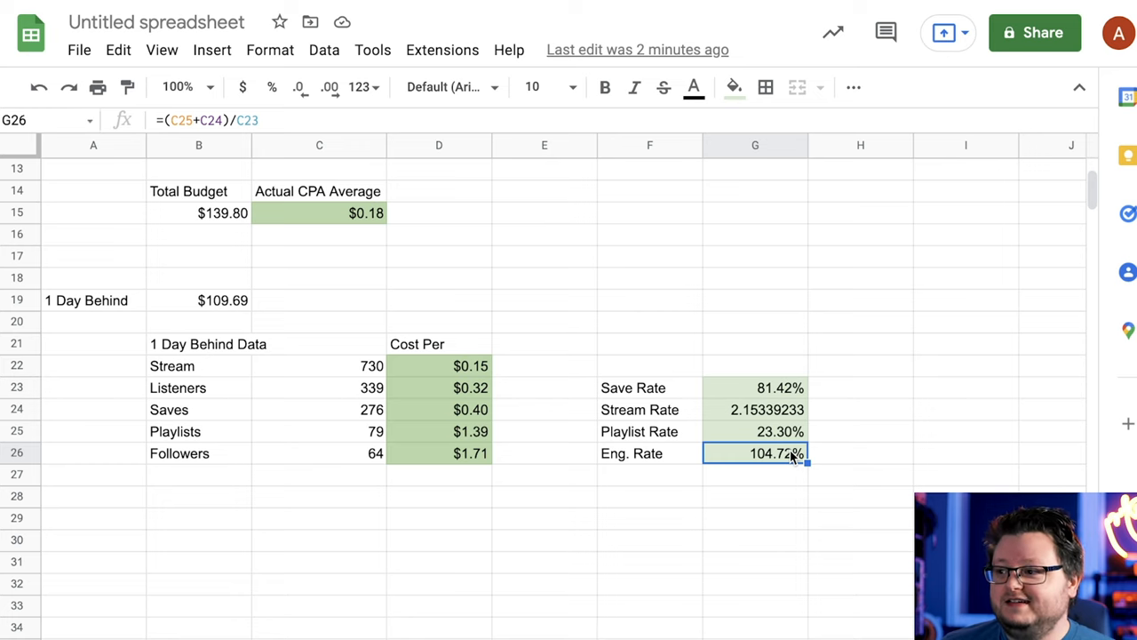
pyautogui.scroll(3)
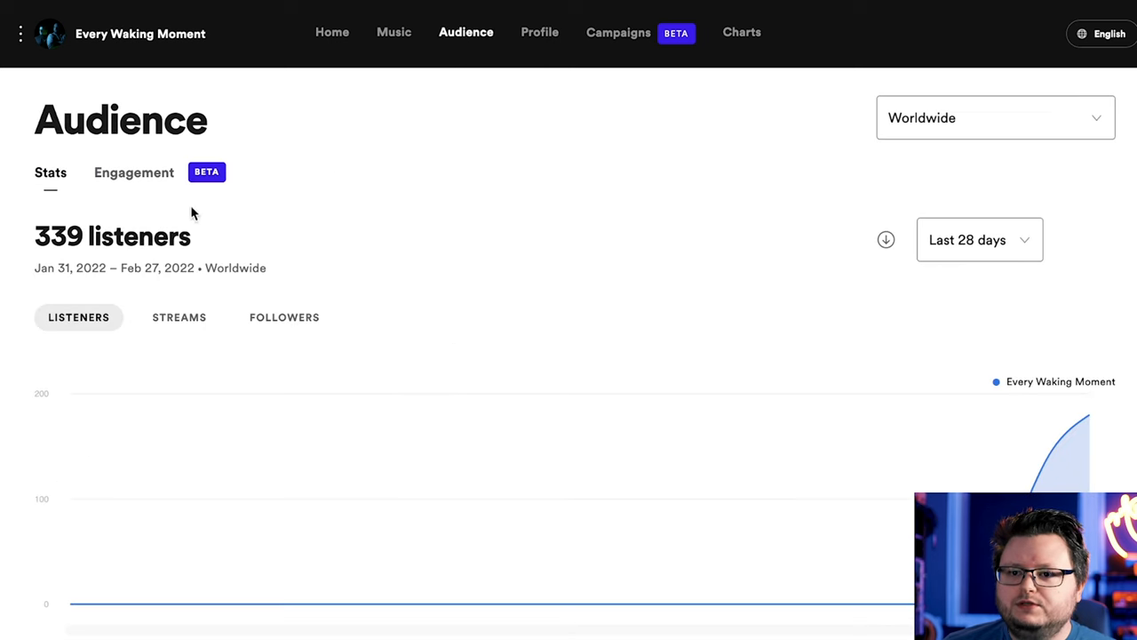
# Show the Songs list with Headlocked's 730 streams, 339 listeners and 276 saves.
pyautogui.click(284, 316)
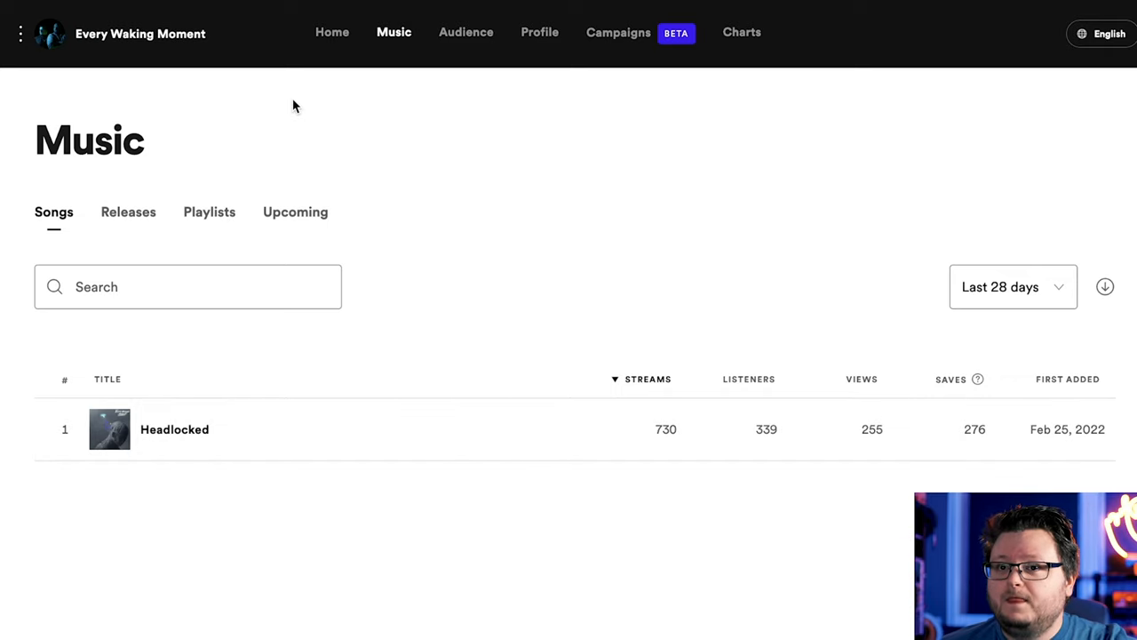
pyautogui.moveTo(522, 188)
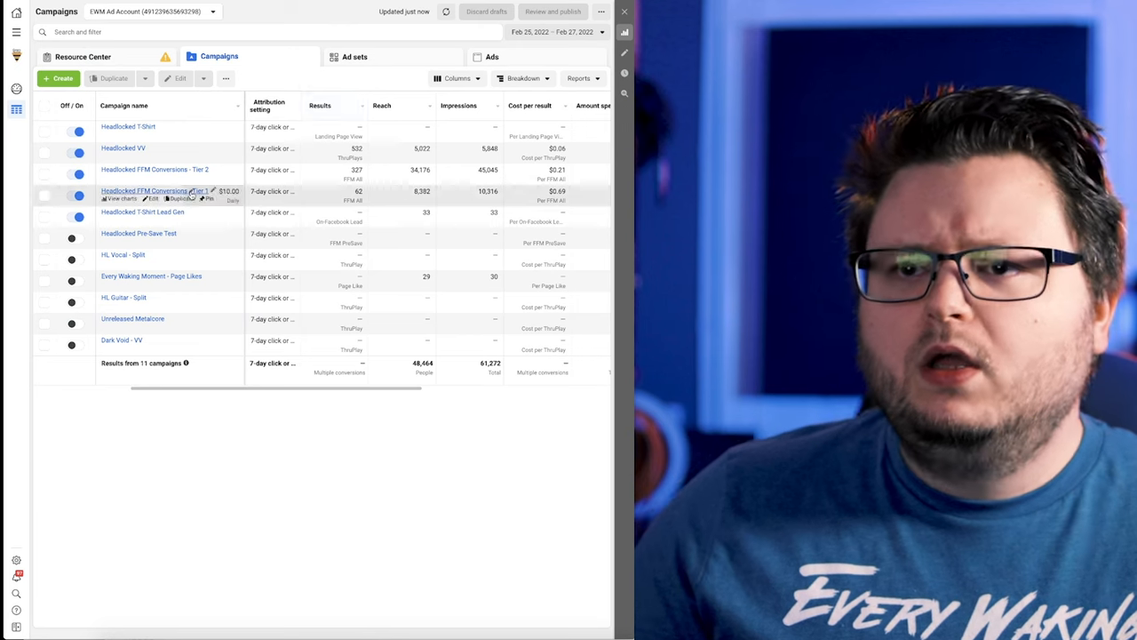
pyautogui.moveTo(155, 169)
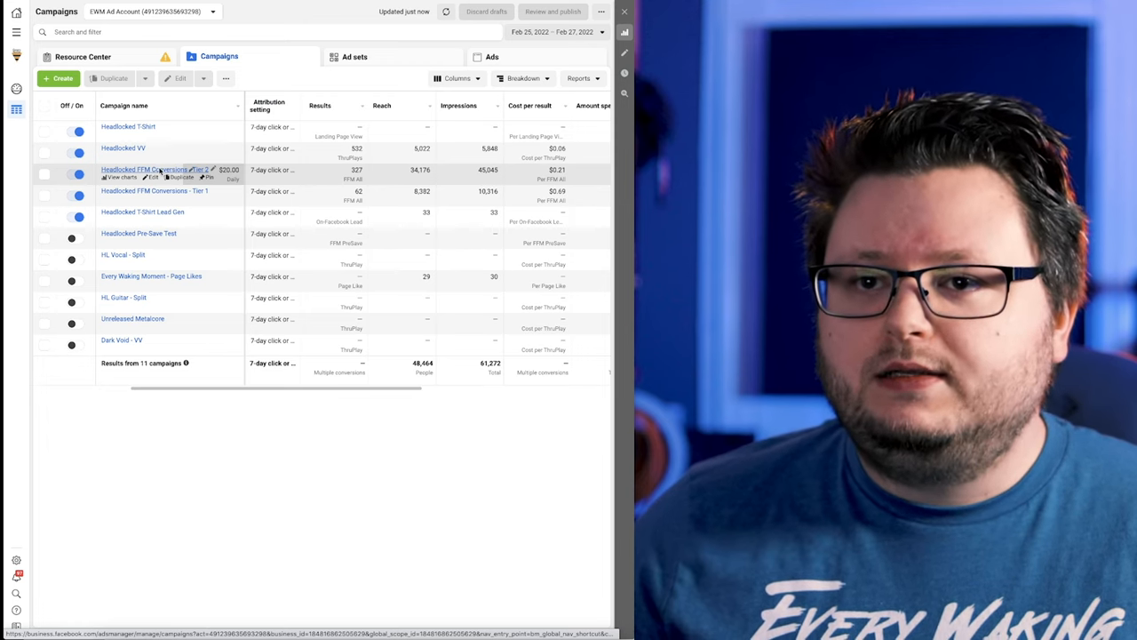
pyautogui.moveTo(348, 17)
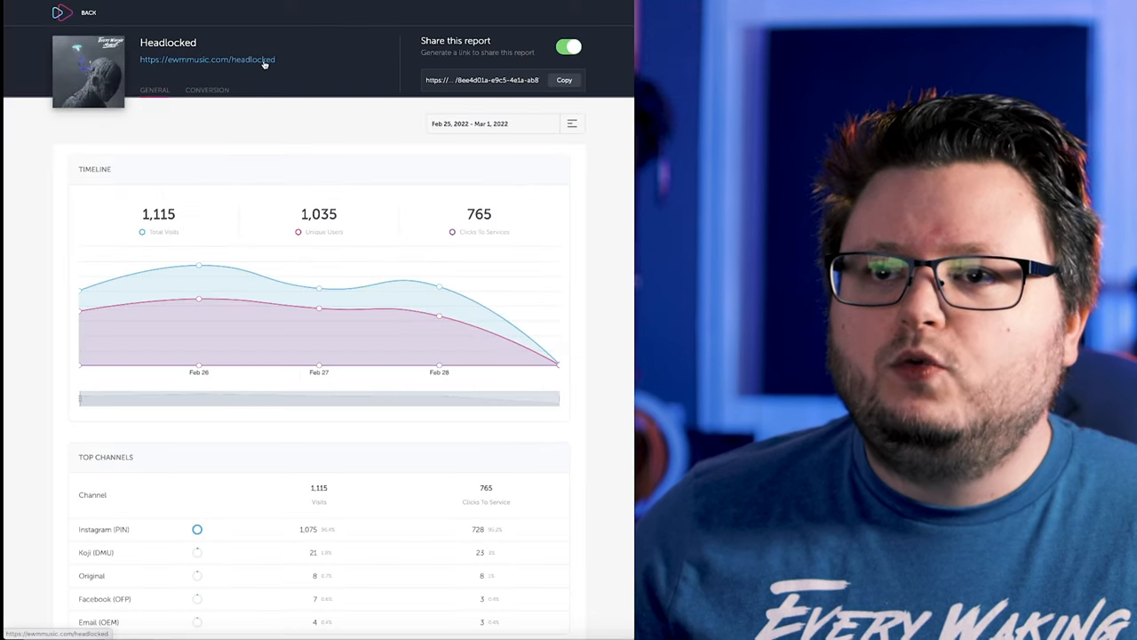
pyautogui.click(208, 60)
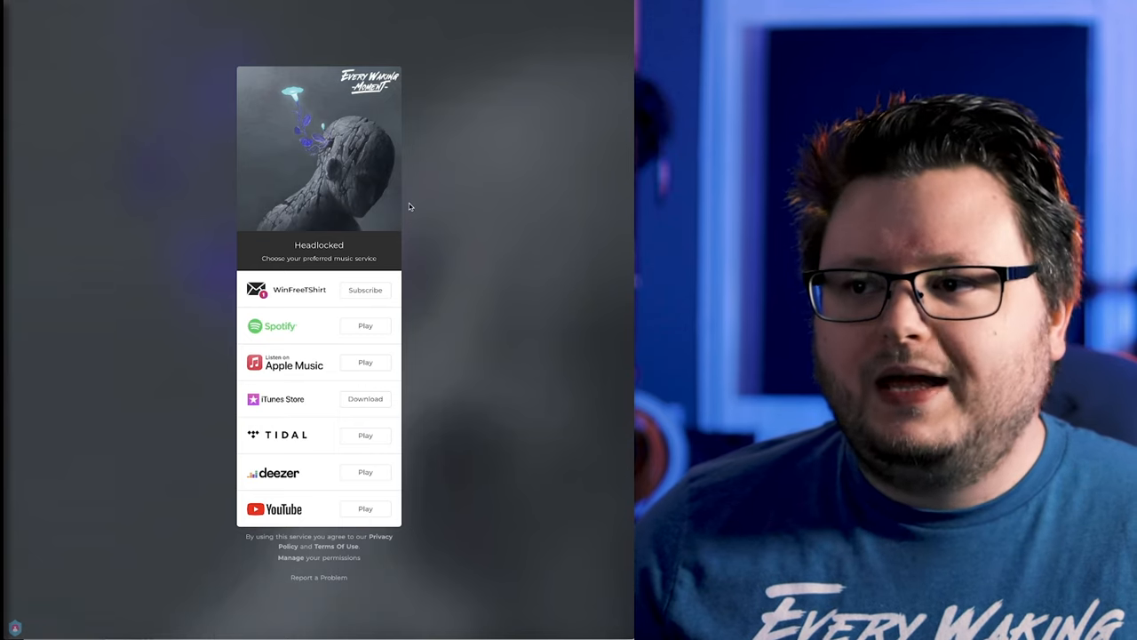
pyautogui.moveTo(451, 202)
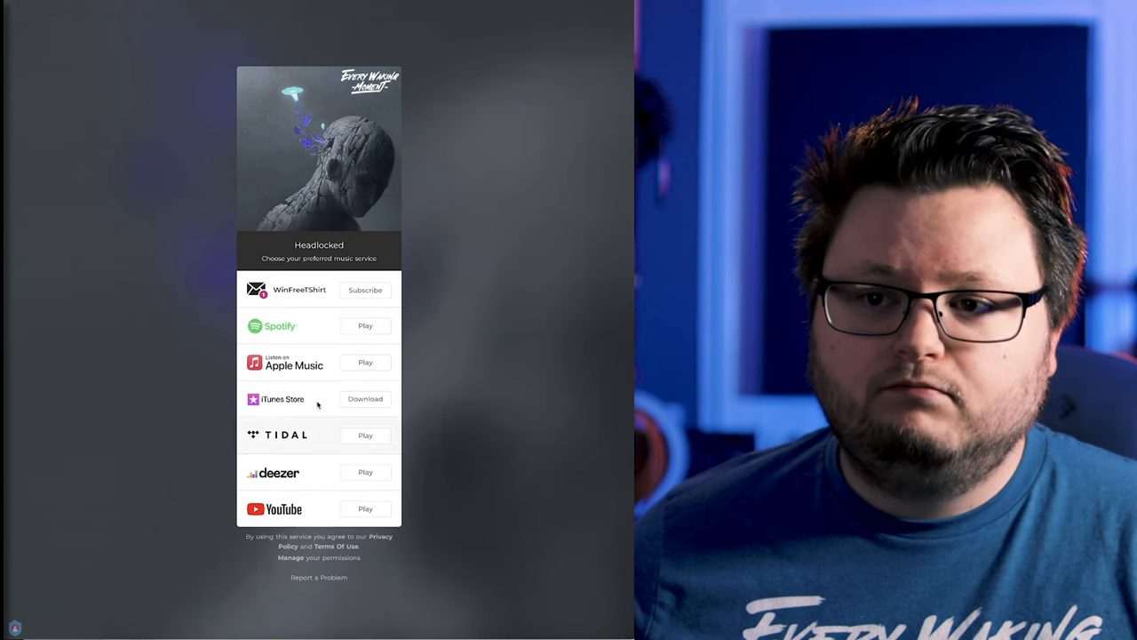
pyautogui.moveTo(437, 300)
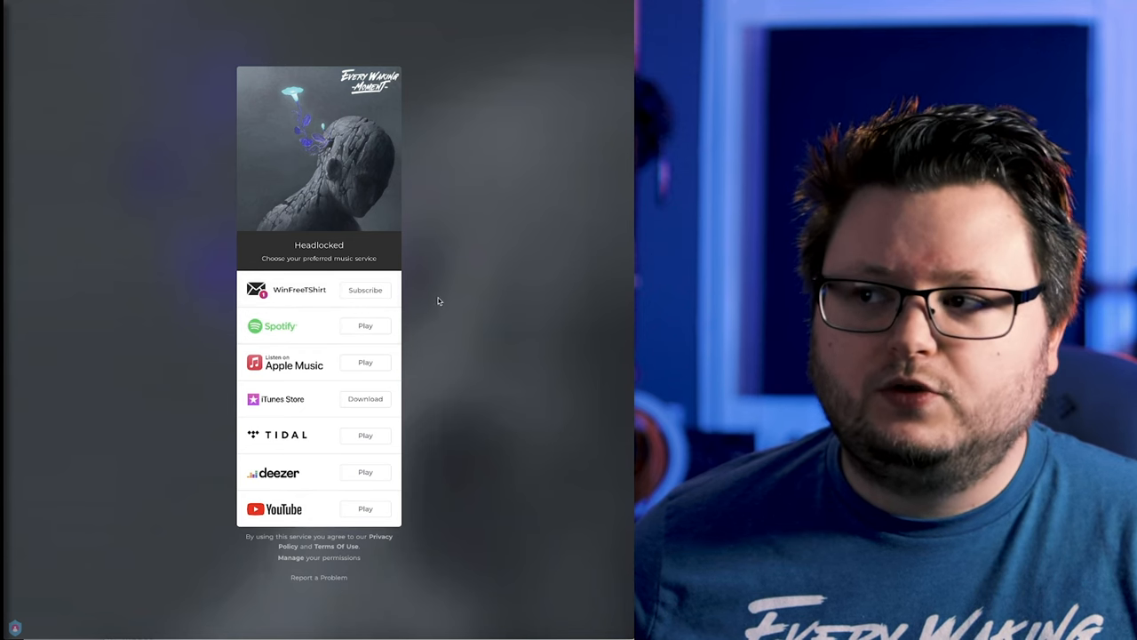
pyautogui.moveTo(493, 293)
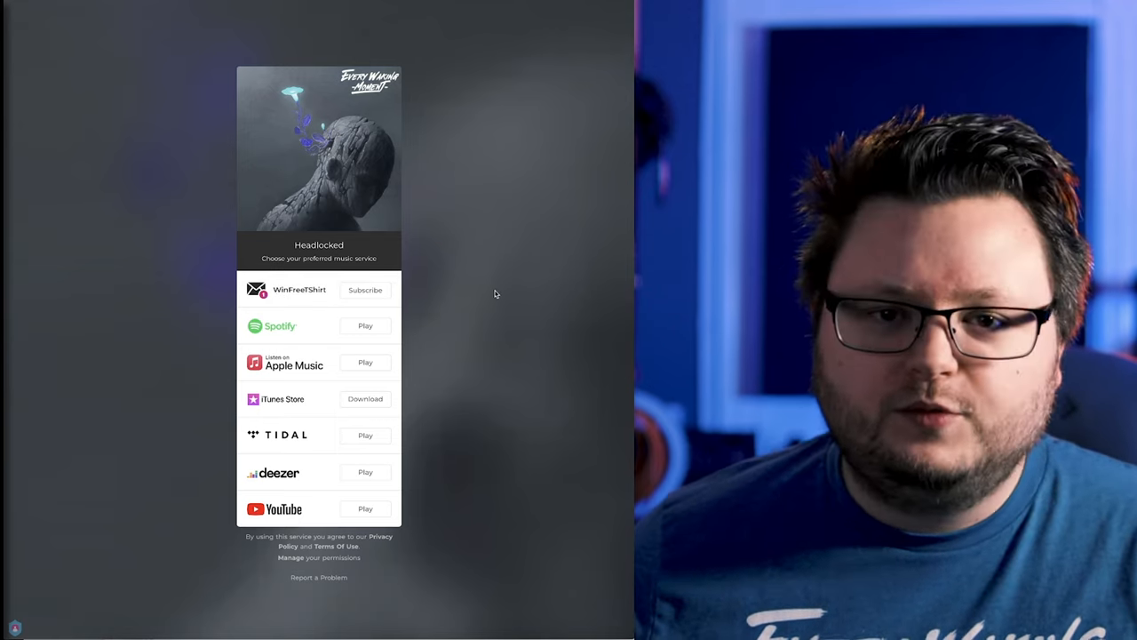
pyautogui.moveTo(494, 259)
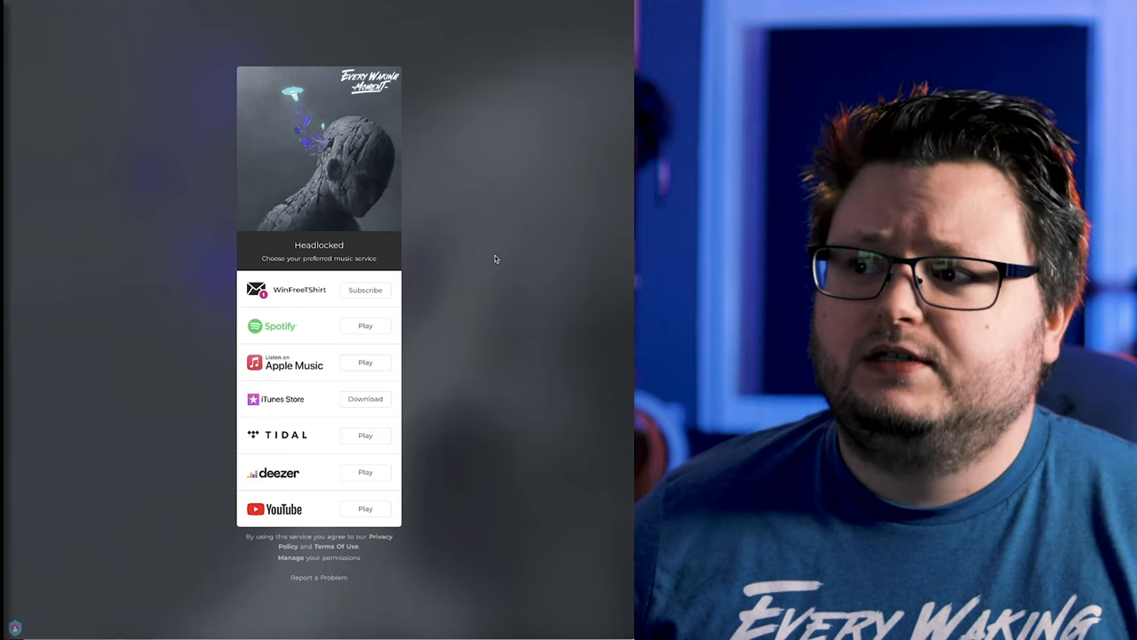
pyautogui.moveTo(400, 187)
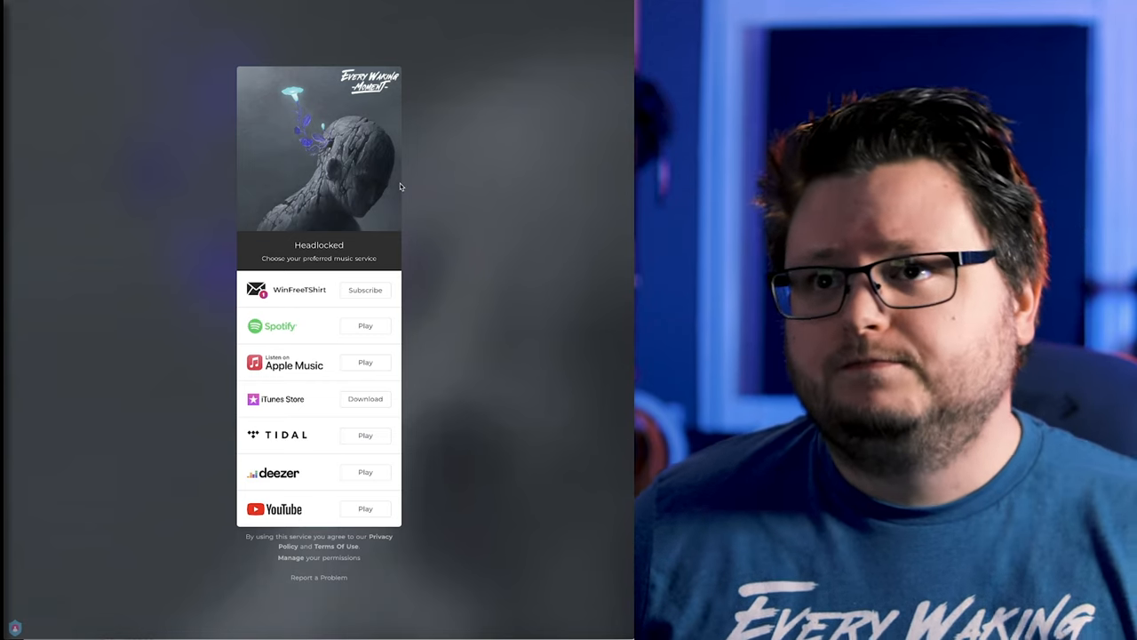
pyautogui.moveTo(430, 146)
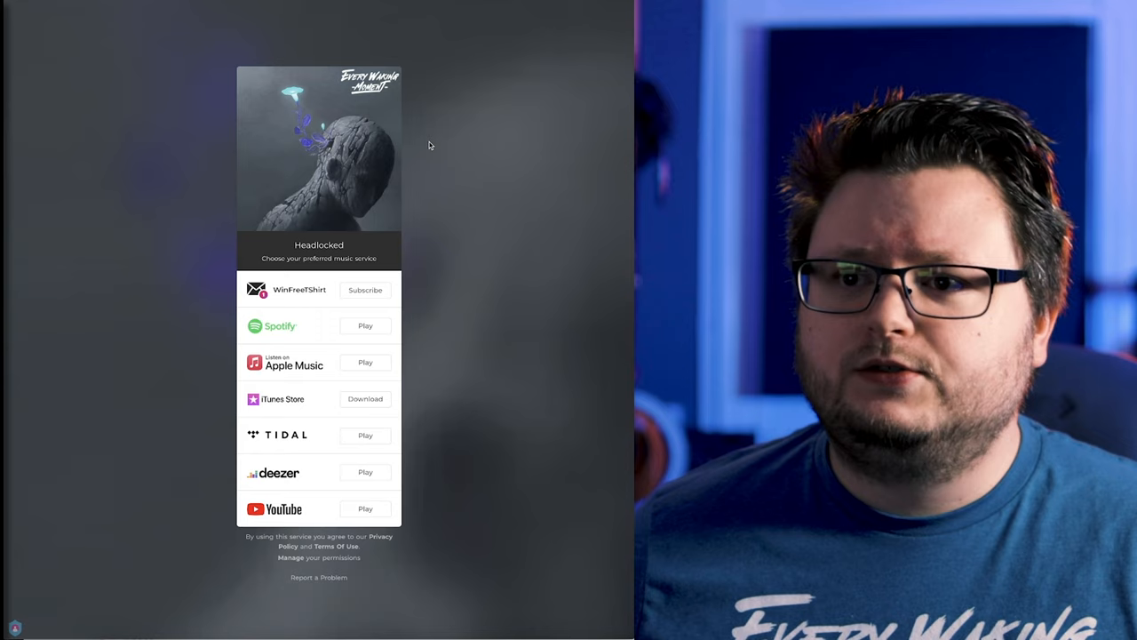
pyautogui.moveTo(401, 69)
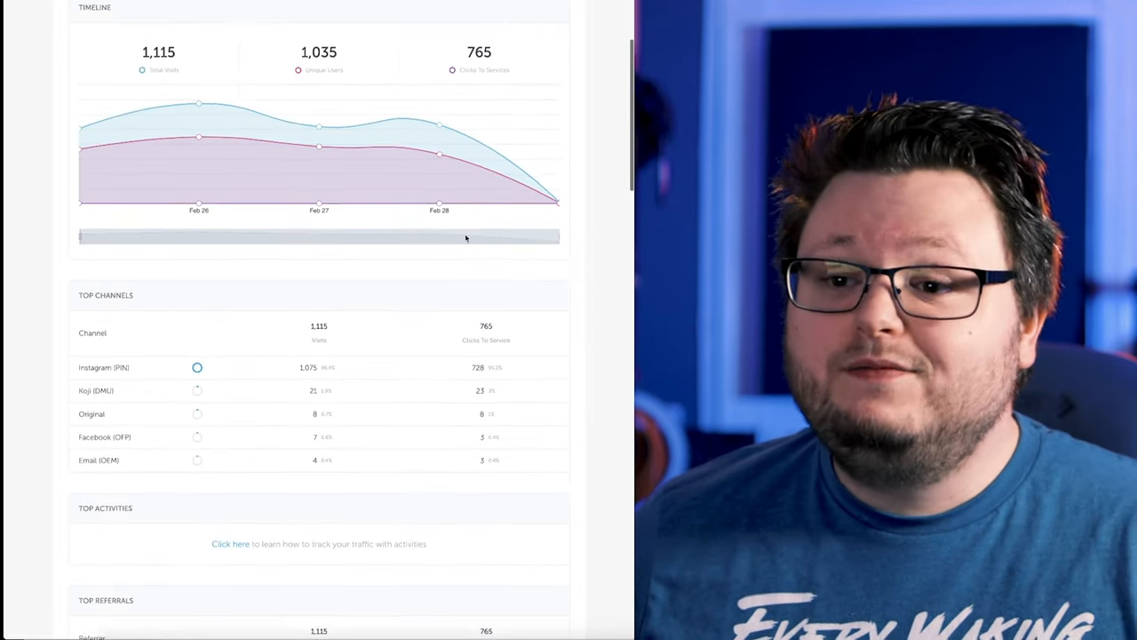
pyautogui.scroll(-3)
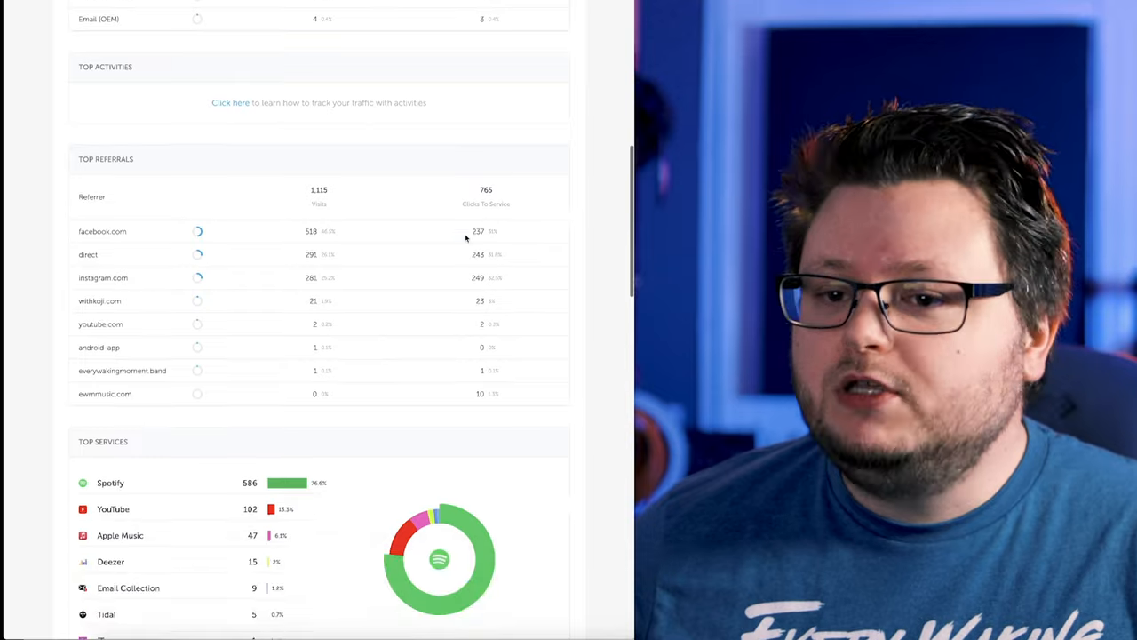
pyautogui.scroll(-3)
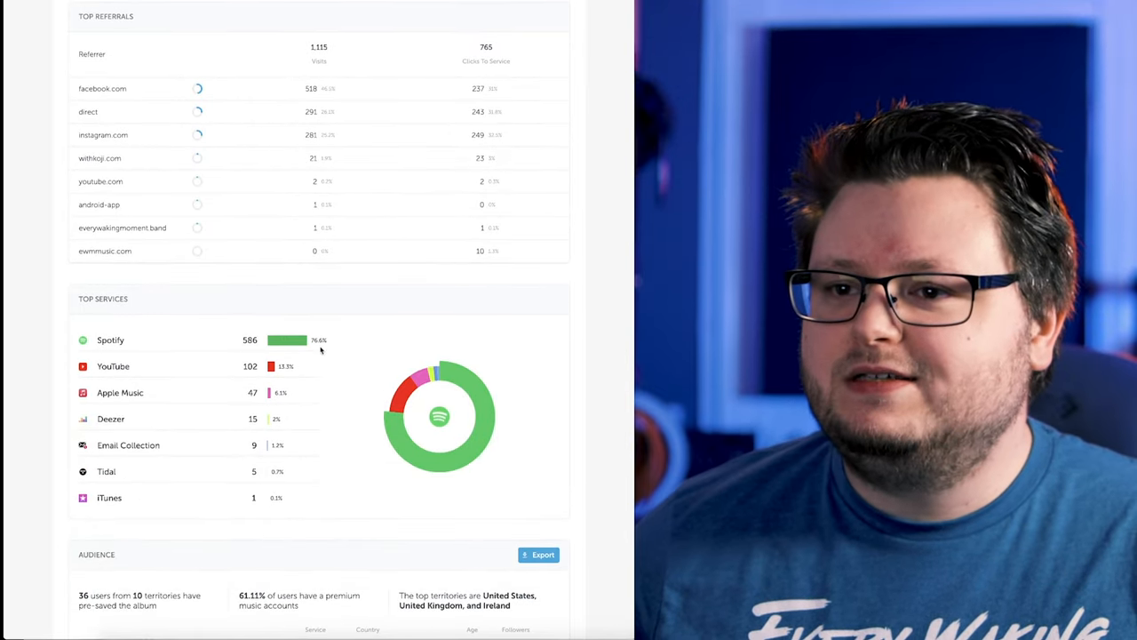
pyautogui.scroll(-3)
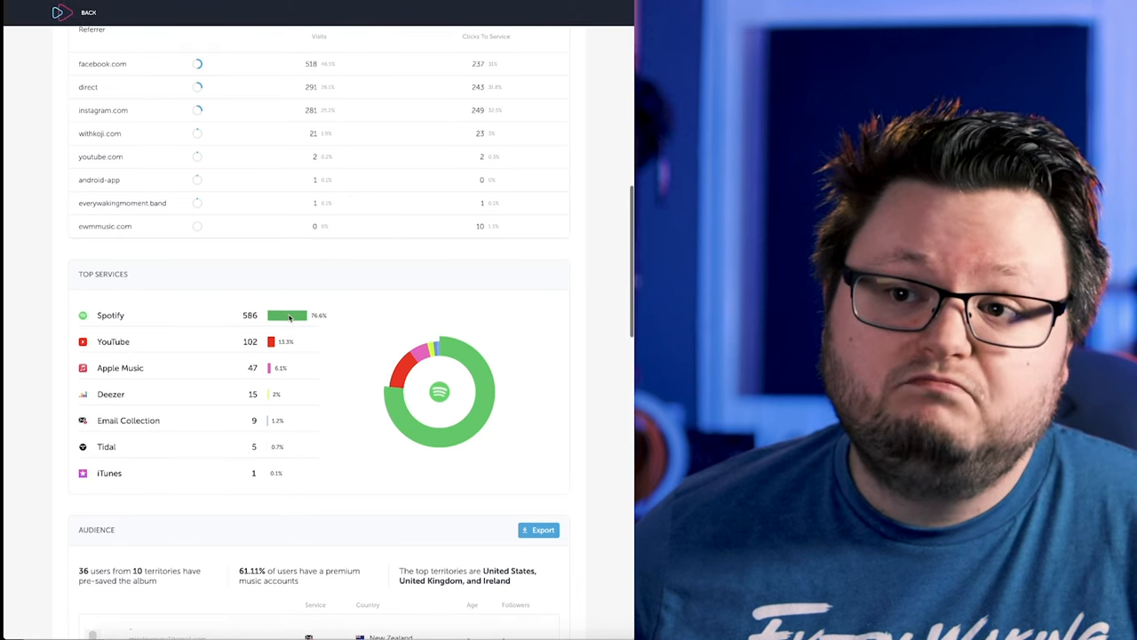
pyautogui.scroll(3)
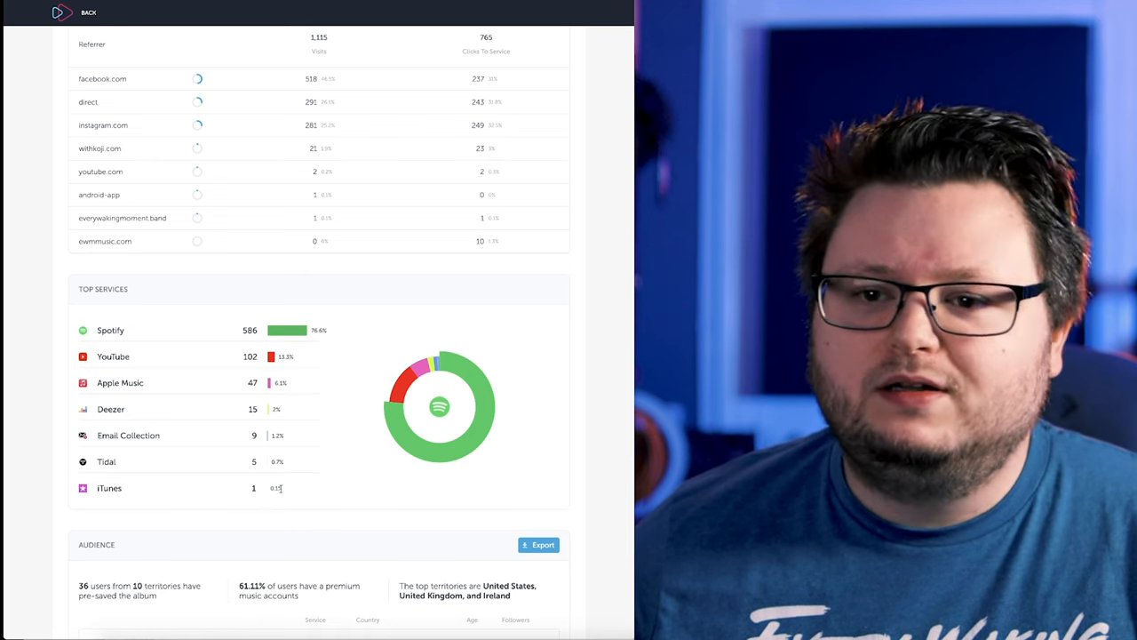
pyautogui.moveTo(310, 451)
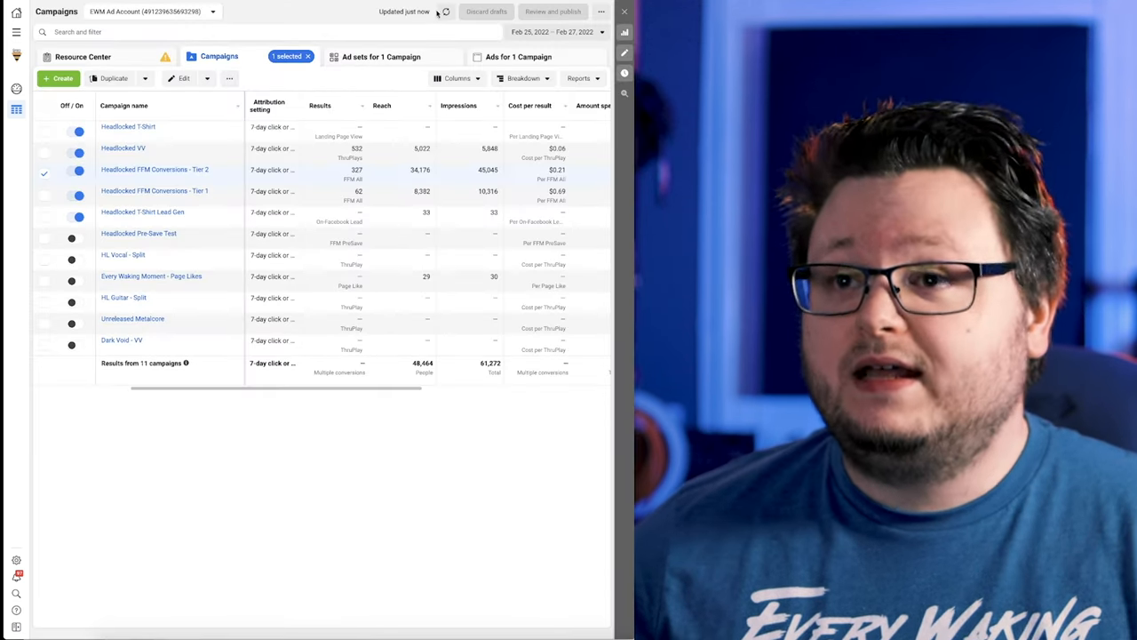
pyautogui.moveTo(445, 10)
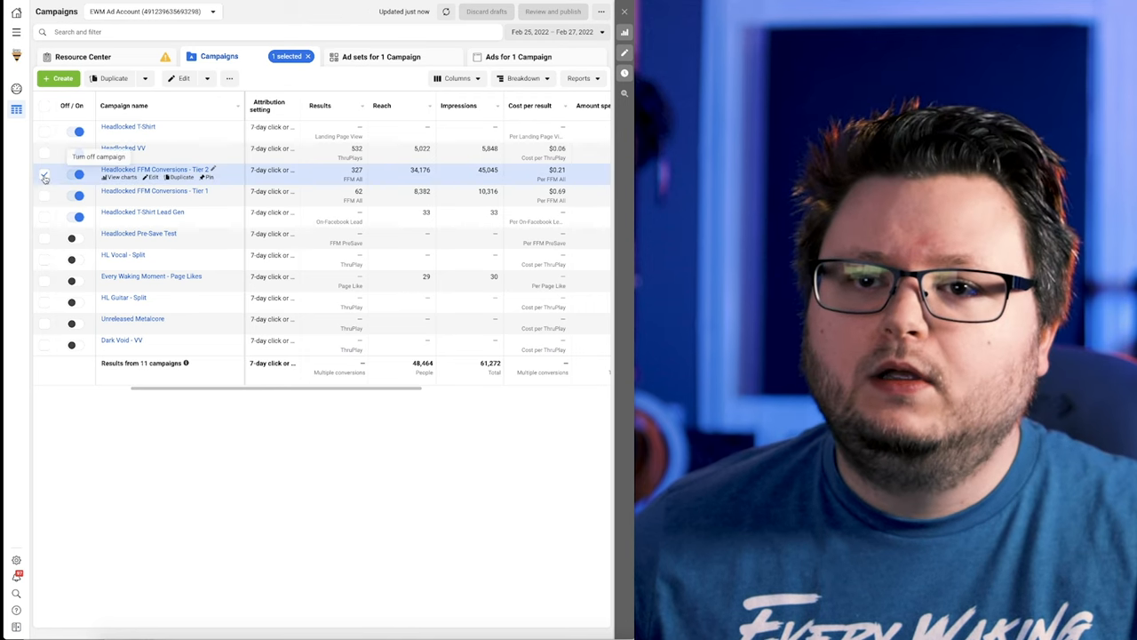
# Start a new campaign so the objective list appears.
pyautogui.click(57, 78)
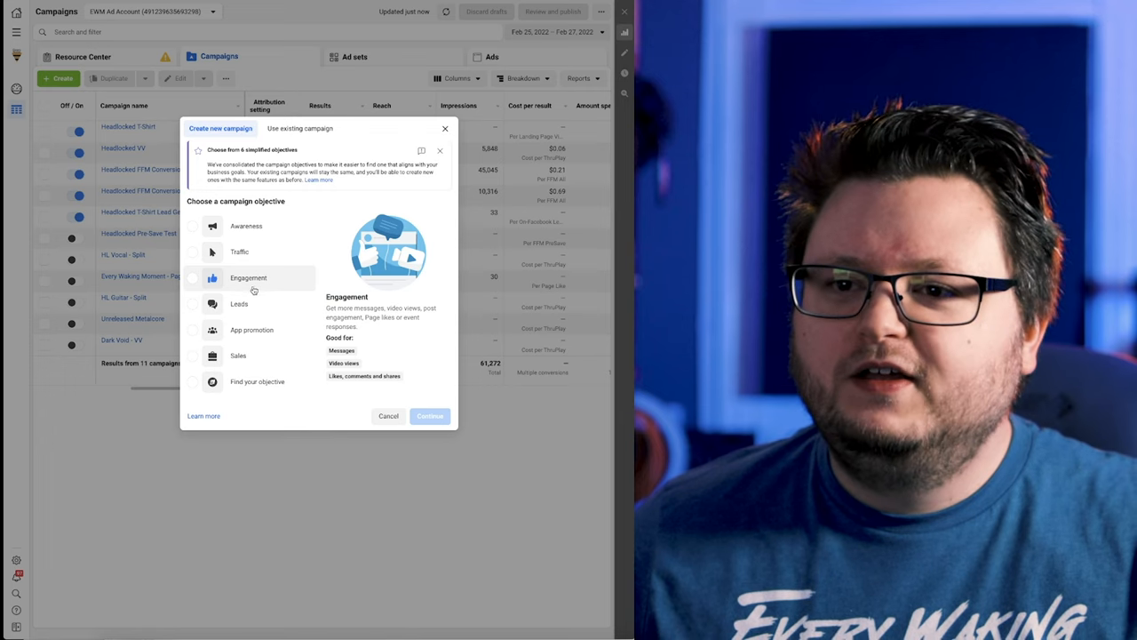
# Choose the Engagement objective, compare it with Sales, then close without creating a campaign.
pyautogui.click(249, 277)
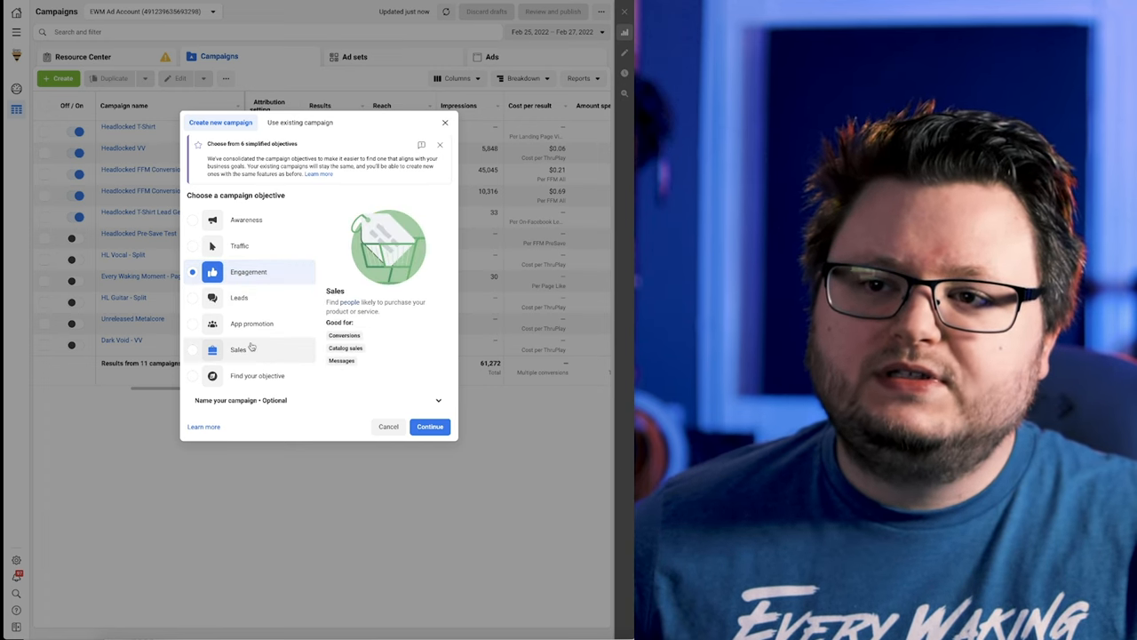
pyautogui.moveTo(267, 347)
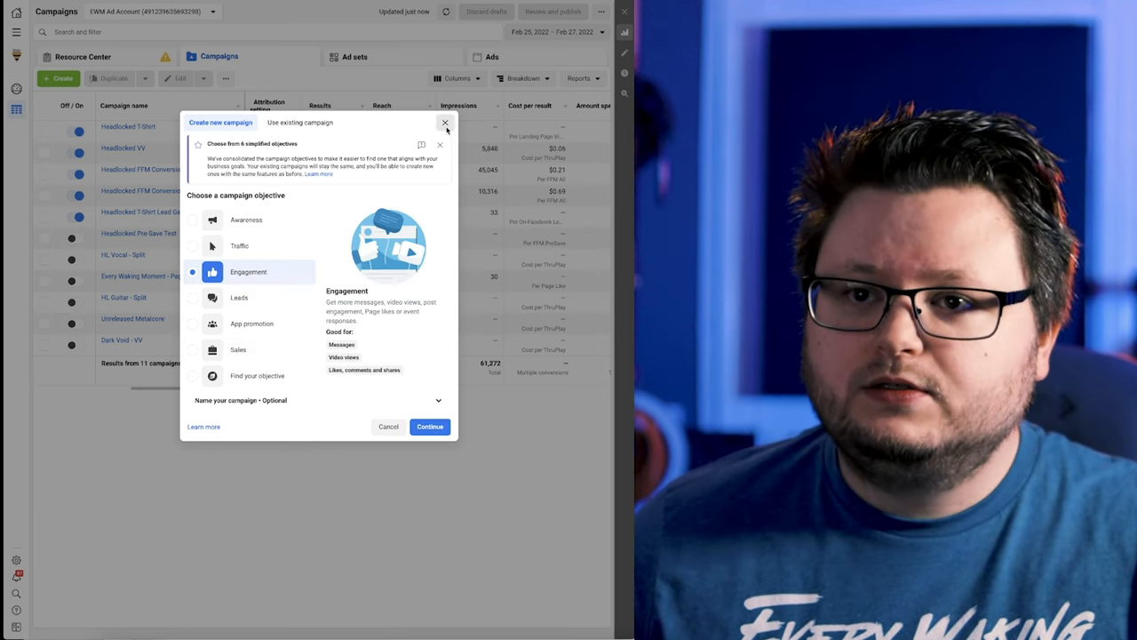
pyautogui.click(444, 122)
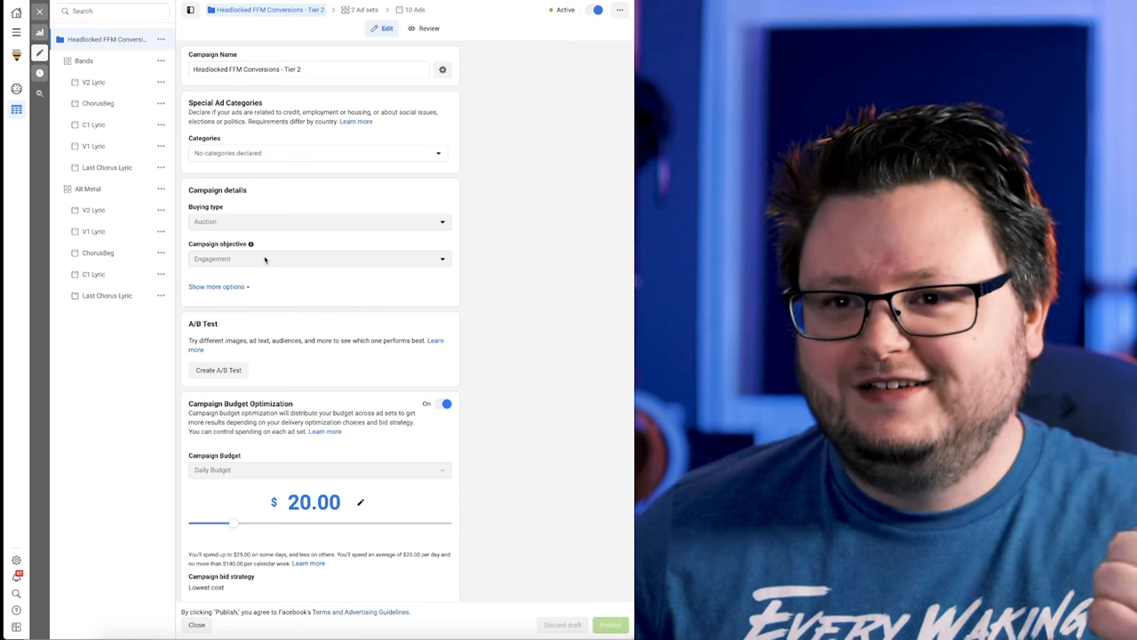
pyautogui.scroll(-3)
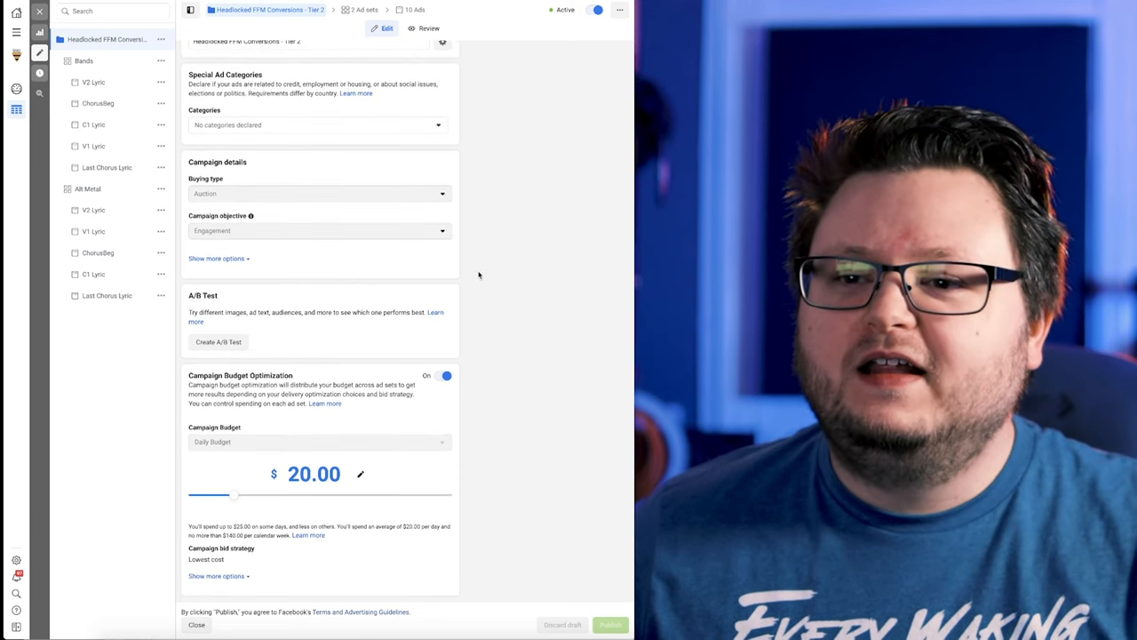
pyautogui.moveTo(327, 458)
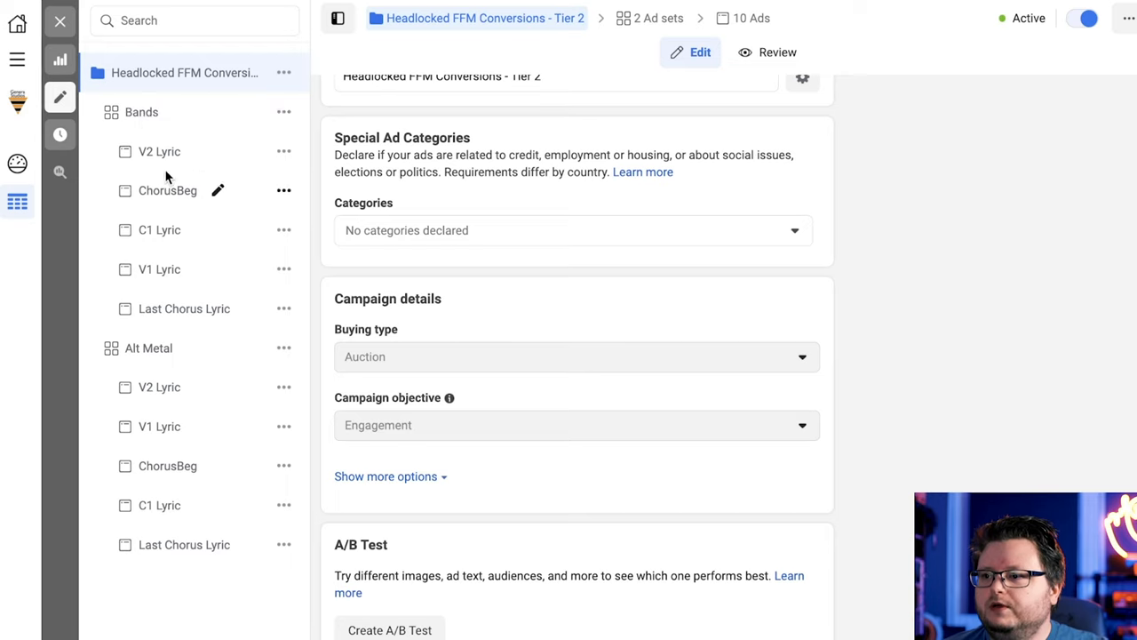
pyautogui.moveTo(139, 121)
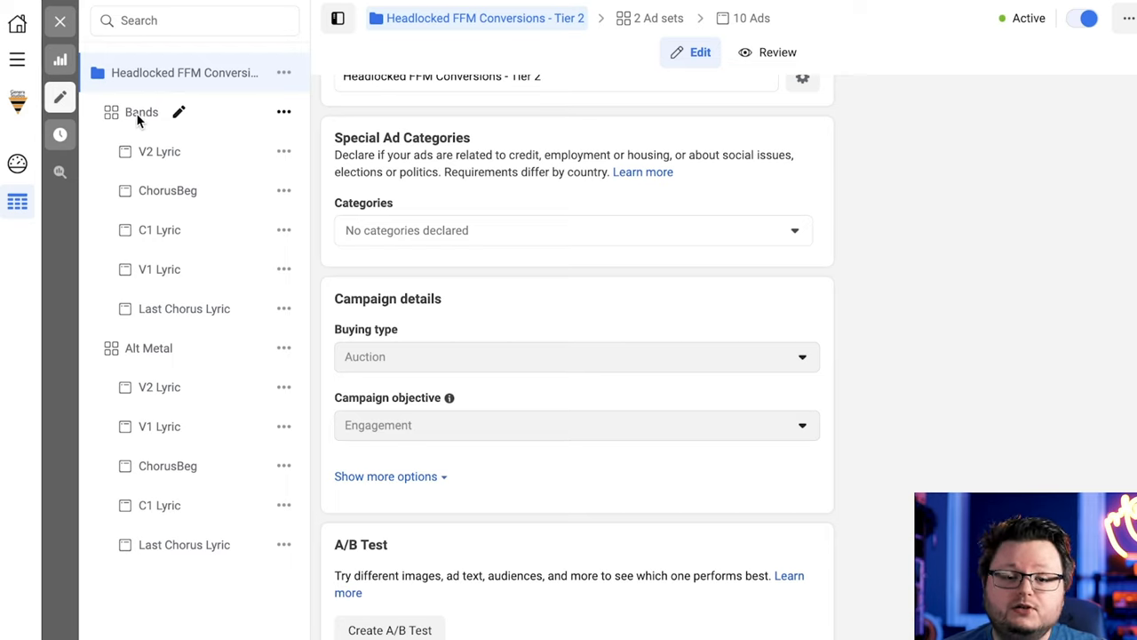
pyautogui.moveTo(138, 346)
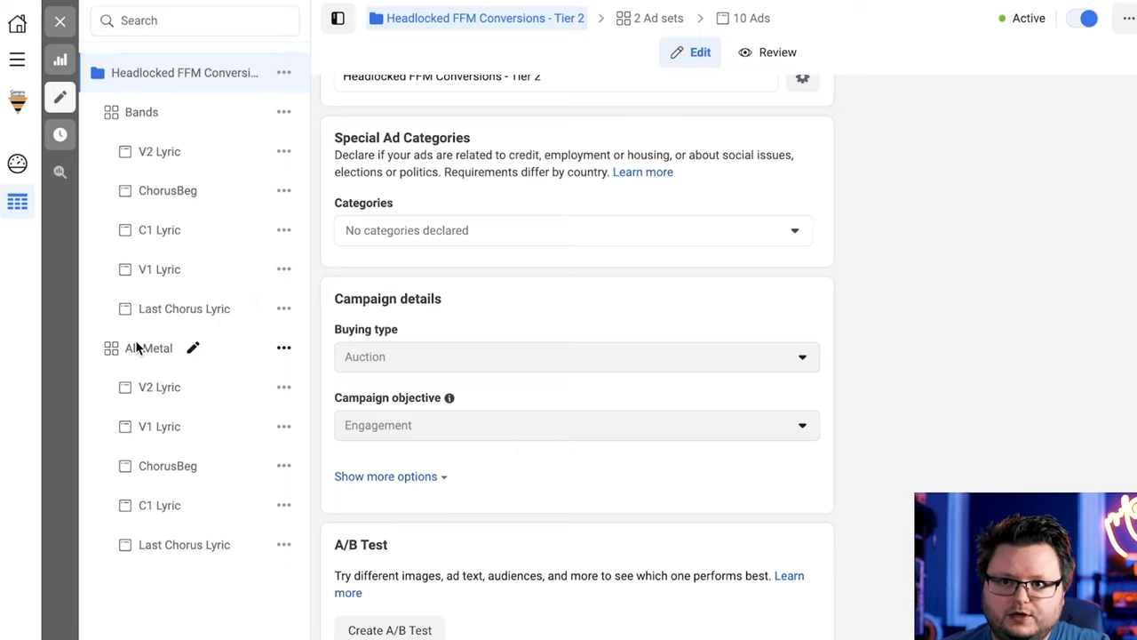
pyautogui.moveTo(142, 160)
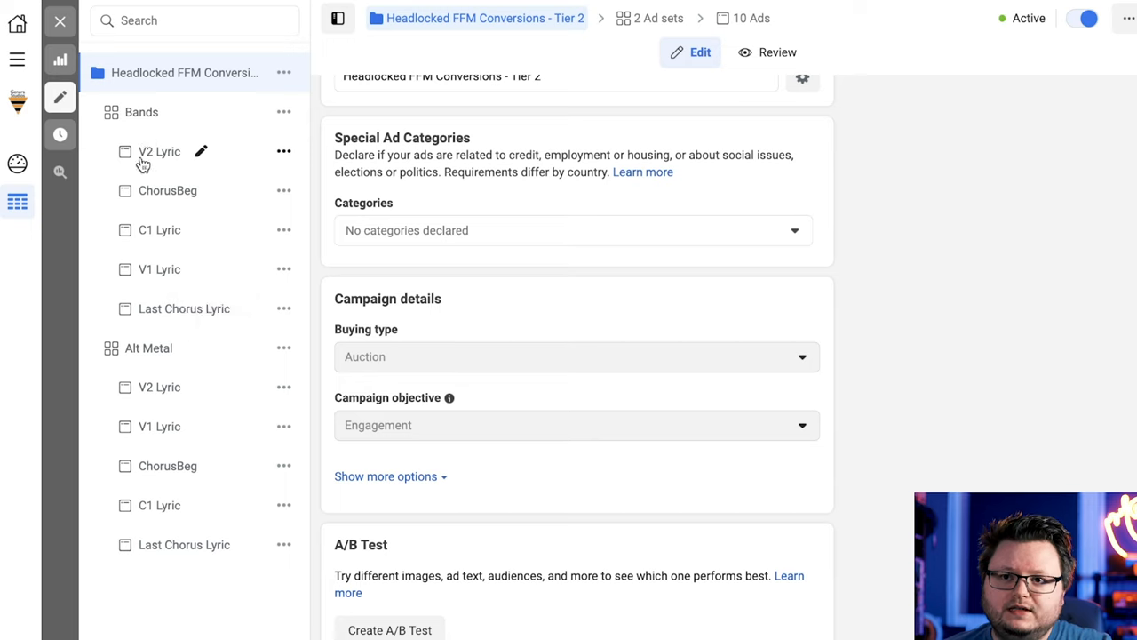
pyautogui.moveTo(150, 426)
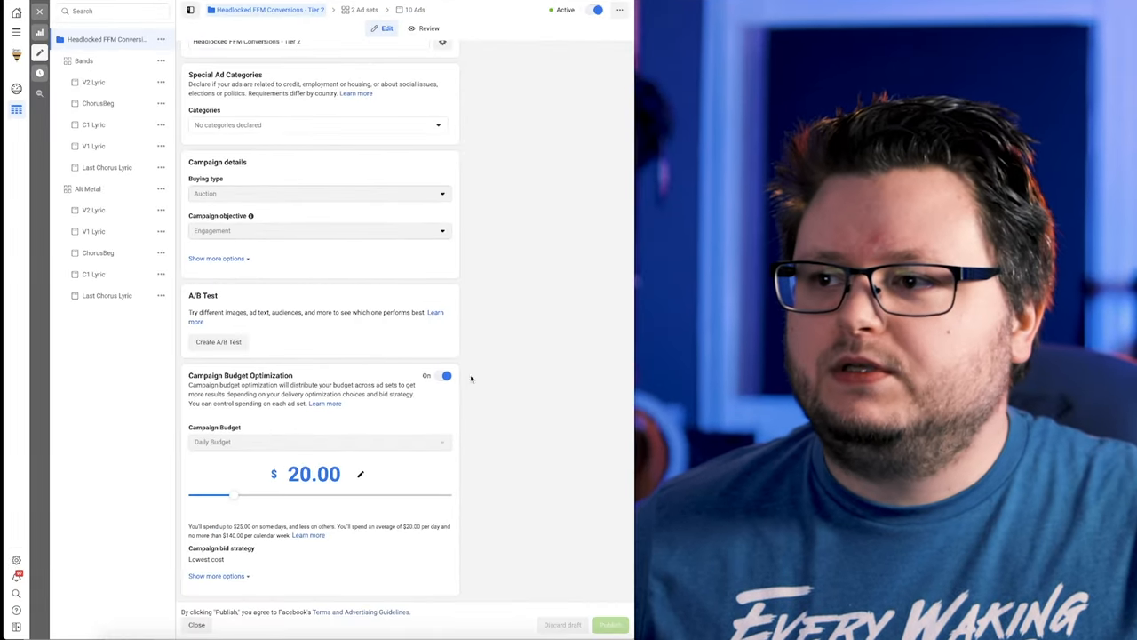
pyautogui.moveTo(105, 167)
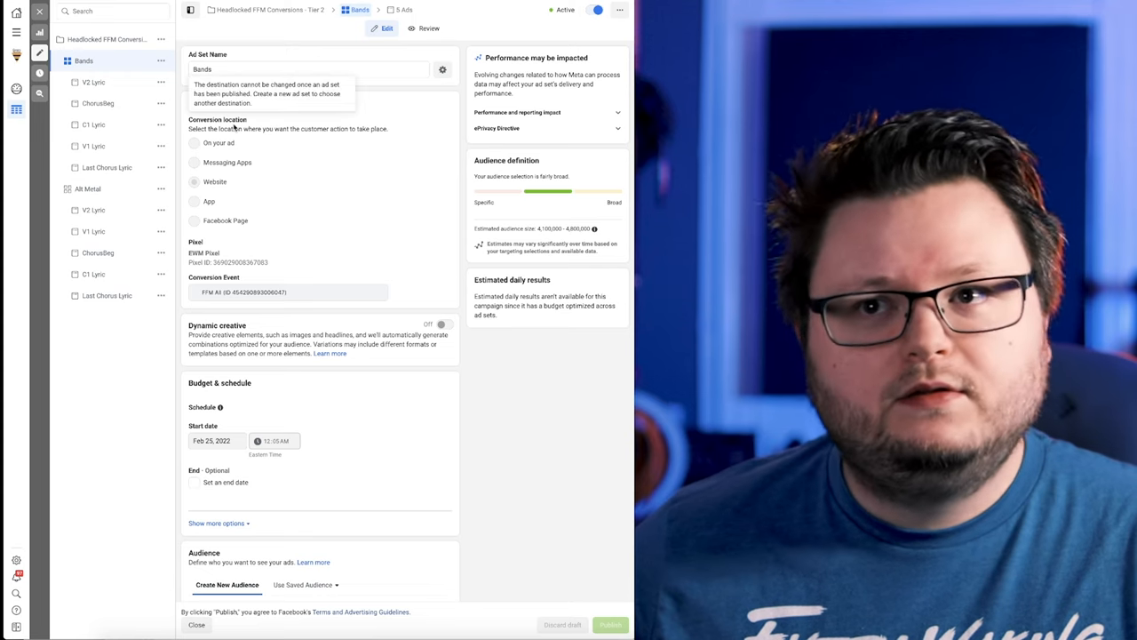
pyautogui.moveTo(227, 161)
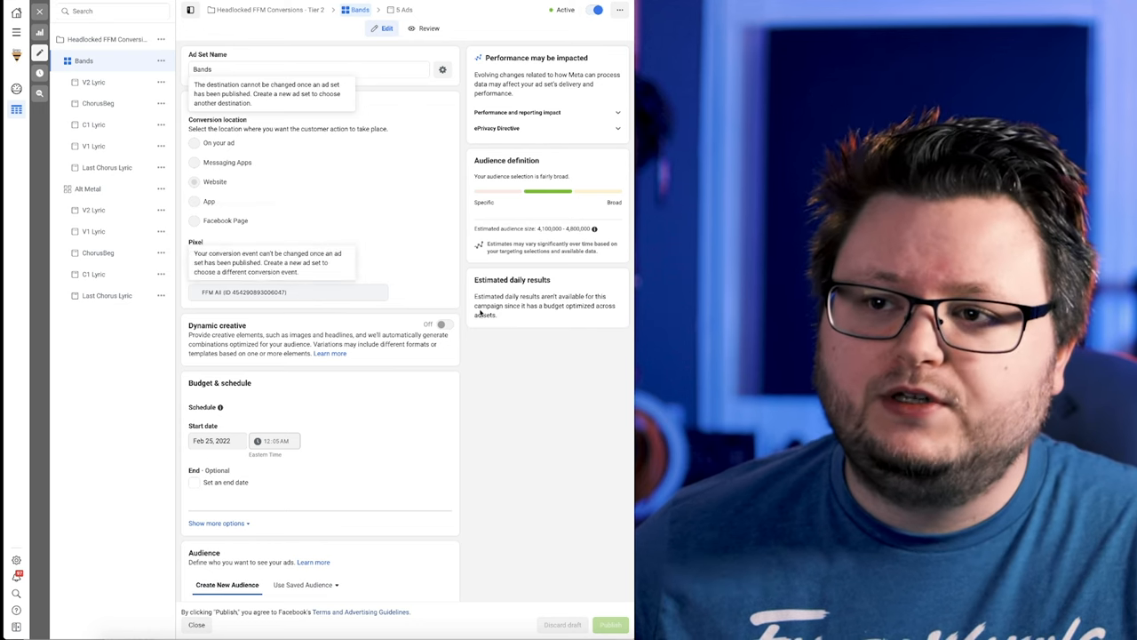
# Scroll through the Bands ad set's Conversion, Budget & schedule and Audience location settings.
pyautogui.scroll(-3)
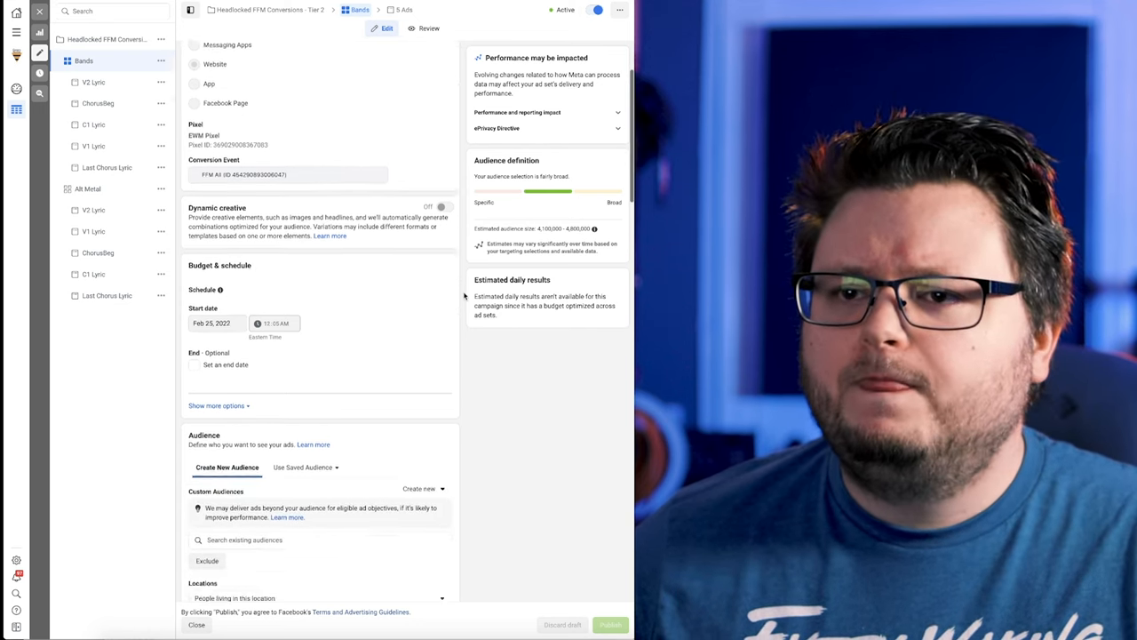
pyautogui.scroll(-3)
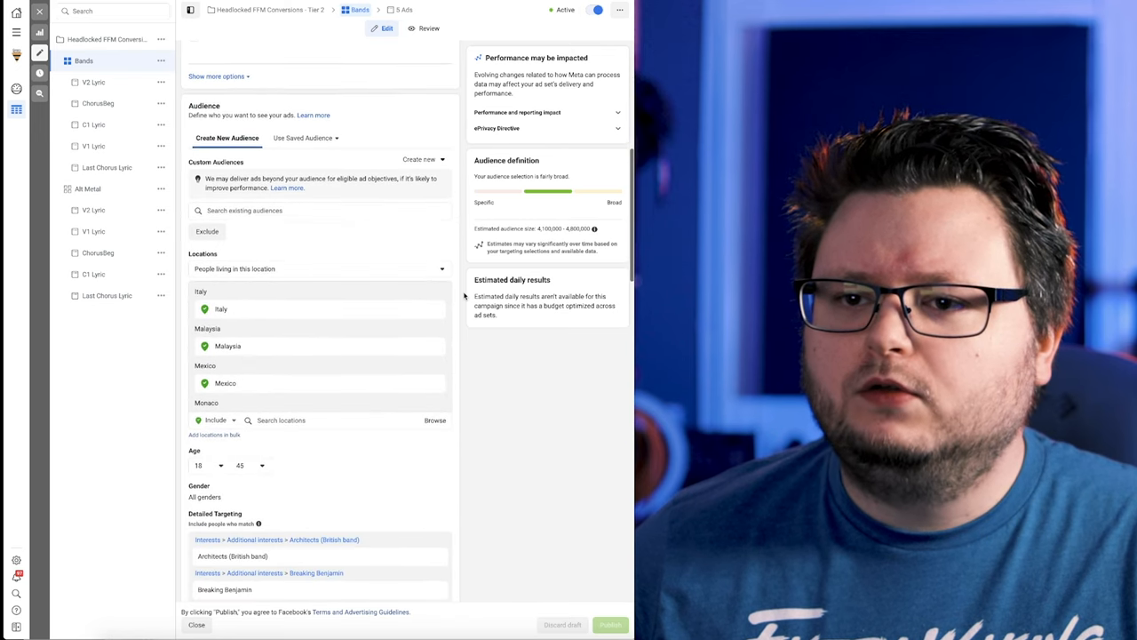
pyautogui.scroll(-3)
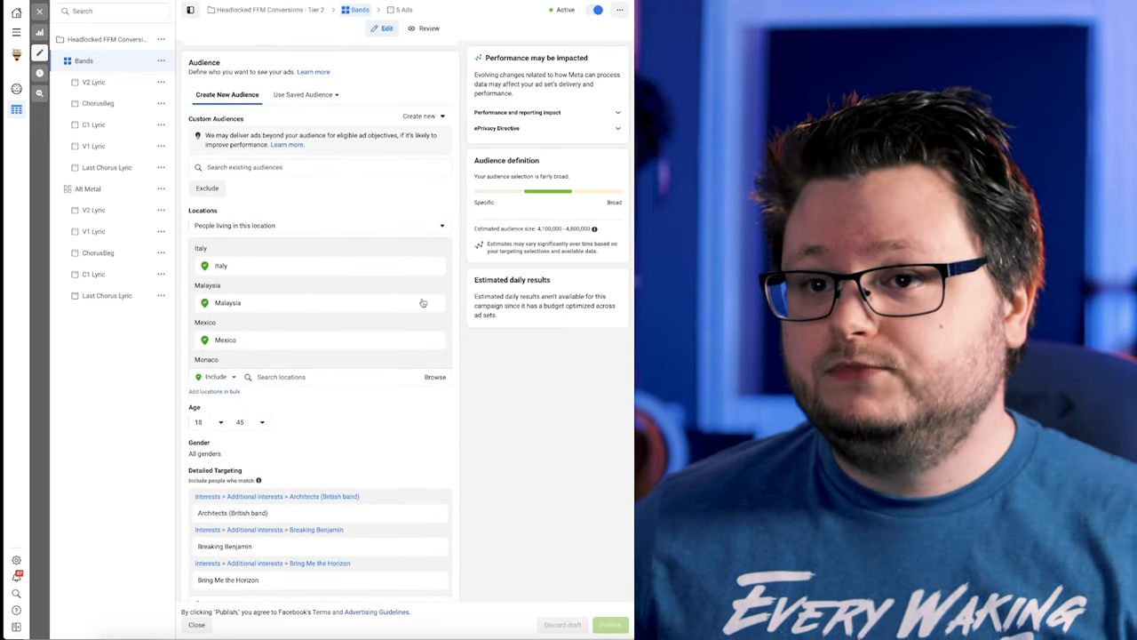
pyautogui.scroll(-3)
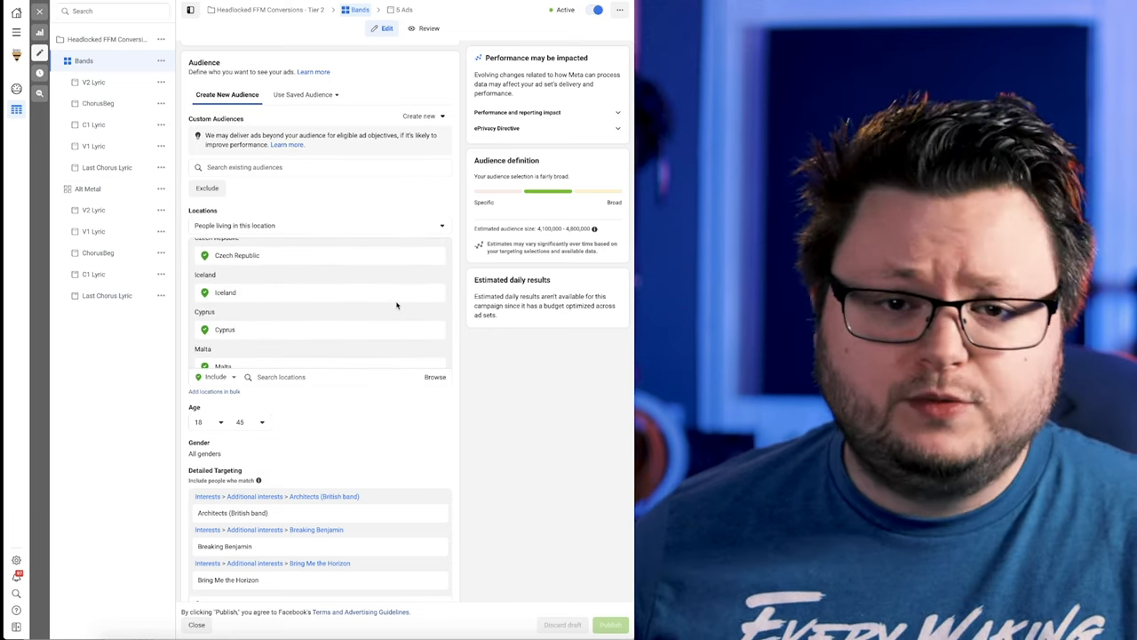
pyautogui.scroll(-3)
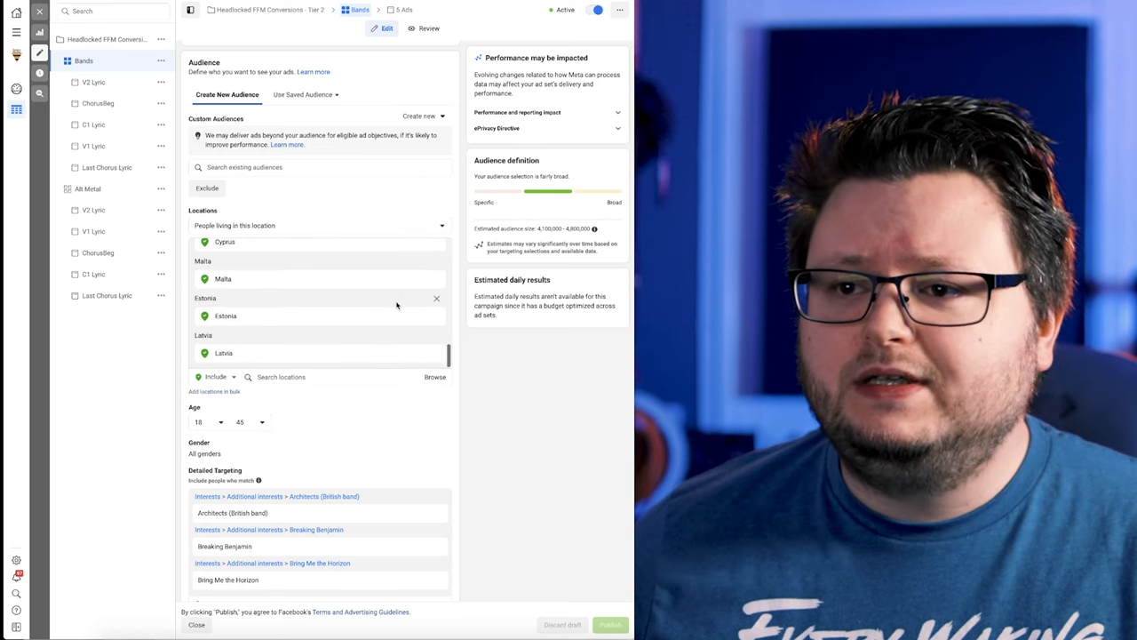
pyautogui.scroll(-3)
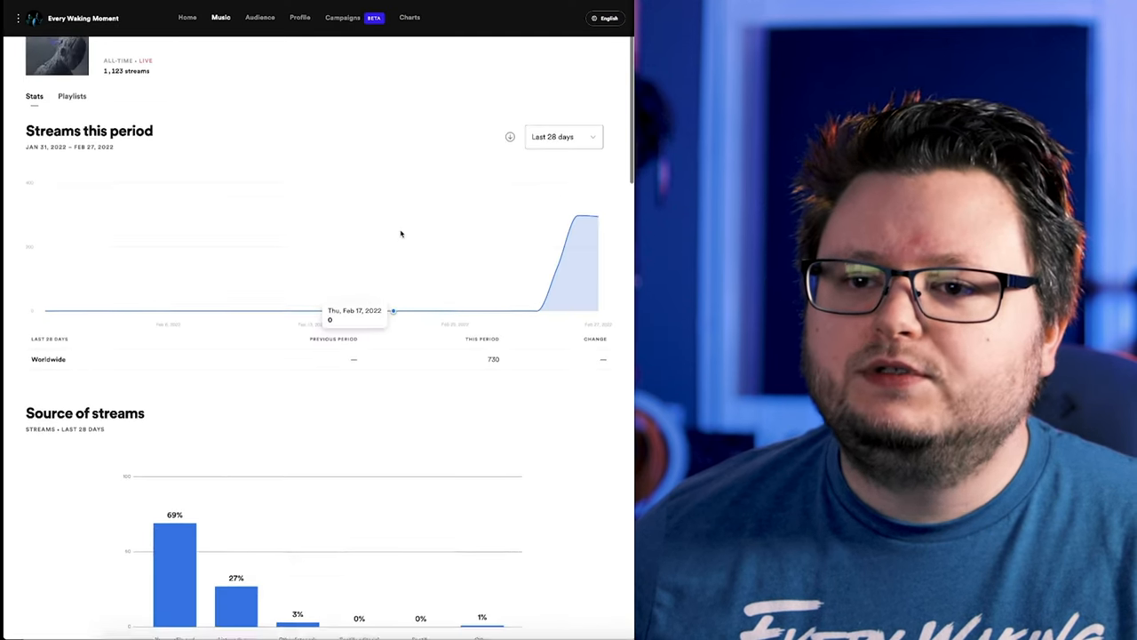
# Scroll to Headlocked's top countries by streams, led by Mexico and Brazil.
pyautogui.scroll(-3)
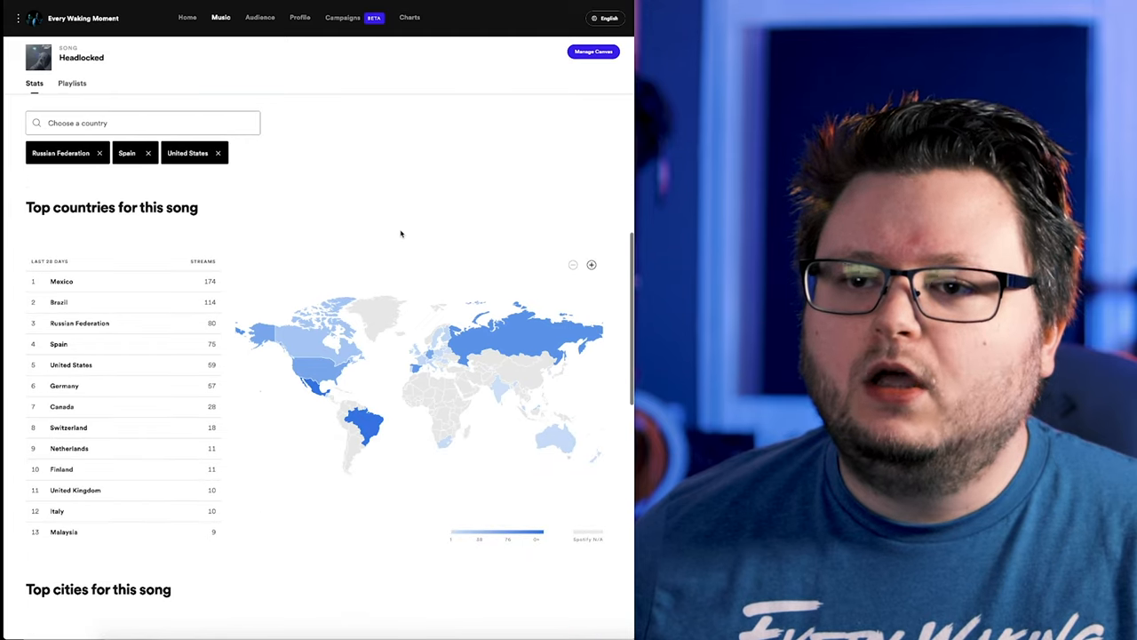
pyautogui.scroll(-3)
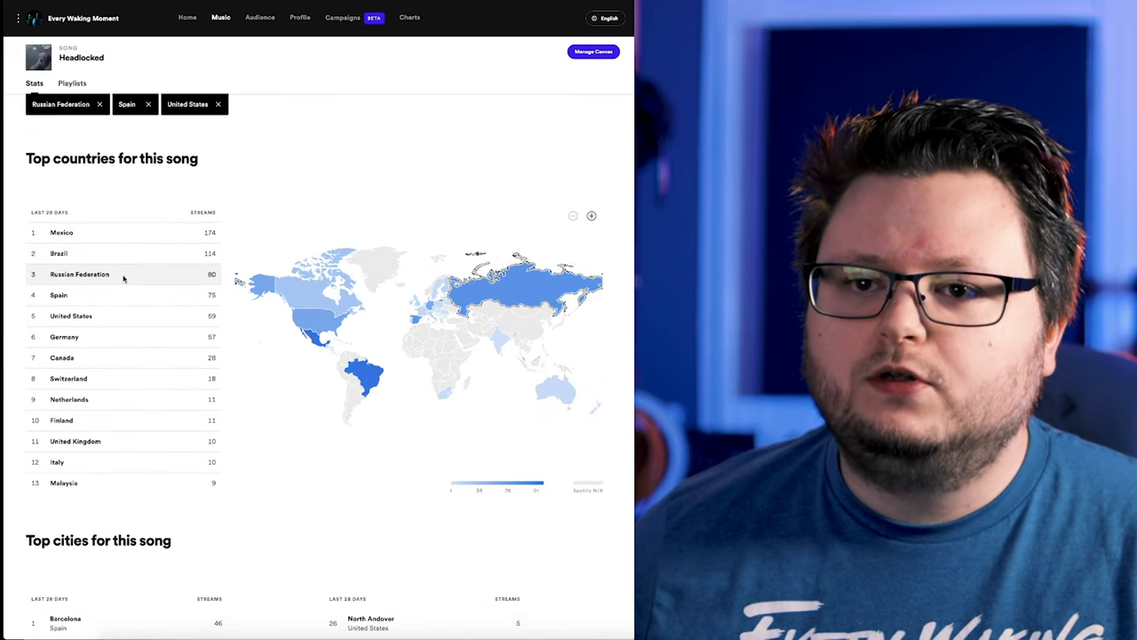
pyautogui.moveTo(117, 295)
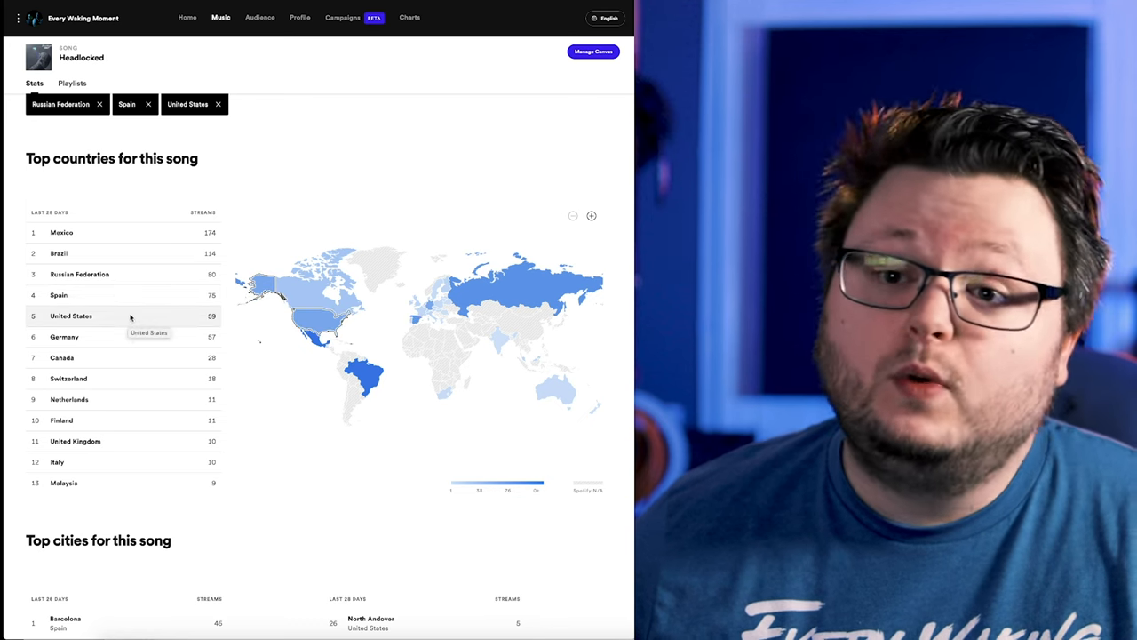
pyautogui.moveTo(124, 412)
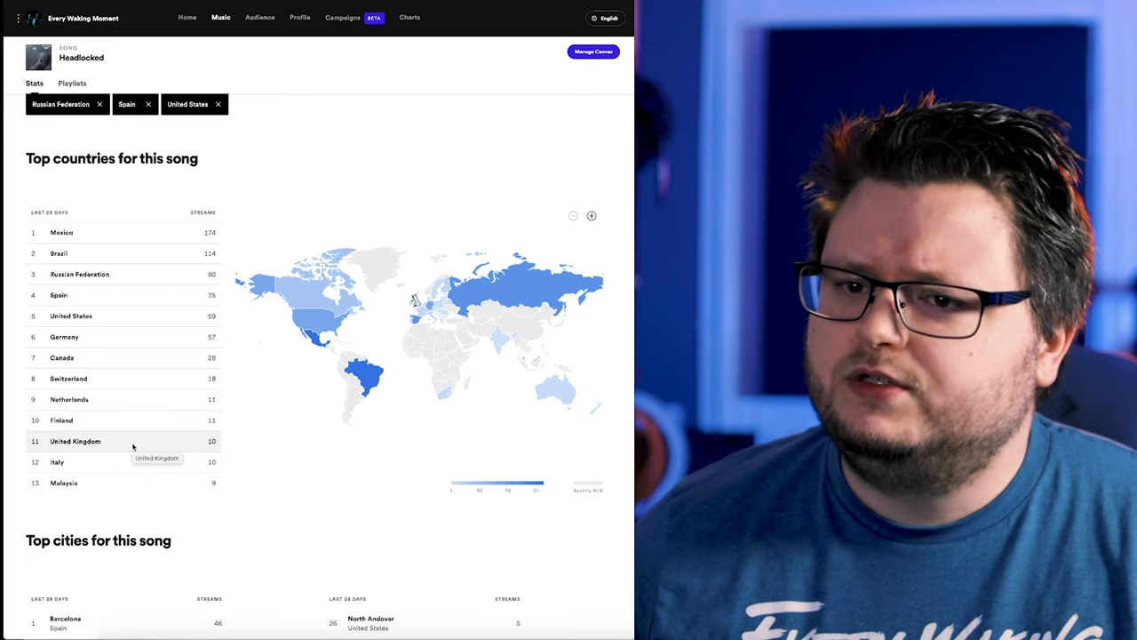
pyautogui.scroll(-3)
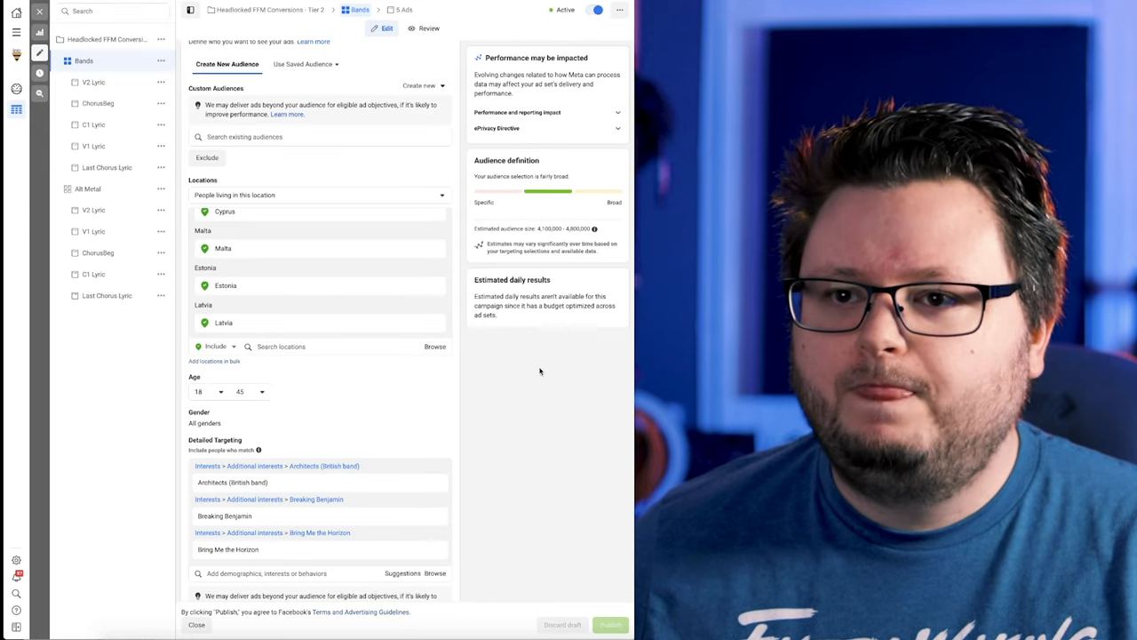
# Scroll the Bands ad set's Audience section down to its Detailed Targeting of band interests narrowed by Spotify.
pyautogui.scroll(3)
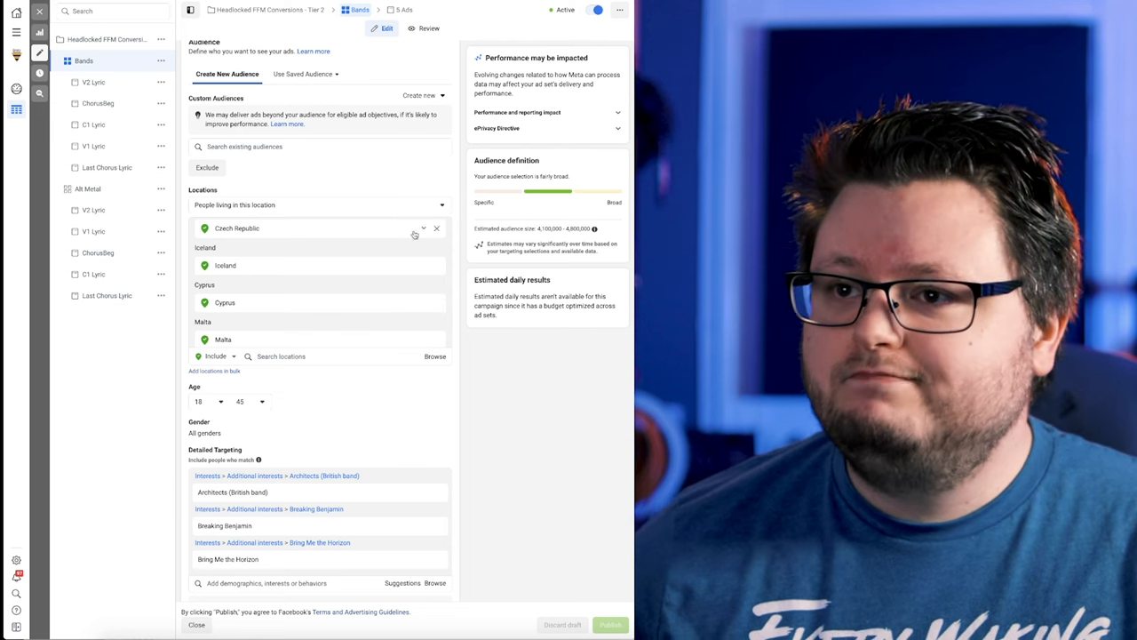
pyautogui.scroll(-3)
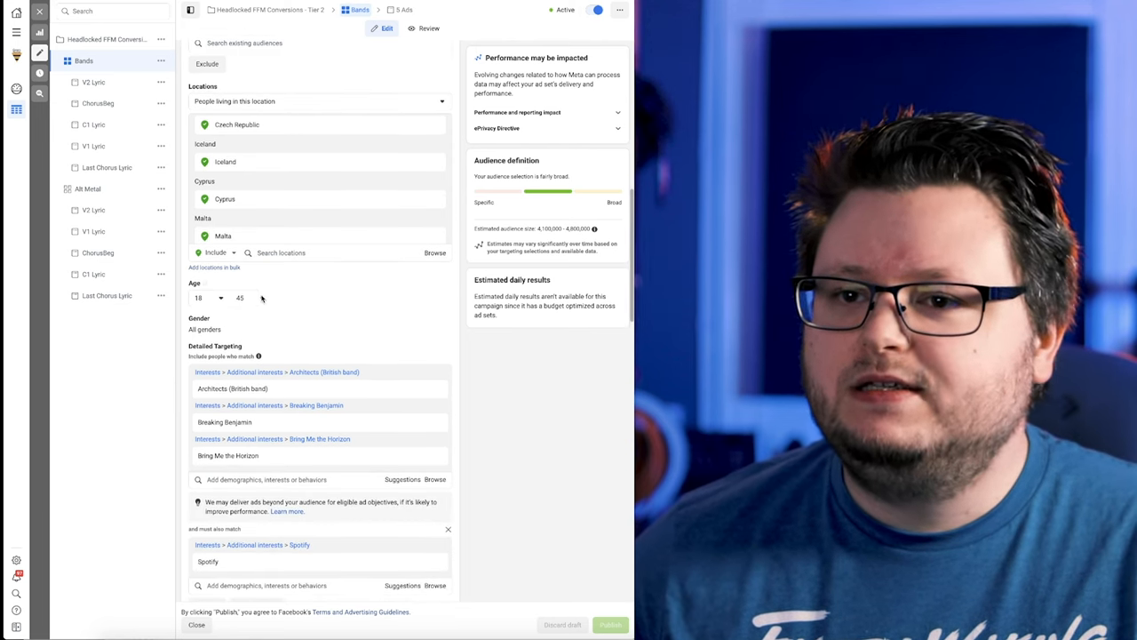
pyautogui.scroll(-3)
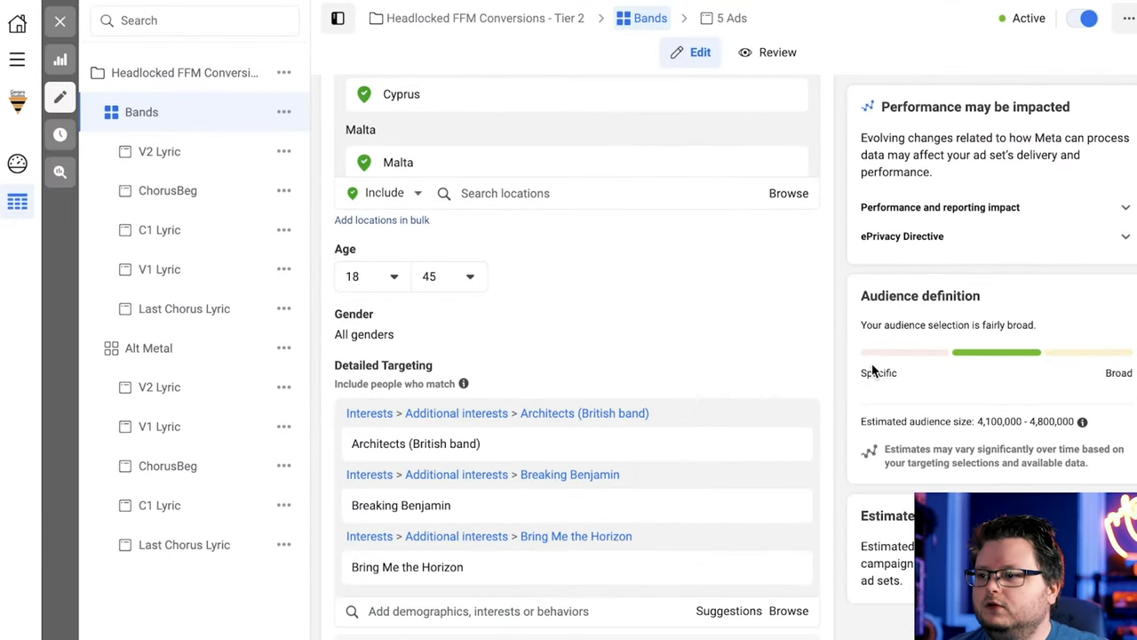
pyautogui.scroll(-3)
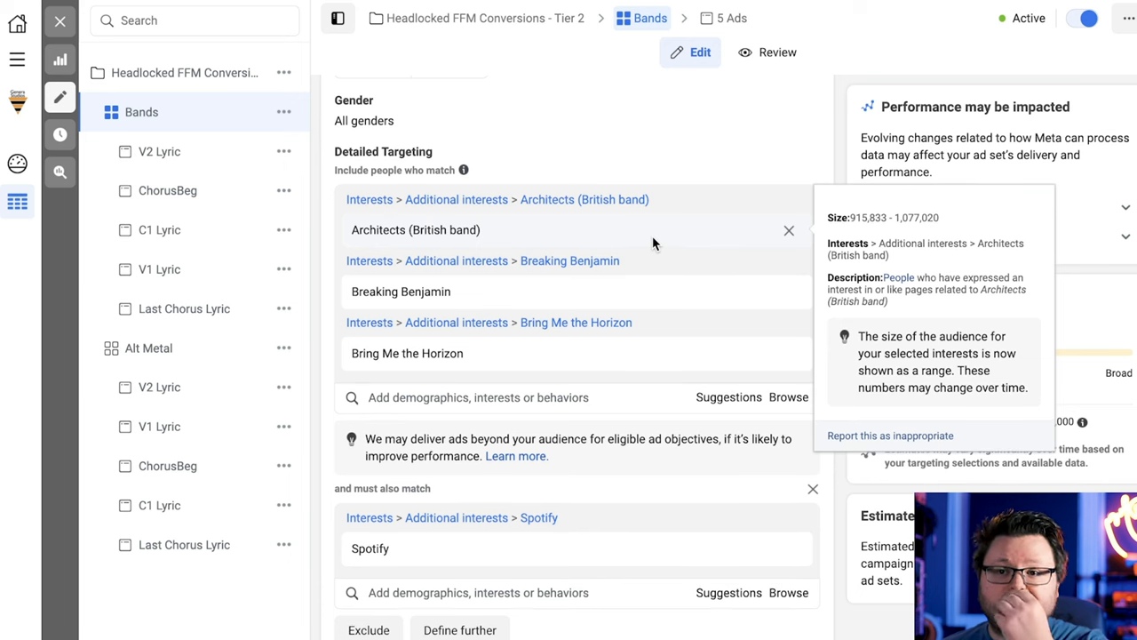
pyautogui.scroll(-3)
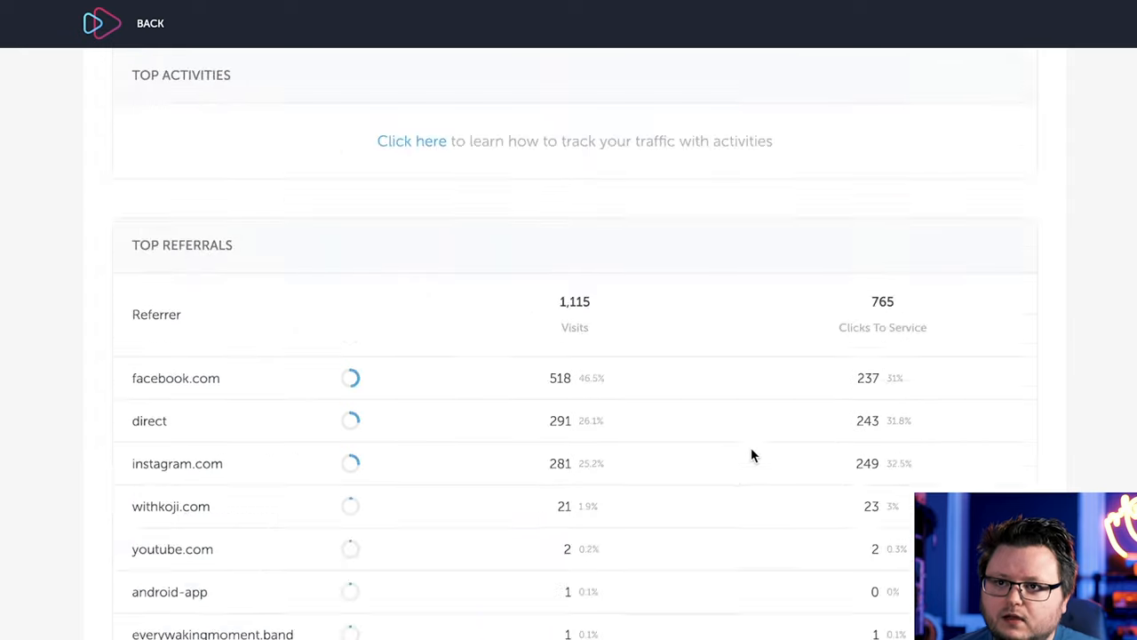
# Scroll the link's stats page through Top Referrals (facebook.com) and Top Services (Spotify).
pyautogui.scroll(-3)
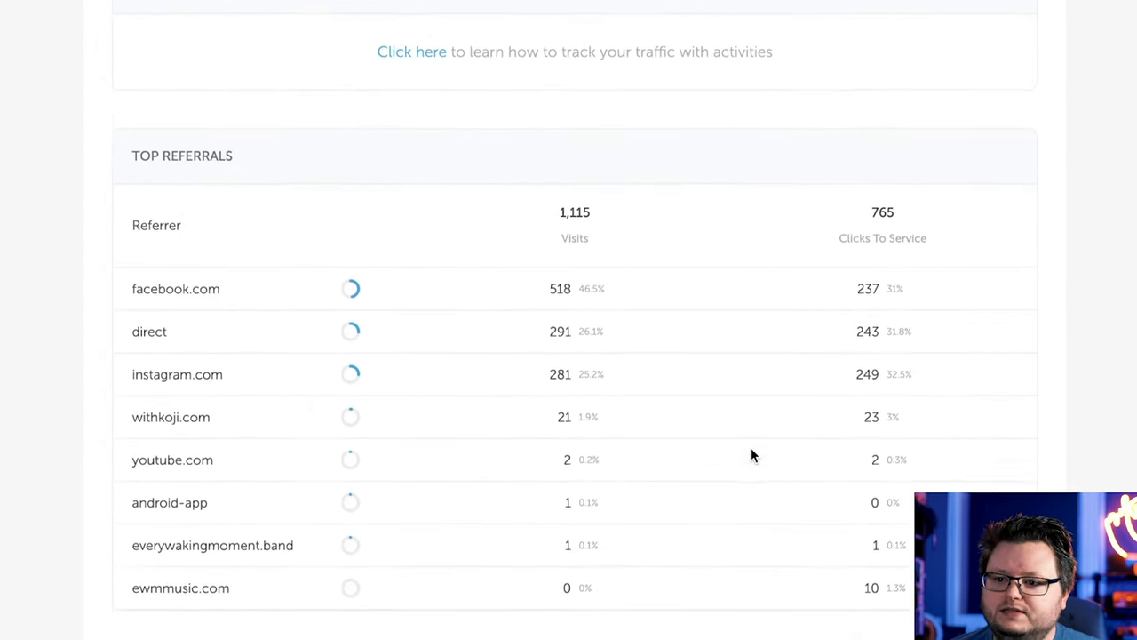
pyautogui.scroll(-3)
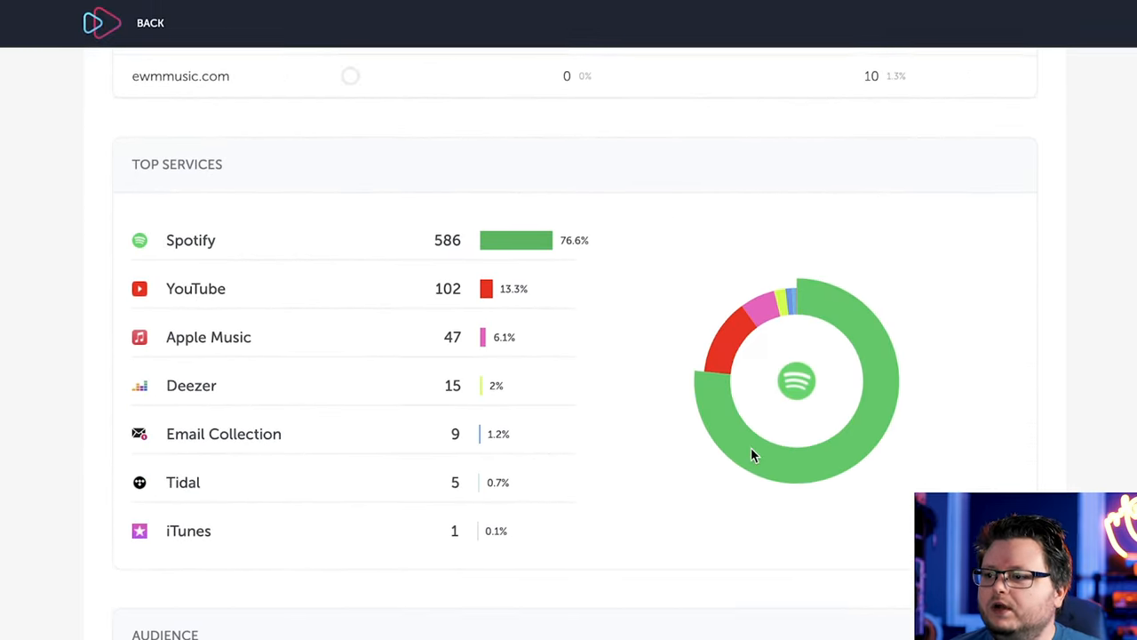
pyautogui.scroll(3)
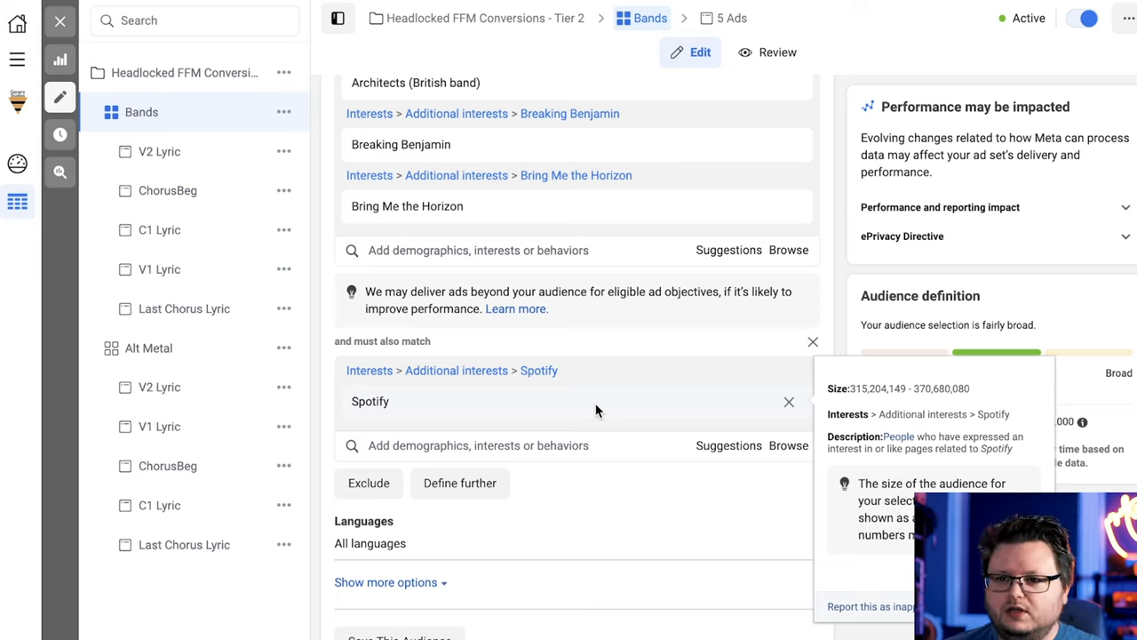
pyautogui.moveTo(597, 409)
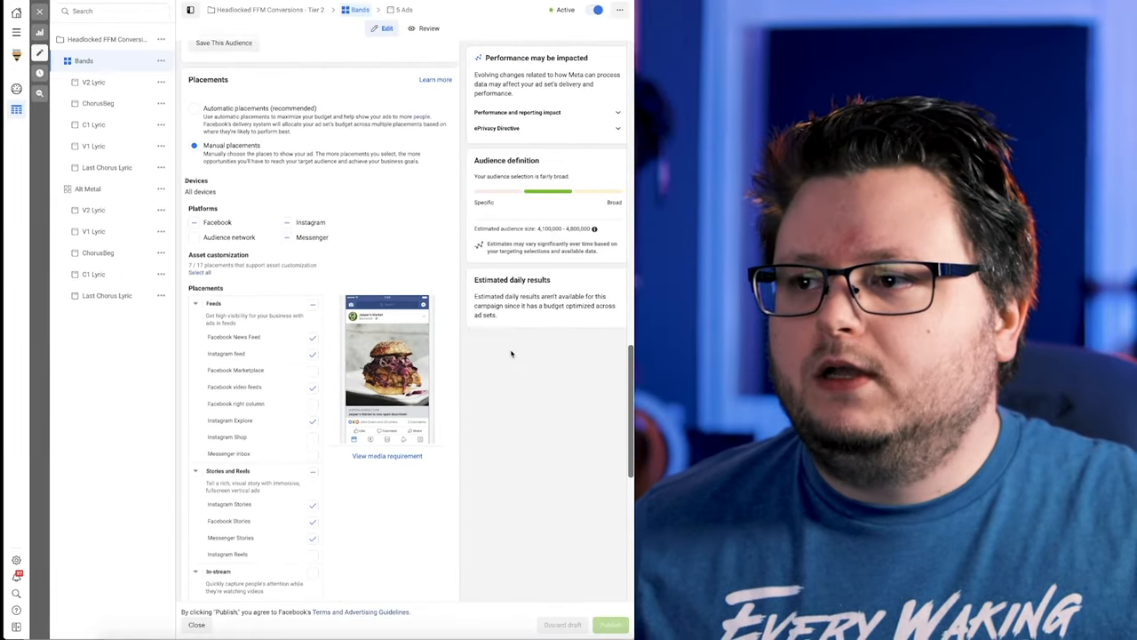
pyautogui.scroll(-3)
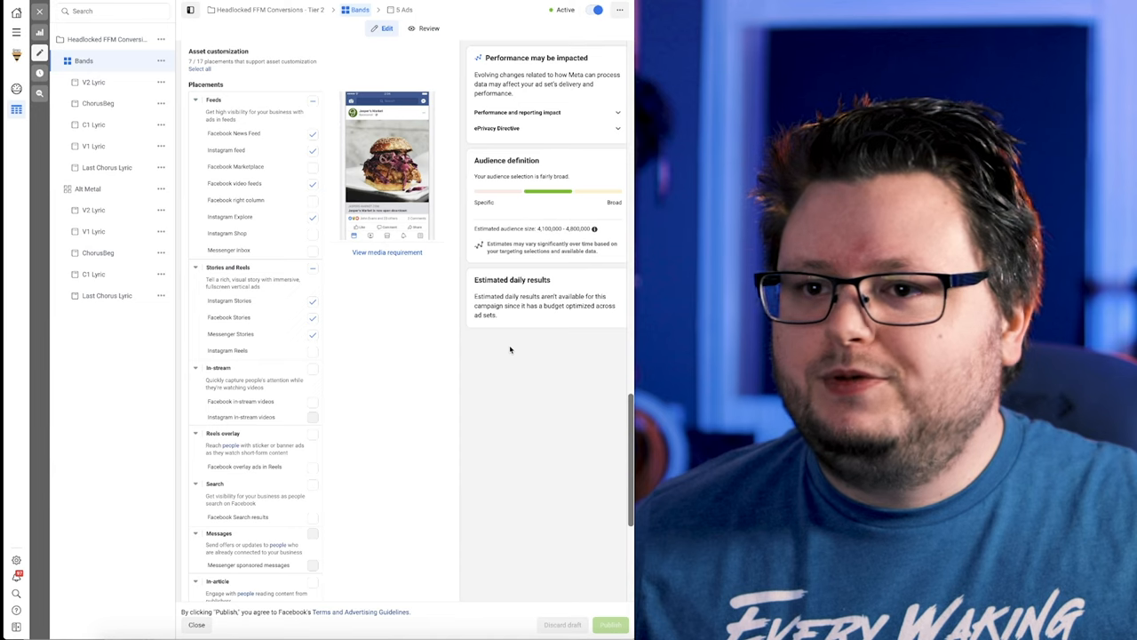
pyautogui.scroll(3)
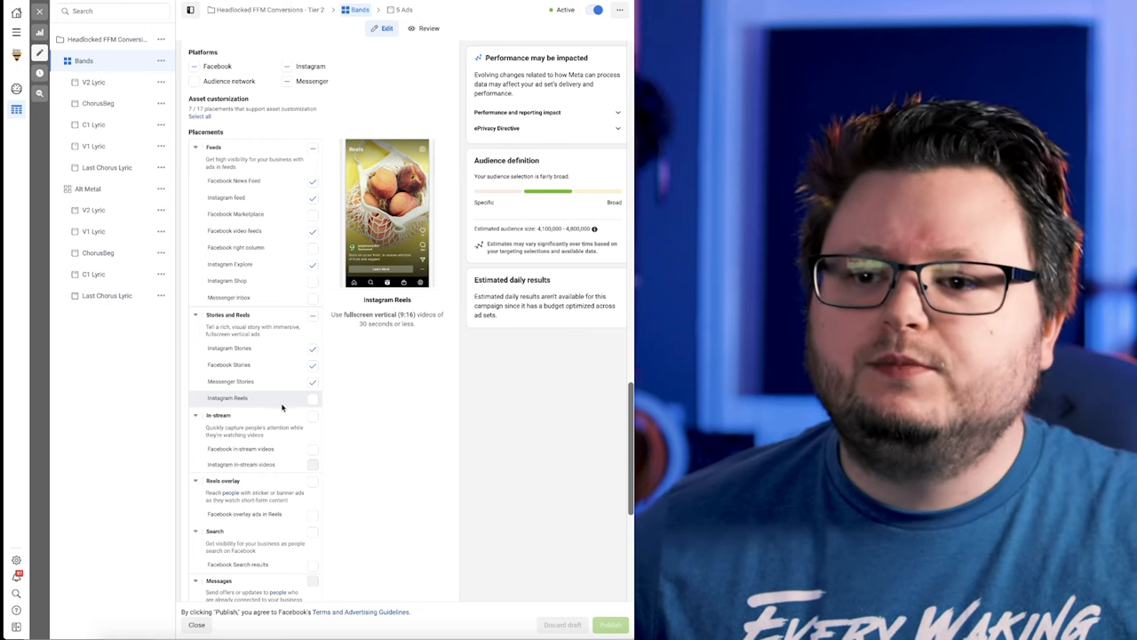
pyautogui.scroll(-3)
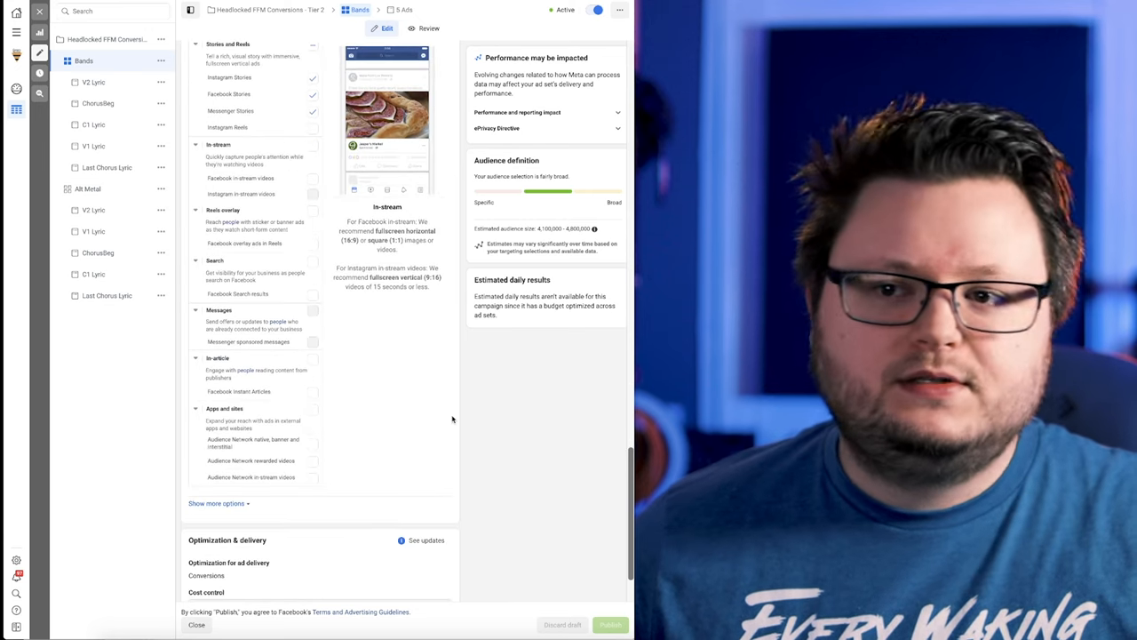
pyautogui.scroll(3)
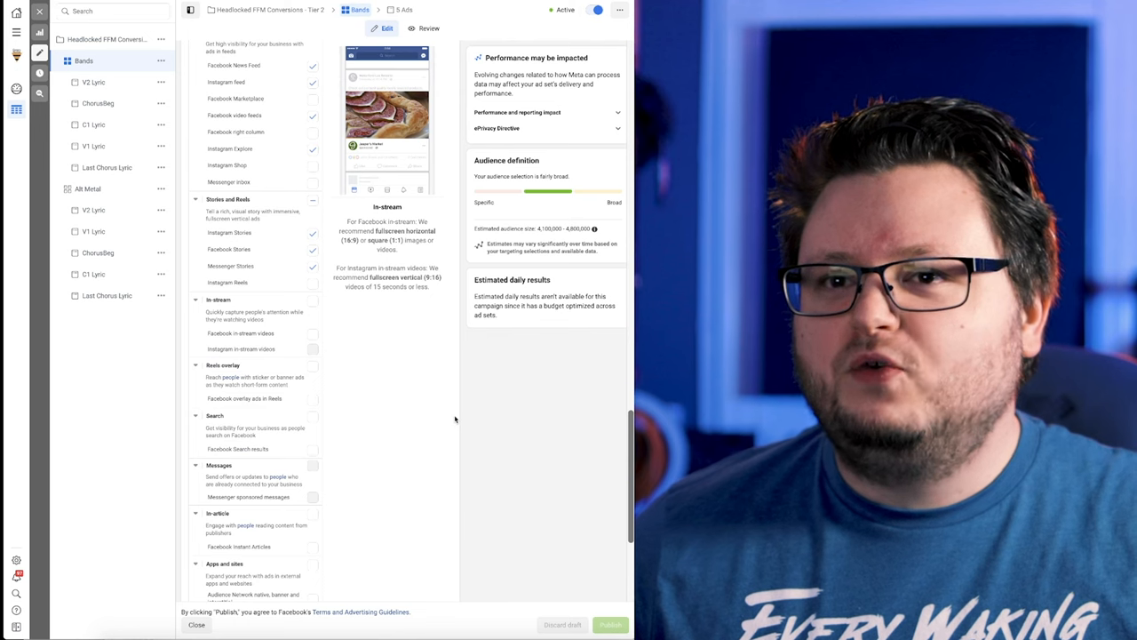
pyautogui.scroll(3)
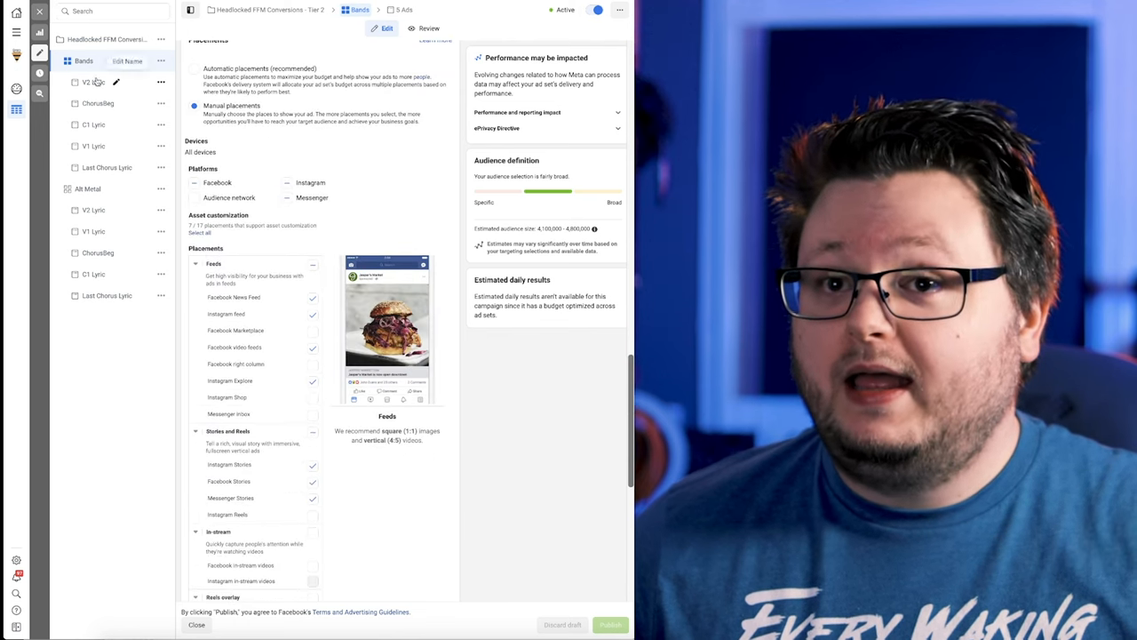
pyautogui.moveTo(98, 103)
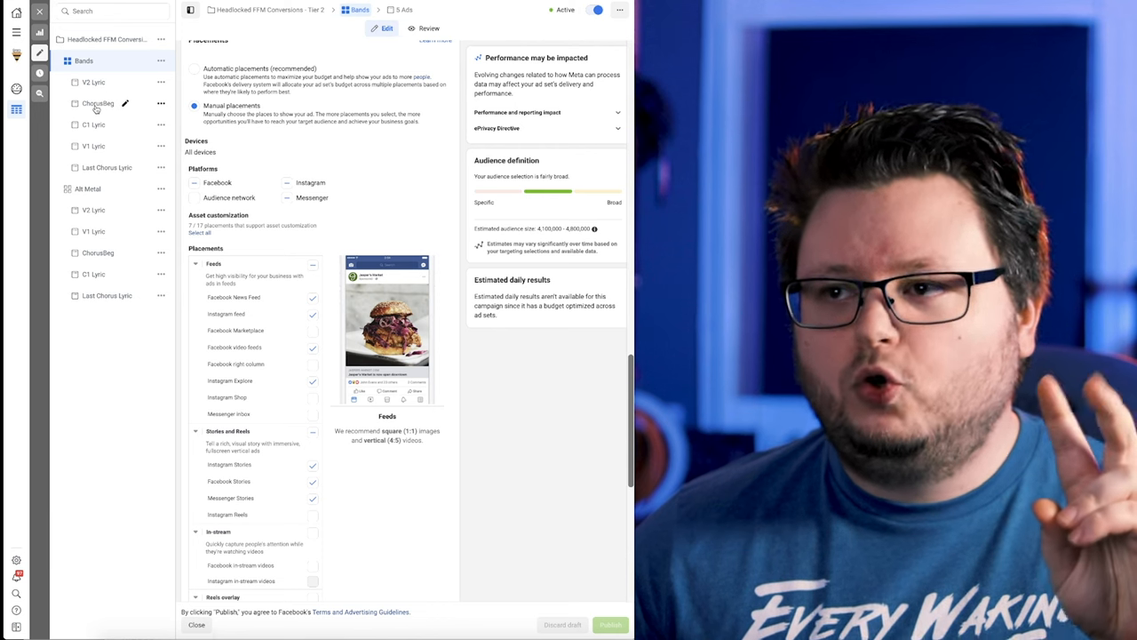
# Open the ChorusBeg ad under Bands and view its video creative across feeds and stories placements.
pyautogui.click(98, 103)
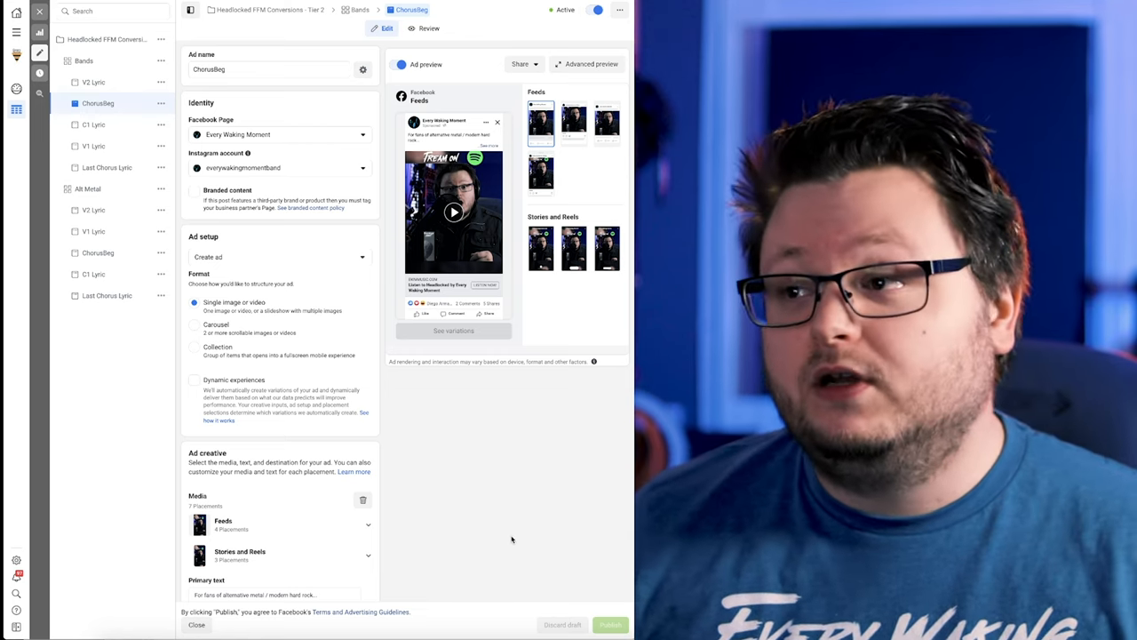
pyautogui.scroll(-3)
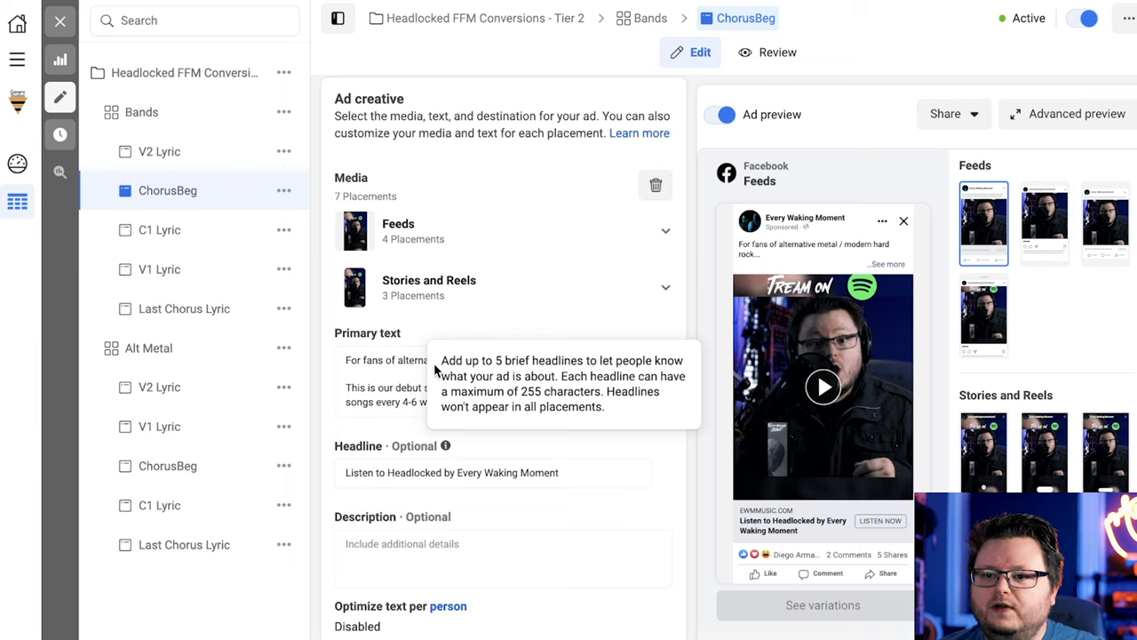
pyautogui.click(488, 382)
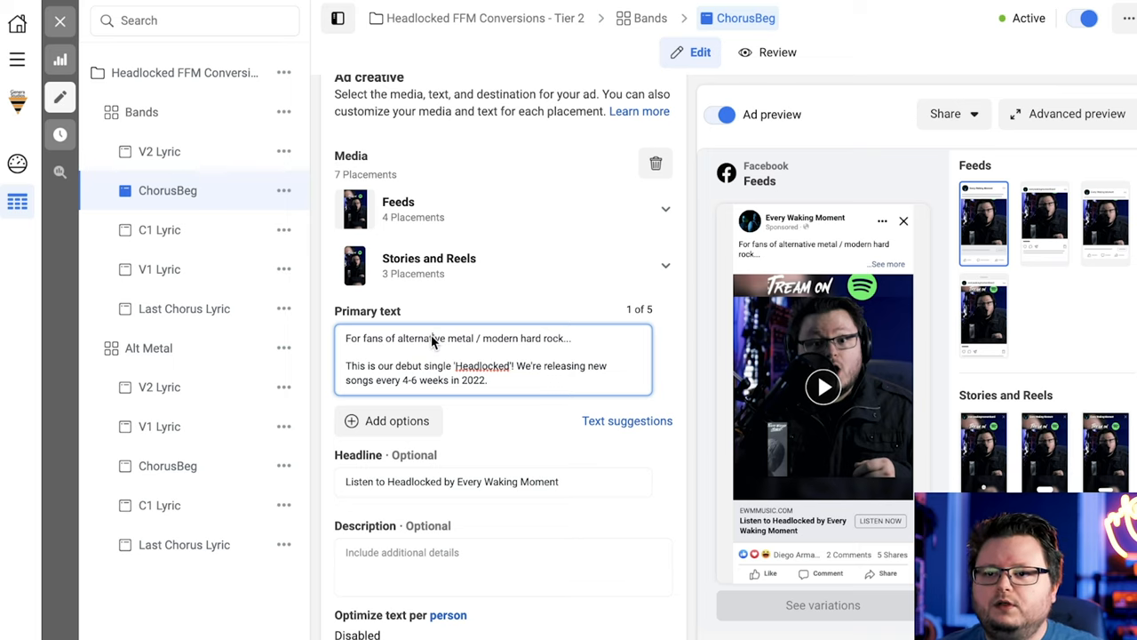
pyautogui.moveTo(508, 341)
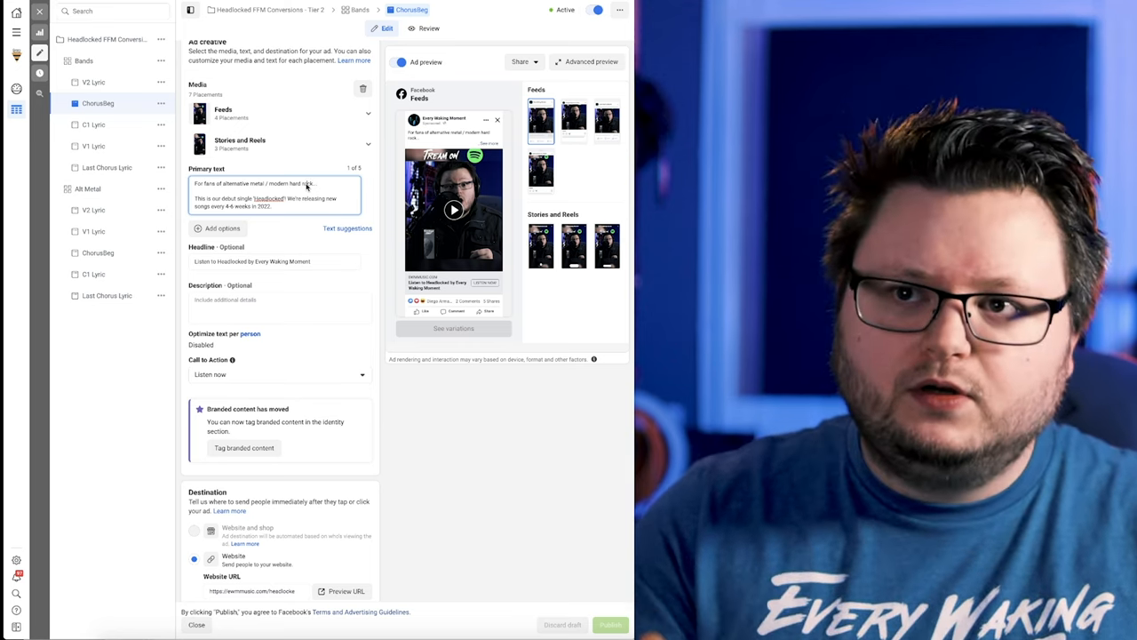
pyautogui.scroll(-3)
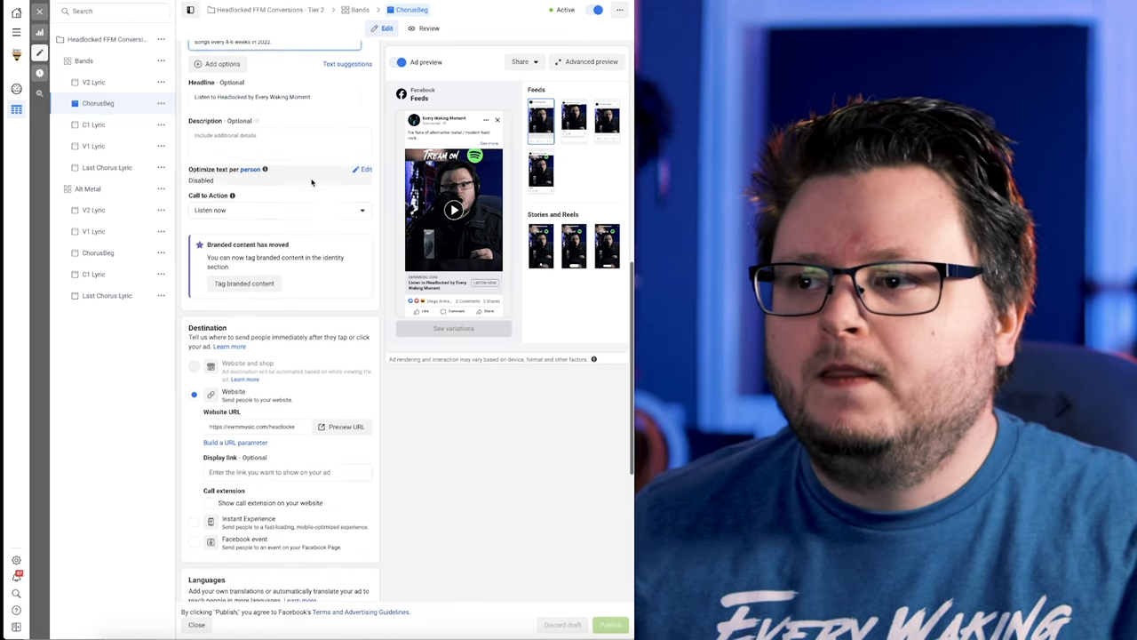
pyautogui.scroll(-3)
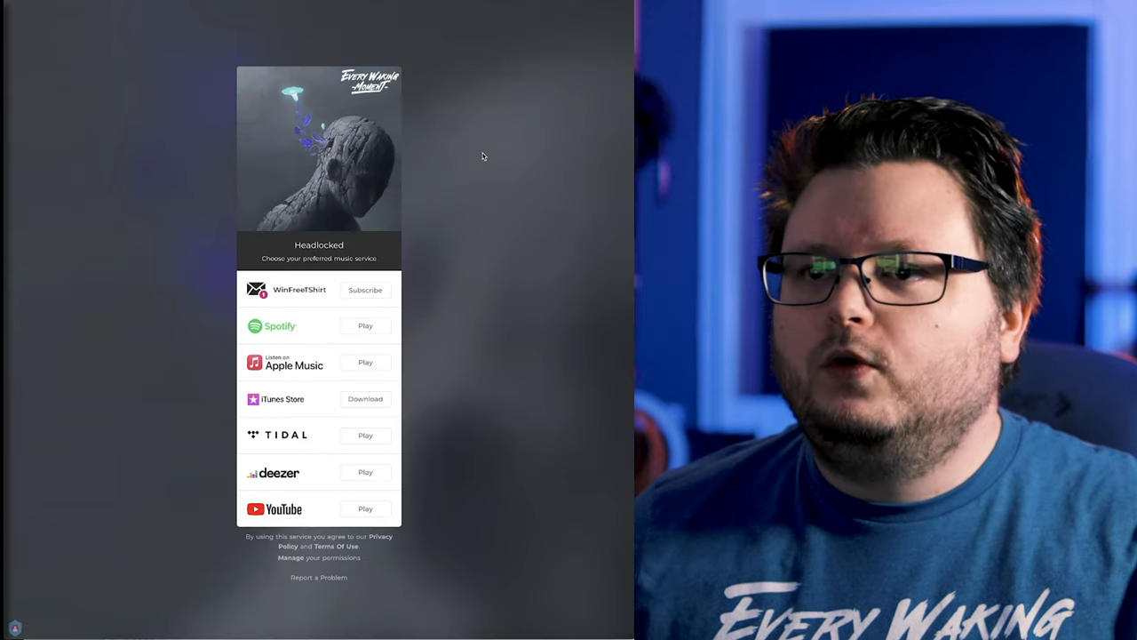
pyautogui.moveTo(512, 4)
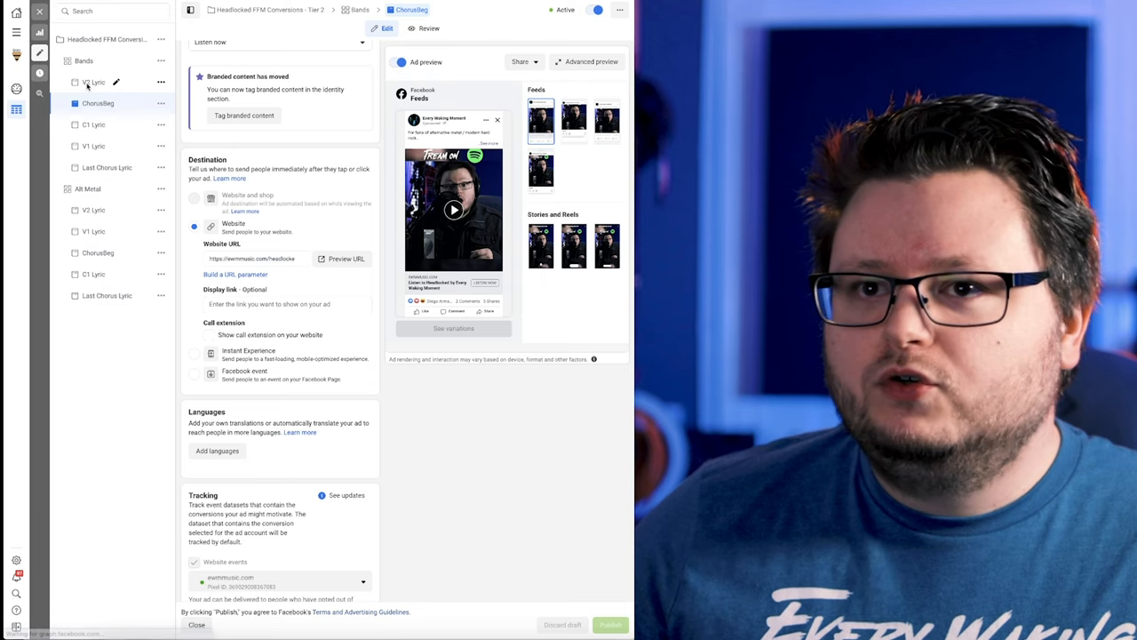
# Step through the Bands ad set's V2 Lyric, C1 Lyric, Last Chorus Lyric and ChorusBeg ads.
pyautogui.click(93, 81)
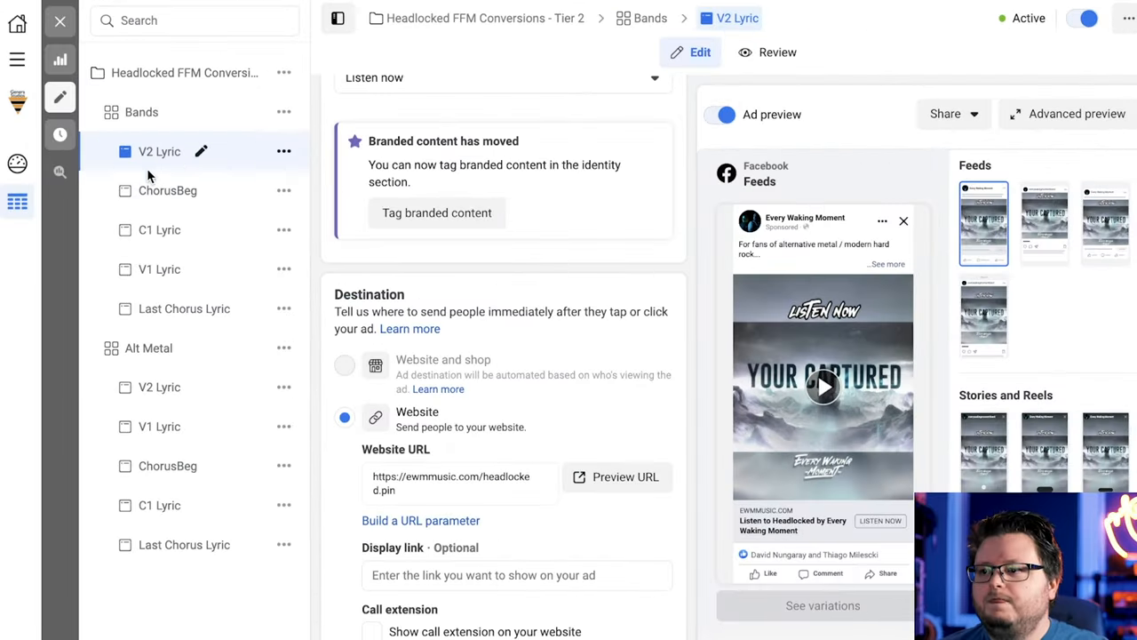
pyautogui.click(160, 229)
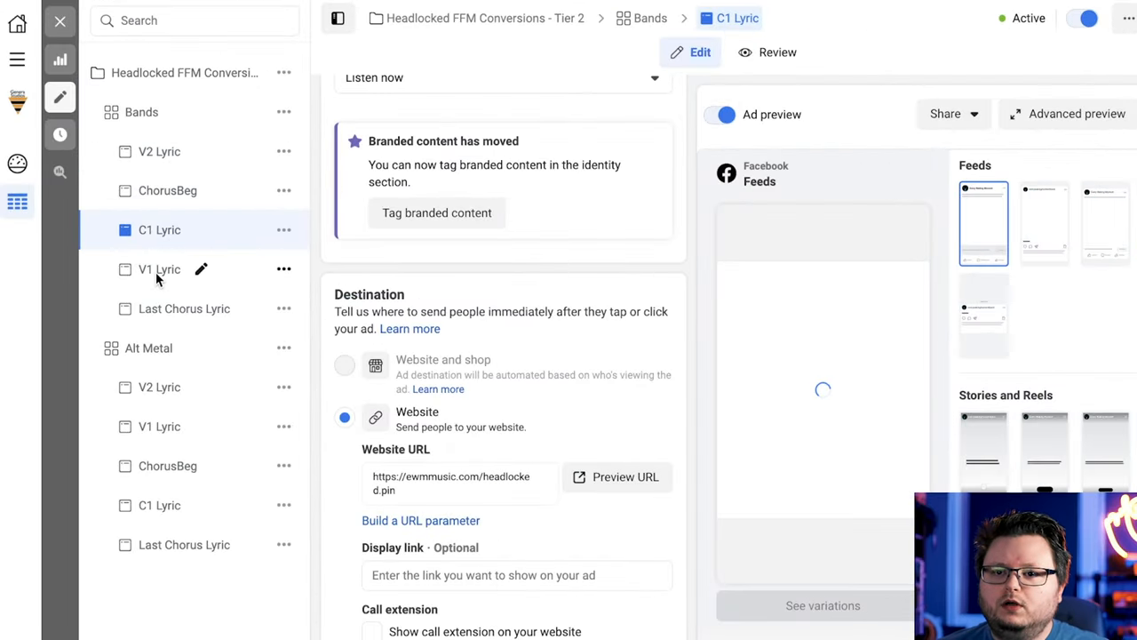
pyautogui.click(185, 309)
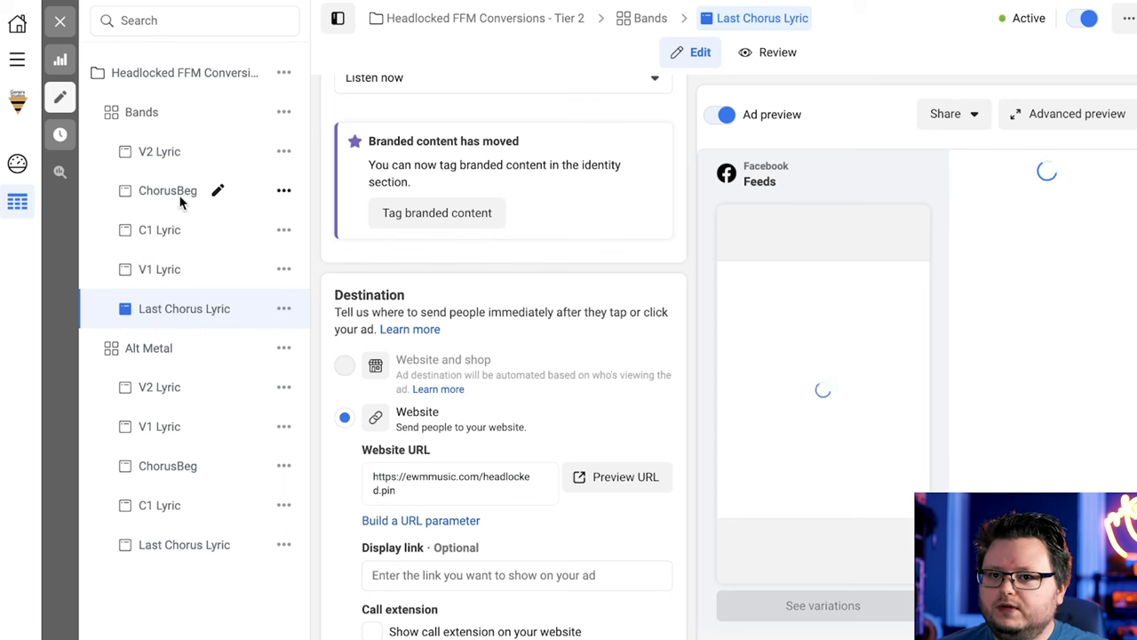
pyautogui.click(167, 190)
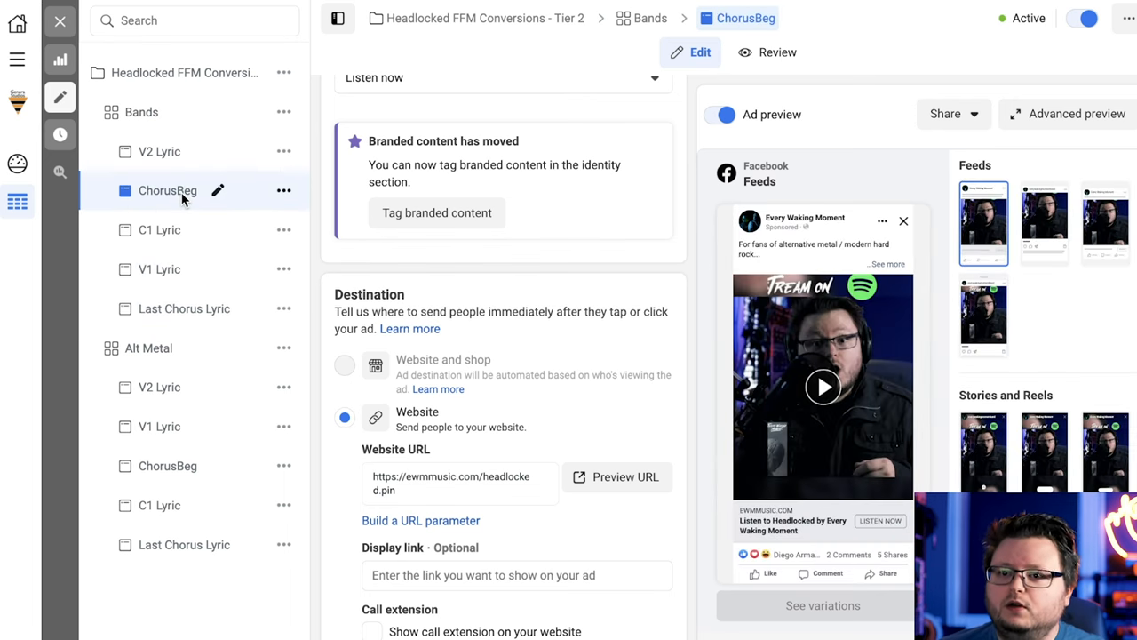
pyautogui.moveTo(160, 151)
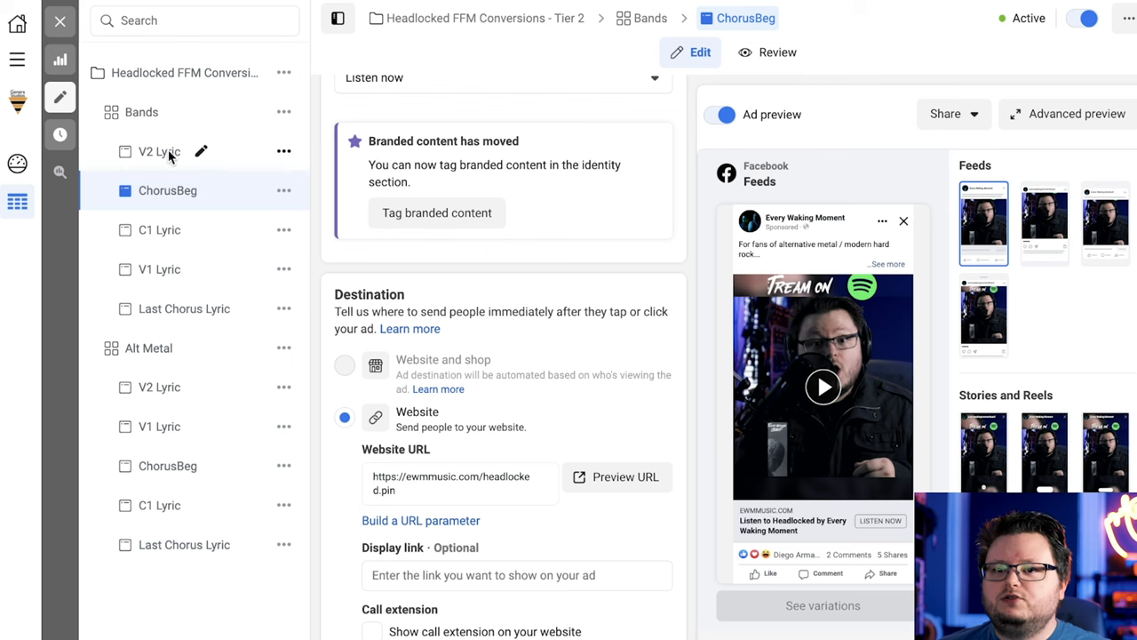
pyautogui.click(158, 151)
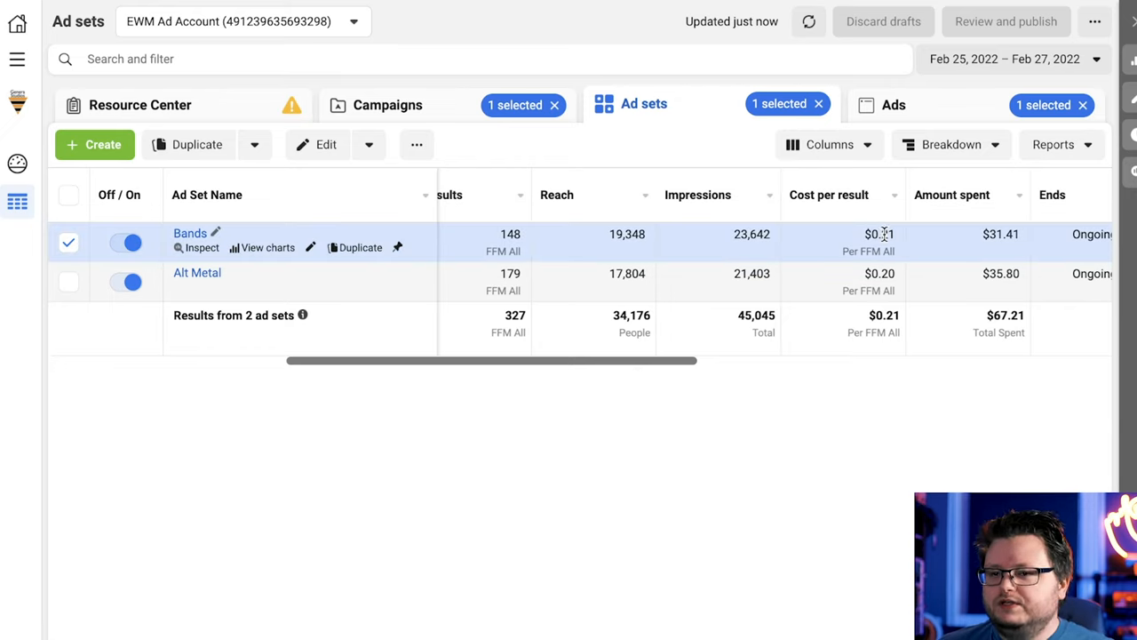
pyautogui.moveTo(459, 273)
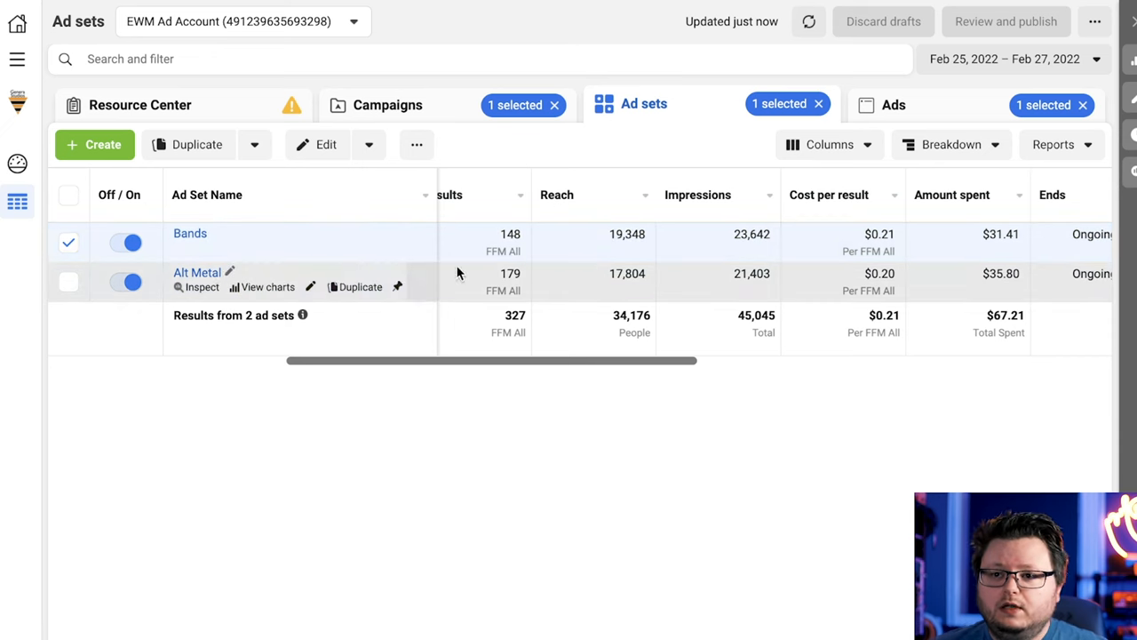
# Check the cost per result of the C1 Lyric and ChorusBeg ads in the Alt Metal ad set.
pyautogui.click(891, 104)
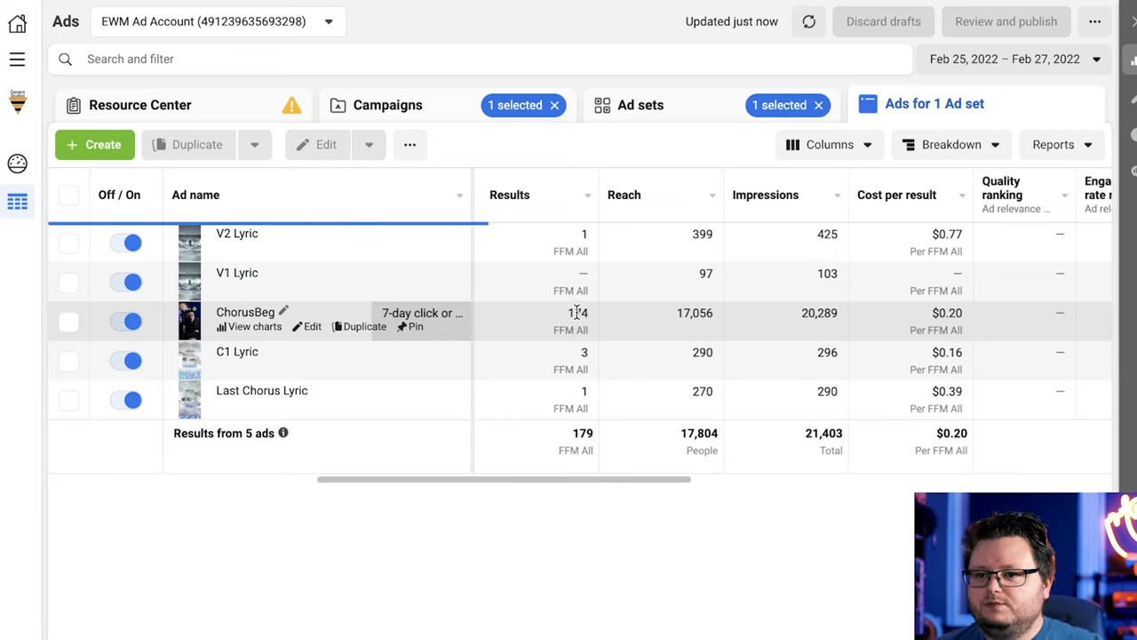
pyautogui.moveTo(577, 313)
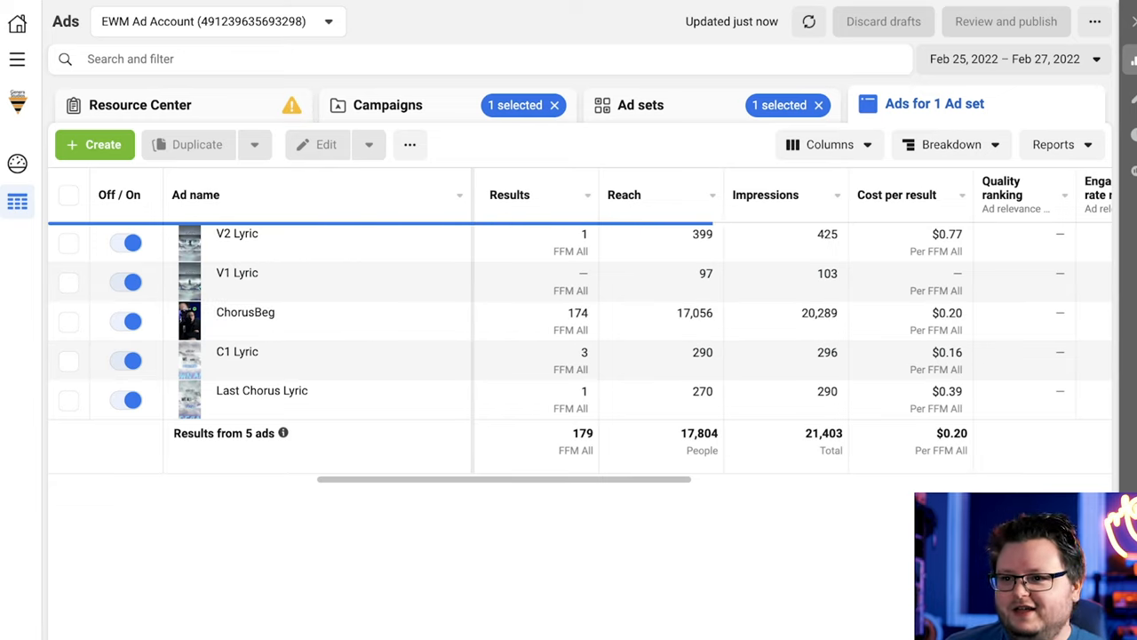
pyautogui.moveTo(245, 320)
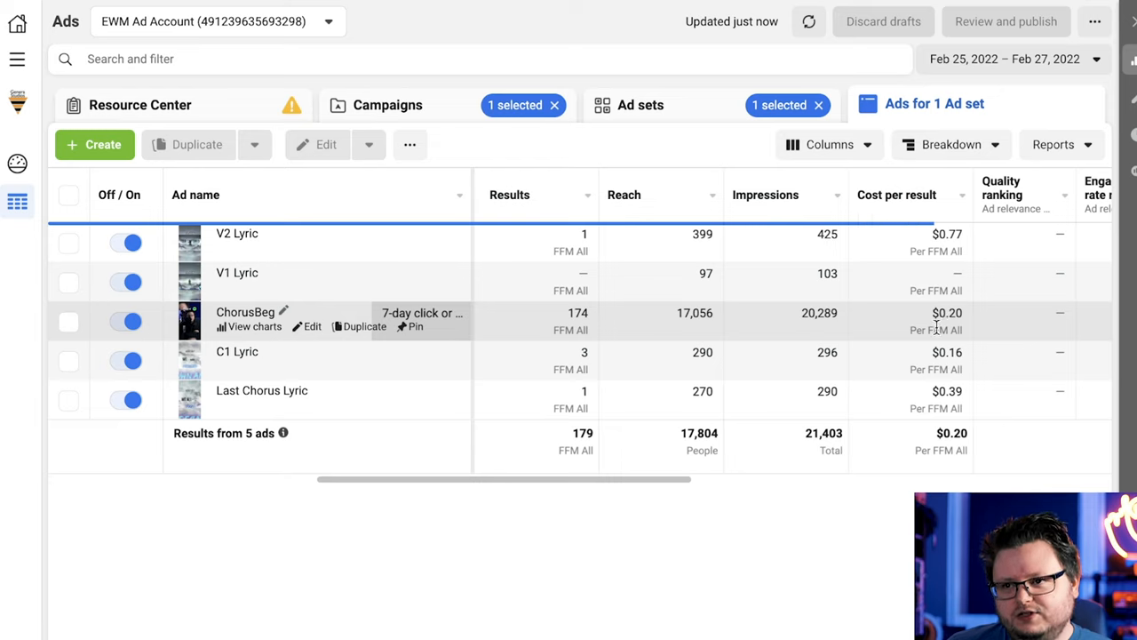
pyautogui.click(67, 359)
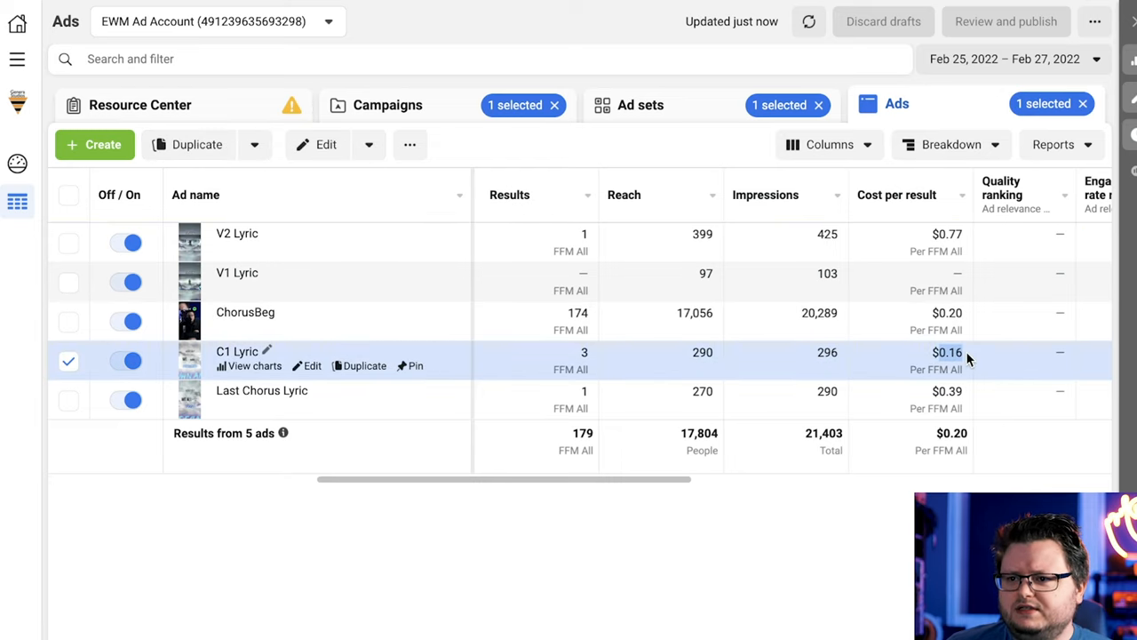
pyautogui.moveTo(707, 112)
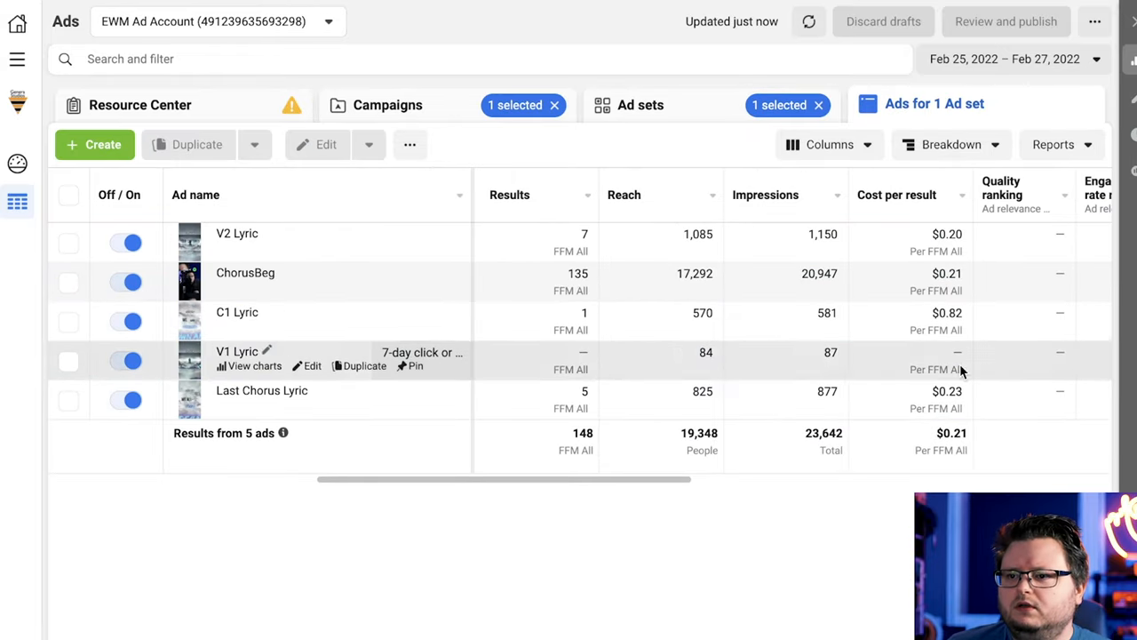
pyautogui.click(643, 103)
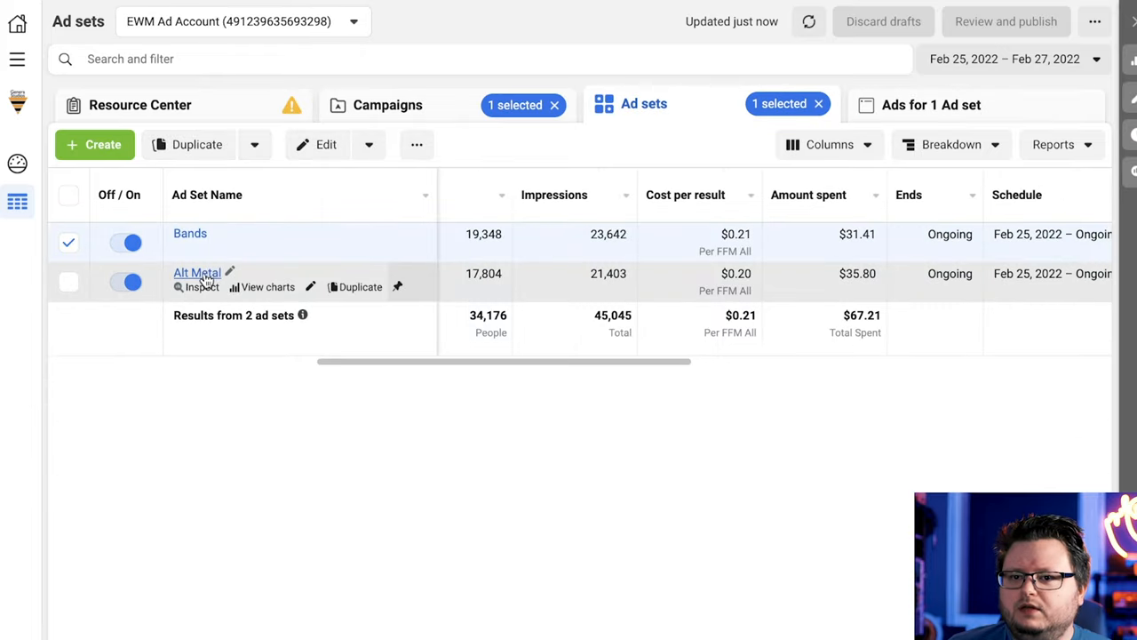
pyautogui.click(935, 103)
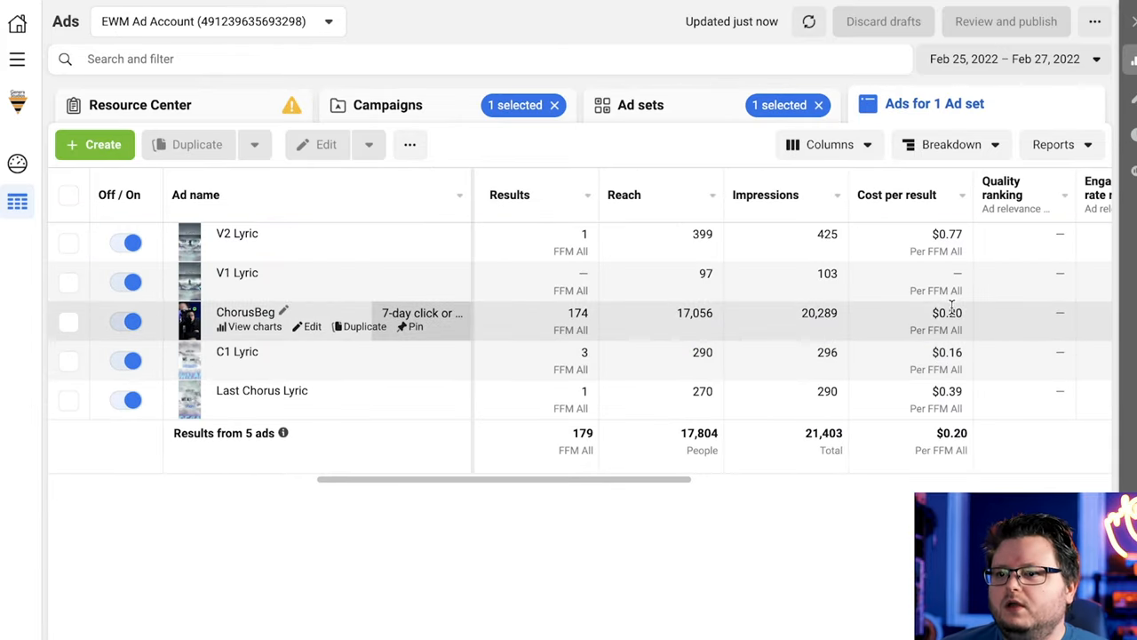
pyautogui.click(67, 322)
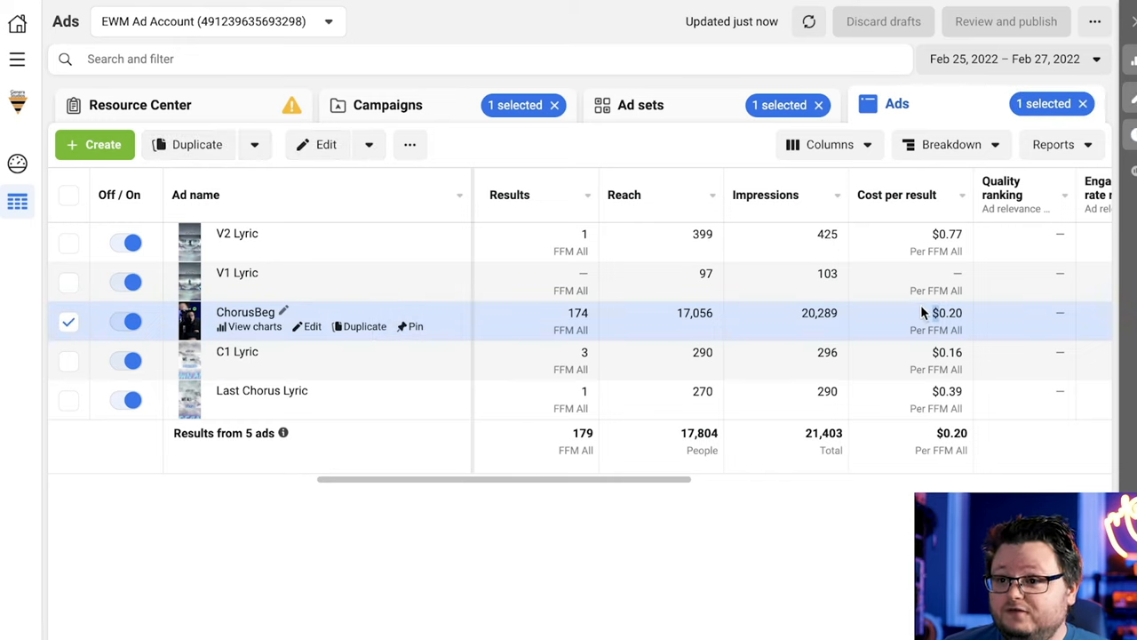
pyautogui.moveTo(966, 318)
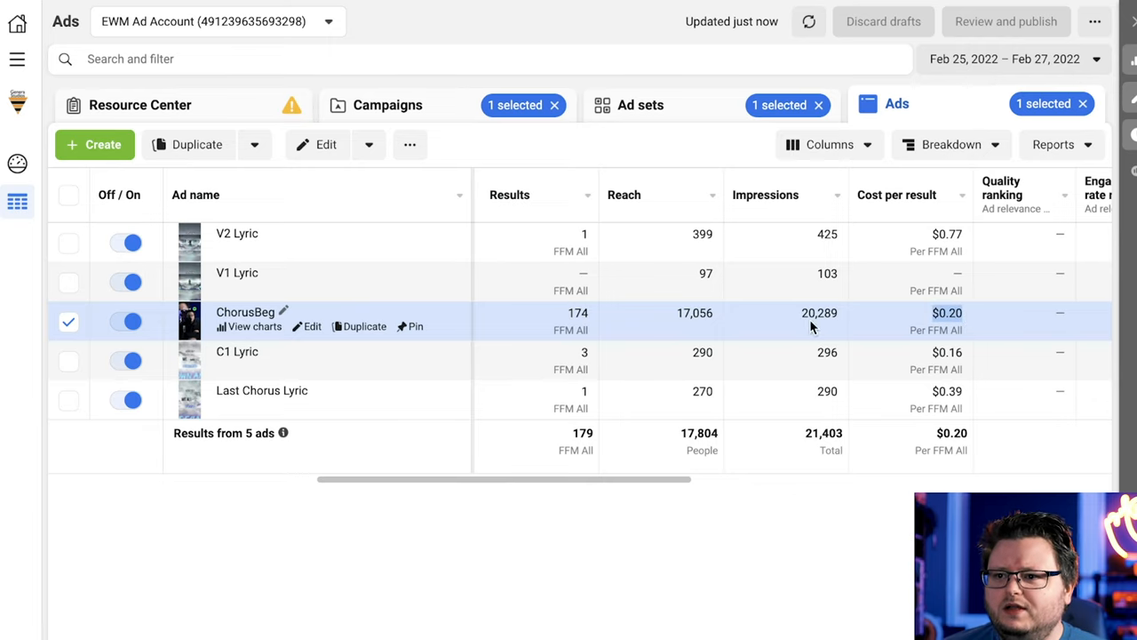
pyautogui.moveTo(770, 322)
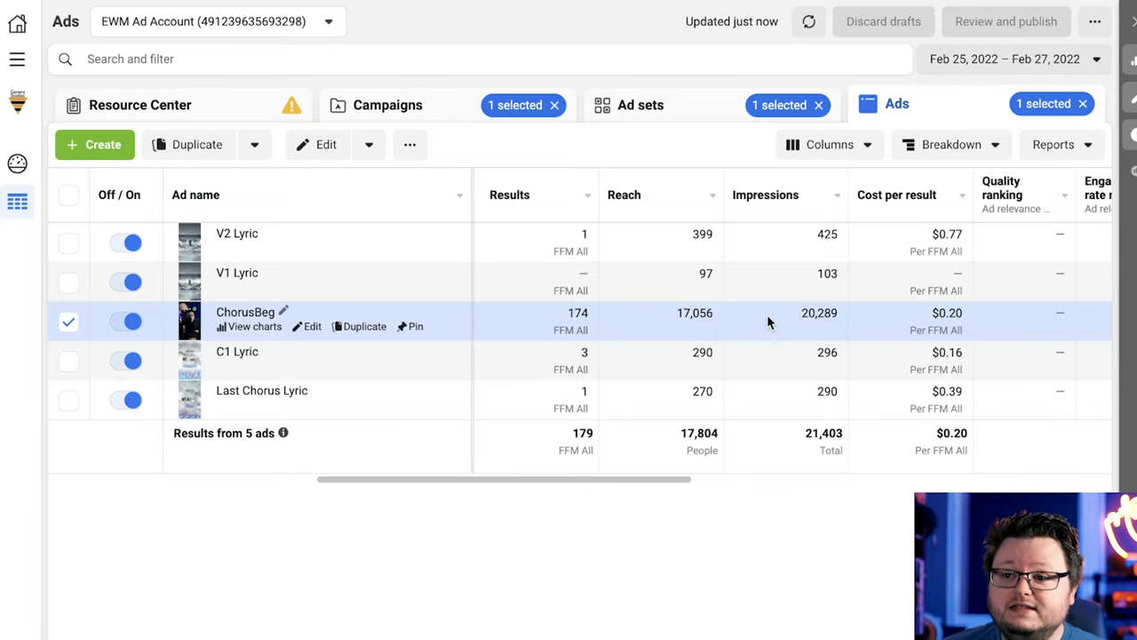
pyautogui.moveTo(237, 233)
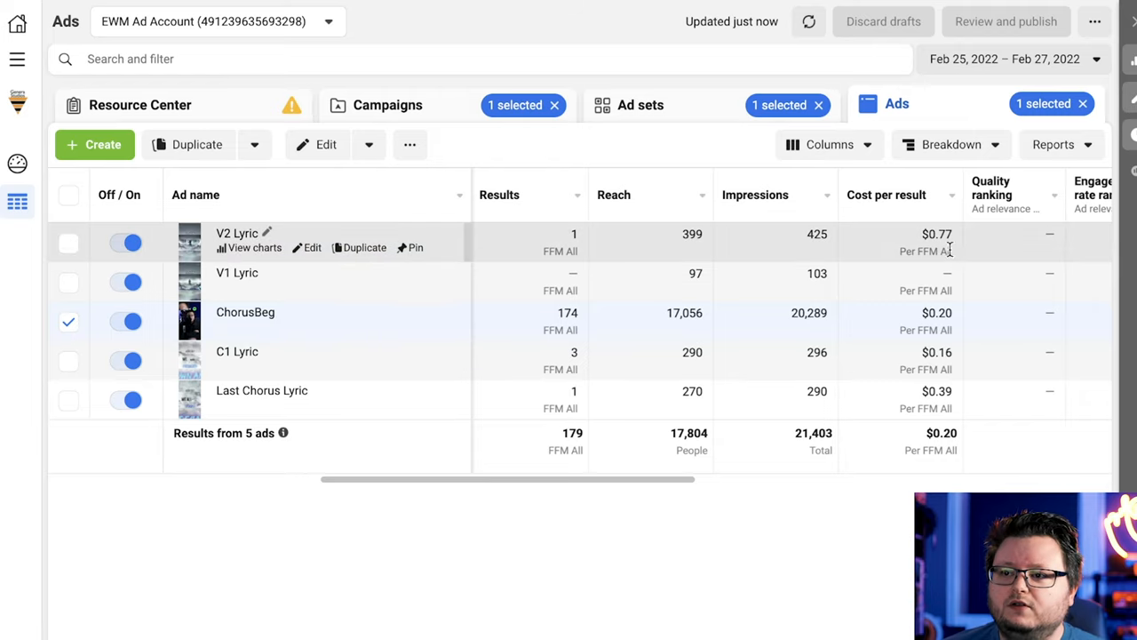
pyautogui.hscroll(3)
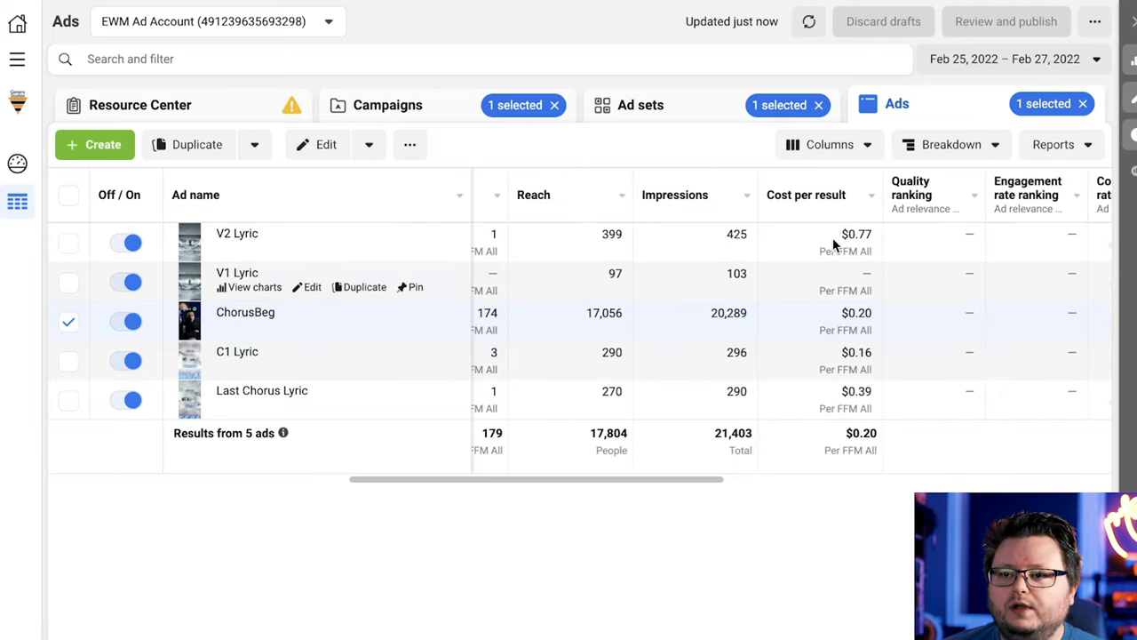
# Compare with the Bands ad set's ads, then return to the account's campaign list.
pyautogui.click(640, 103)
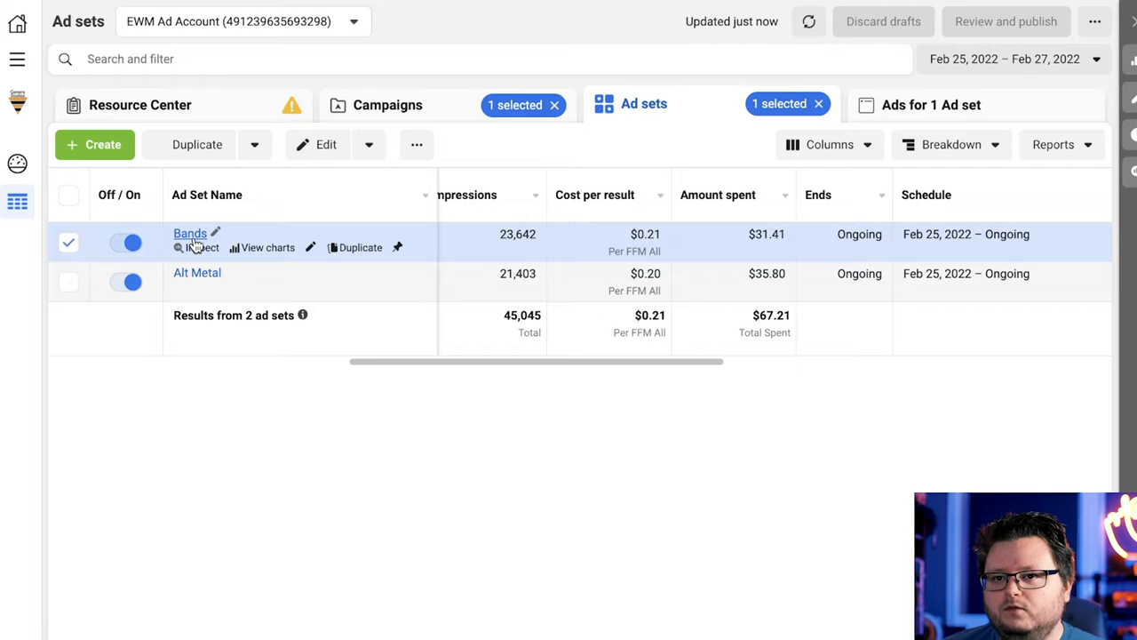
pyautogui.click(935, 103)
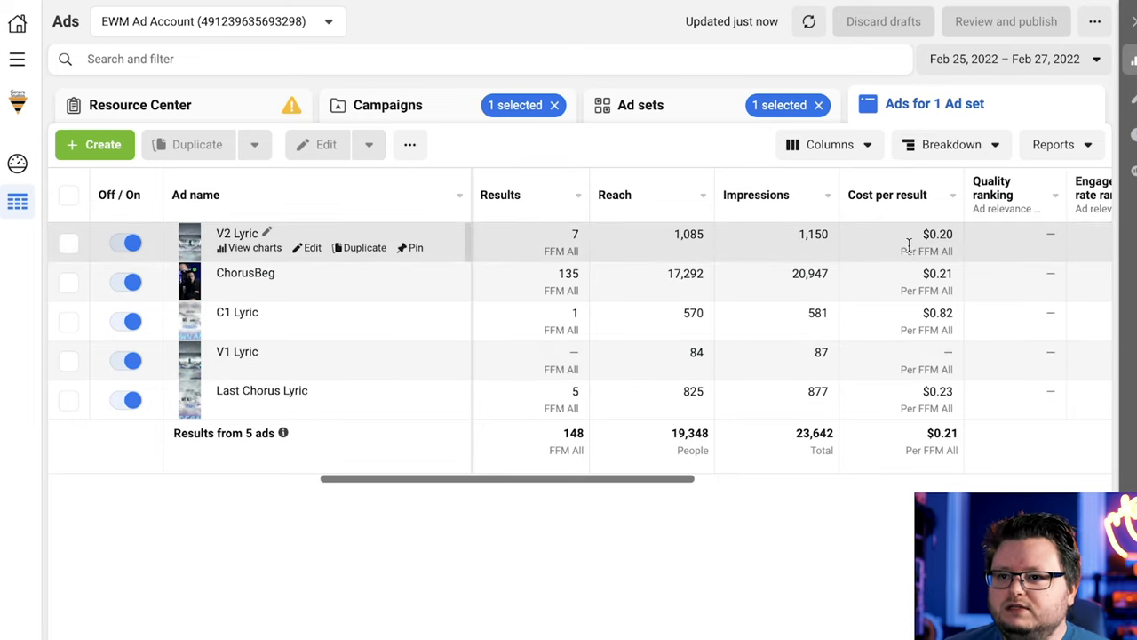
pyautogui.moveTo(558, 234)
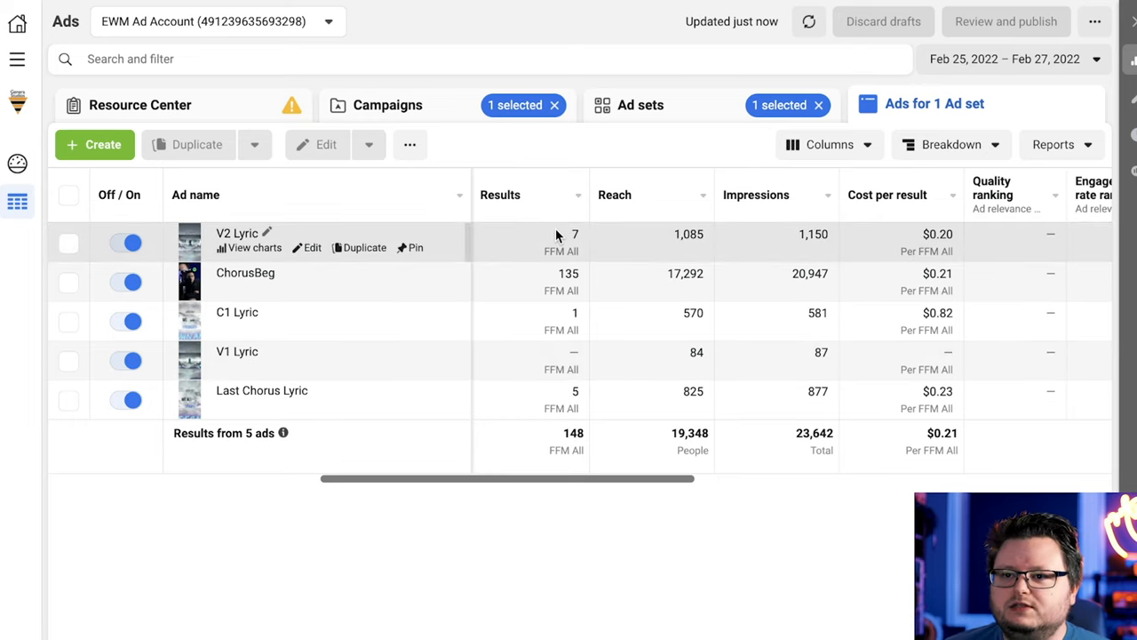
pyautogui.click(391, 103)
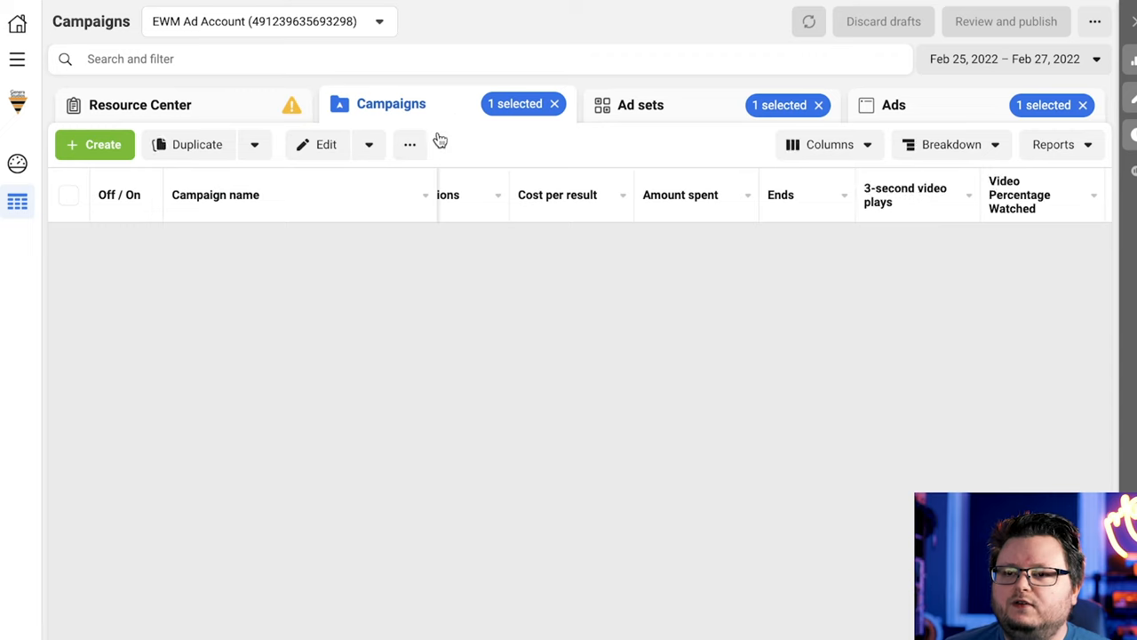
# View the campaign's ad sets and the Alt Metal ad set's per-ad cost per result.
pyautogui.click(640, 103)
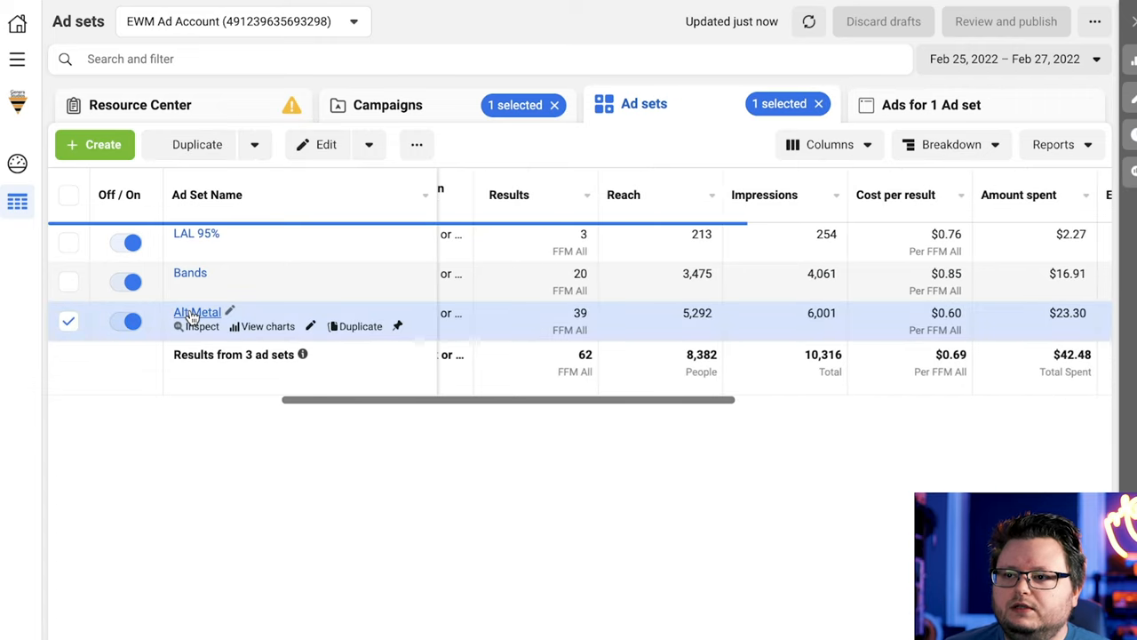
pyautogui.click(933, 103)
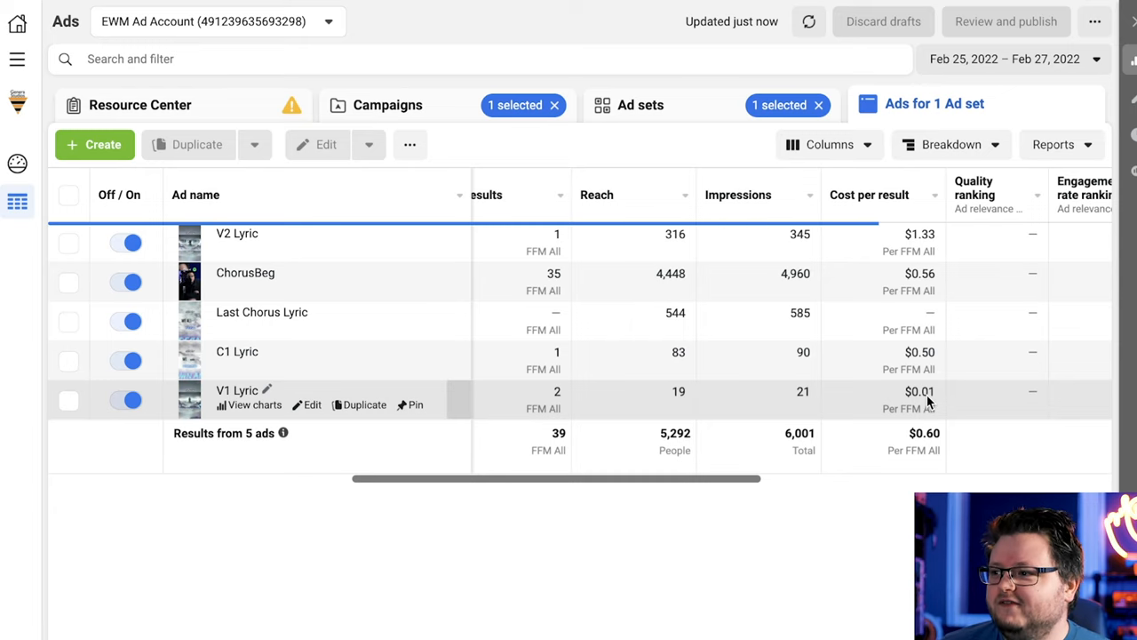
pyautogui.moveTo(932, 359)
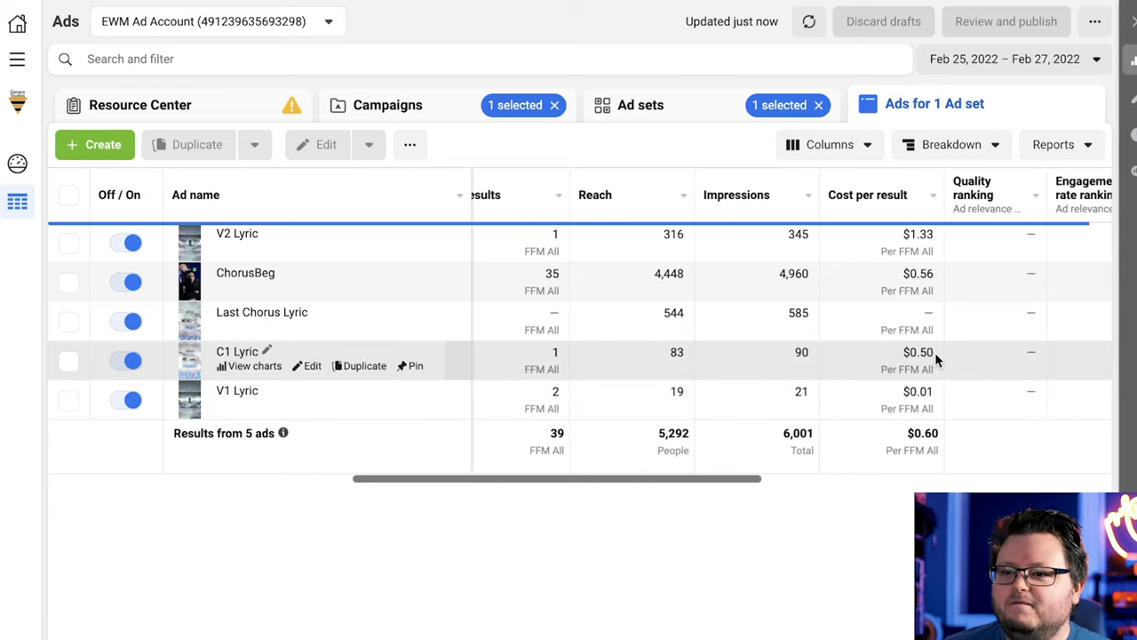
pyautogui.moveTo(943, 279)
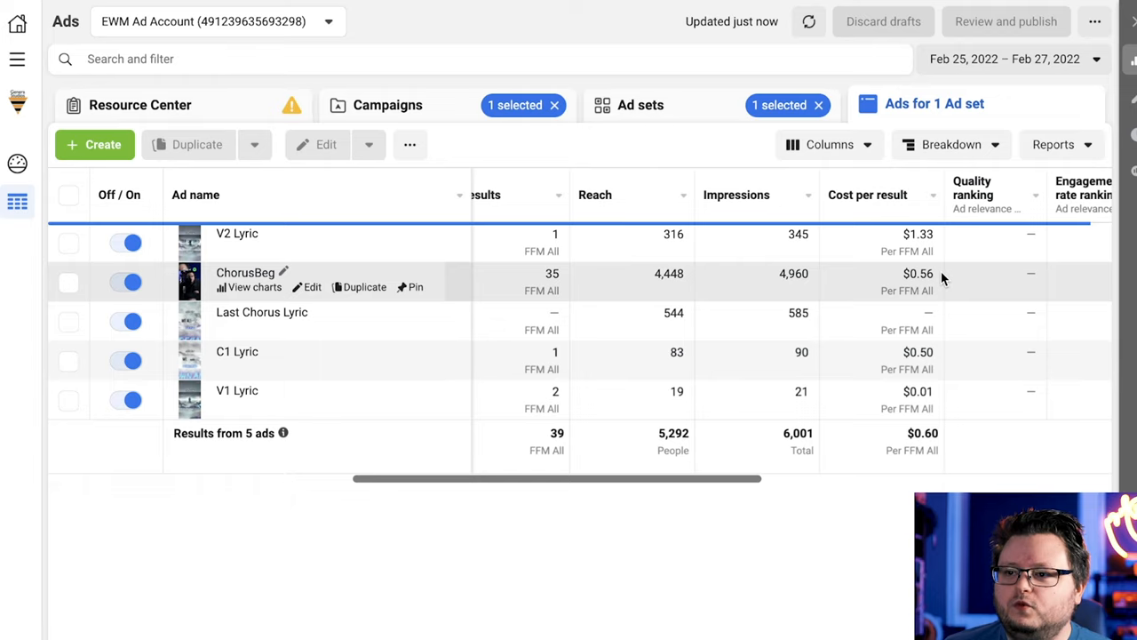
pyautogui.moveTo(942, 281)
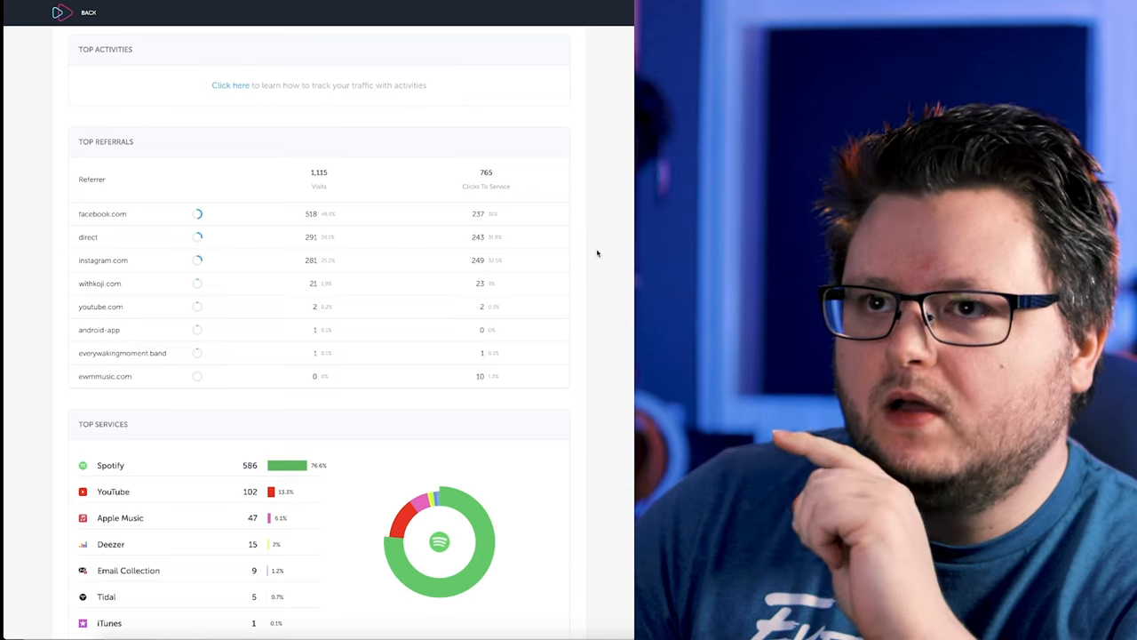
# Scroll the Feature.fm report down to the Top Referrals and Top Services sections.
pyautogui.scroll(-3)
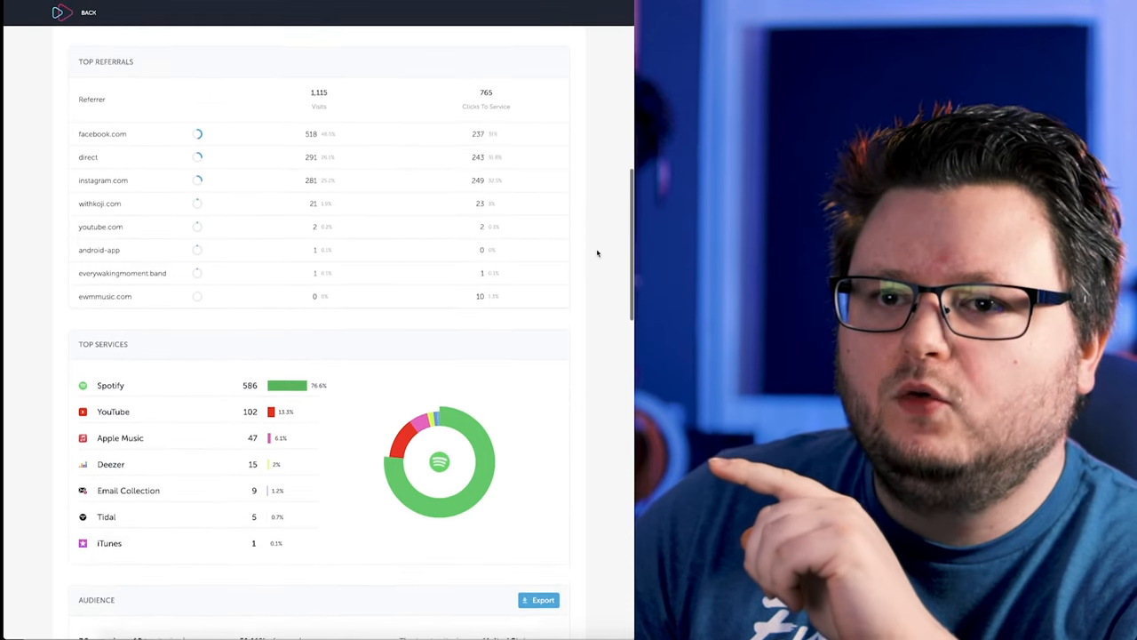
pyautogui.scroll(-3)
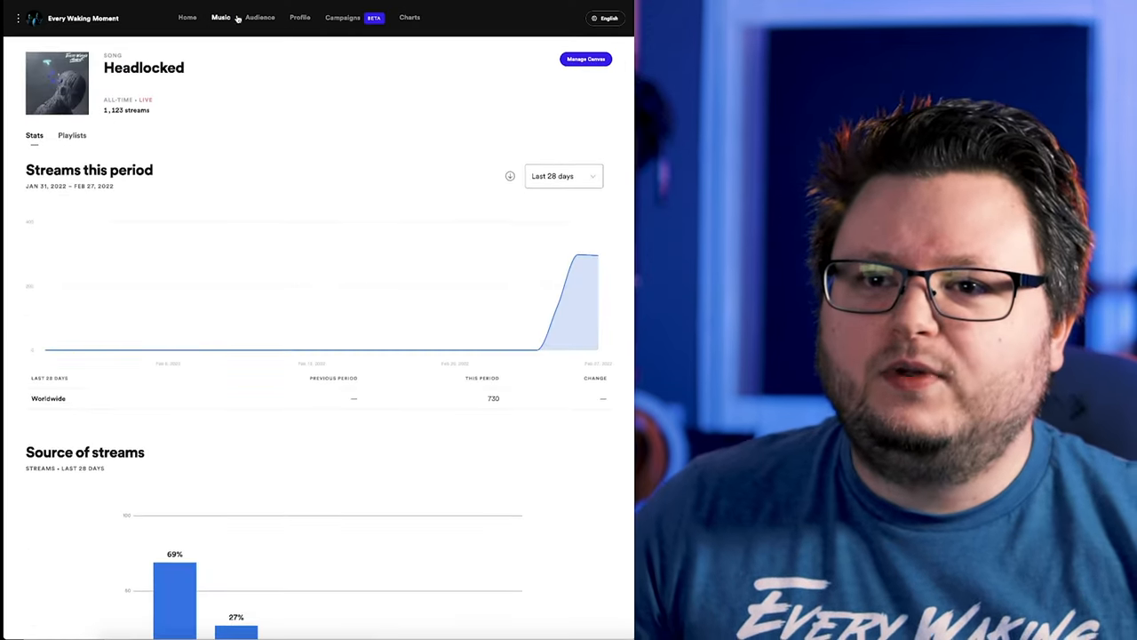
# View the artist's audience overview, then the Songs list with Headlocked's 28-day streams, listeners and saves.
pyautogui.click(259, 17)
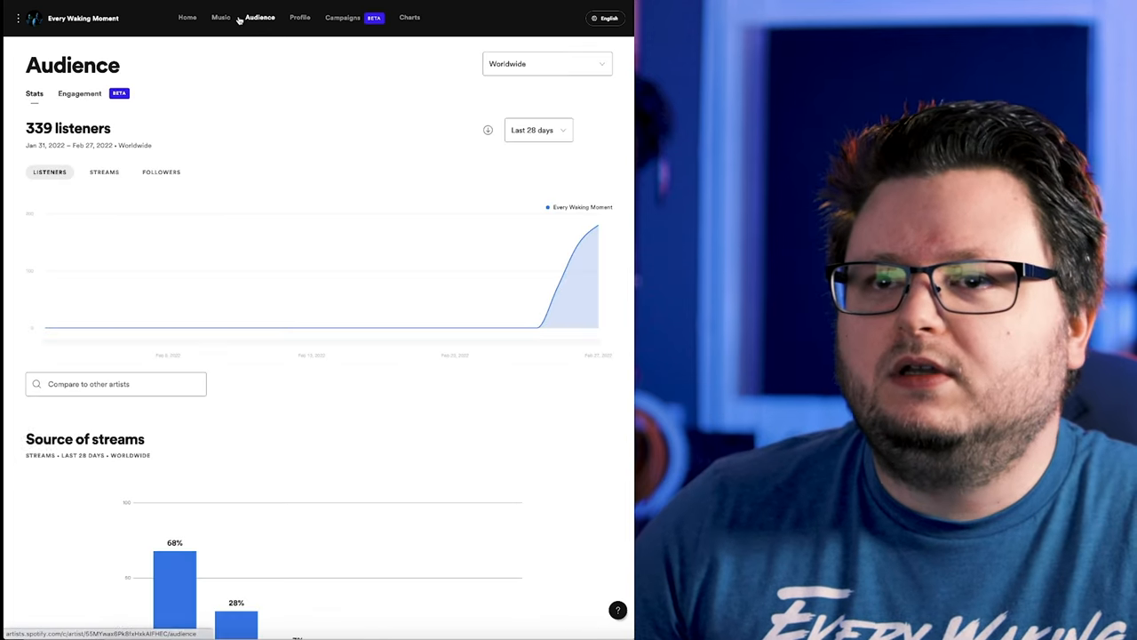
pyautogui.click(220, 18)
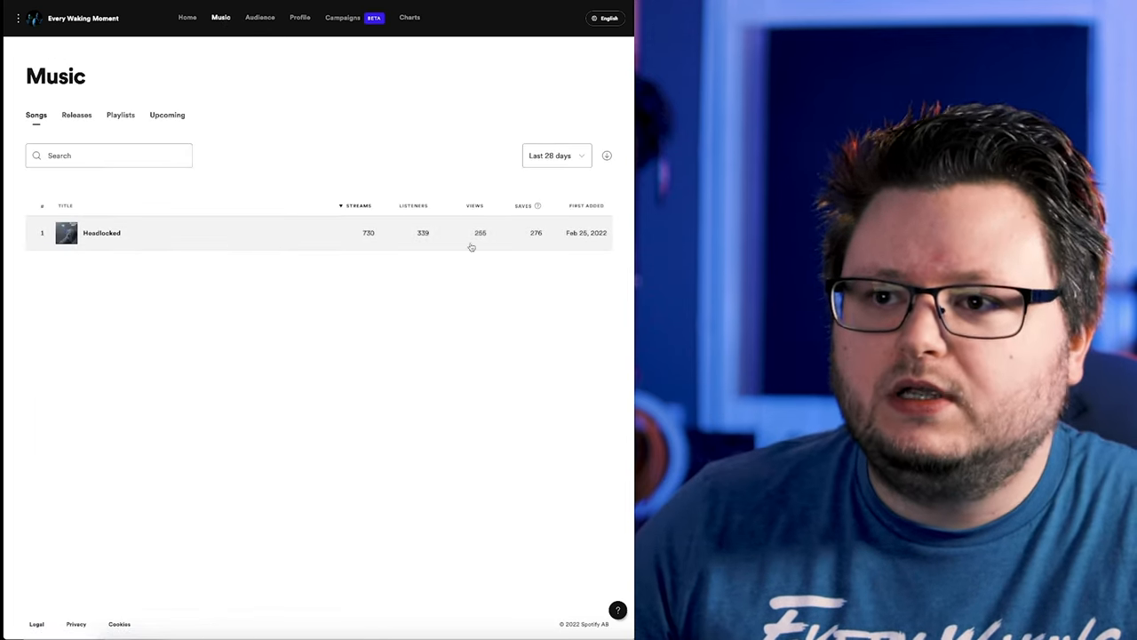
pyautogui.moveTo(478, 162)
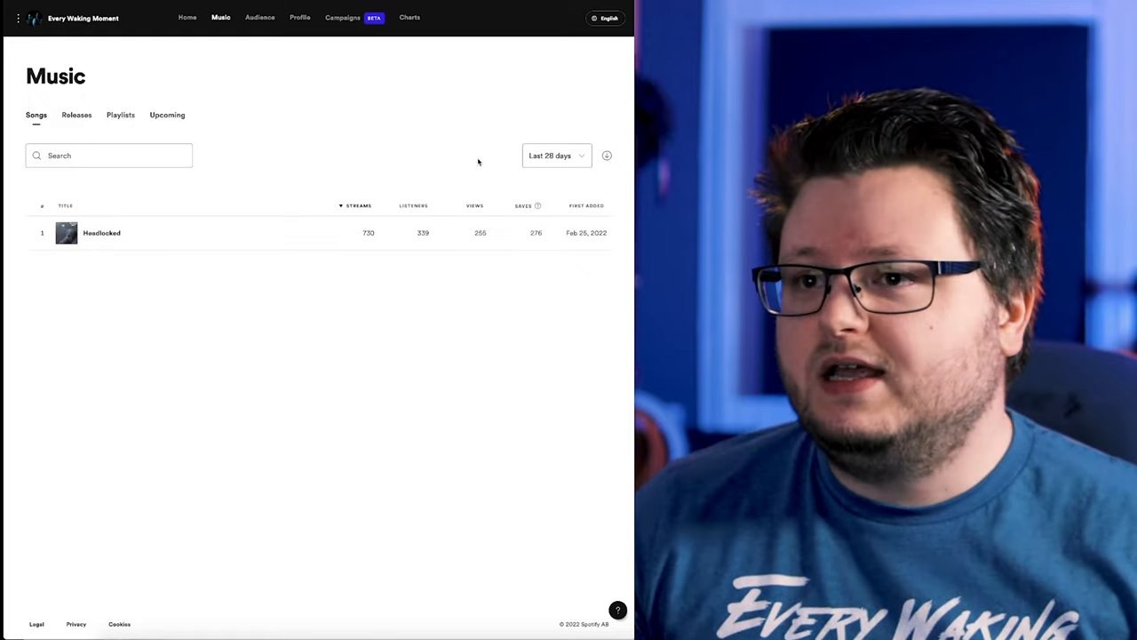
pyautogui.moveTo(444, 113)
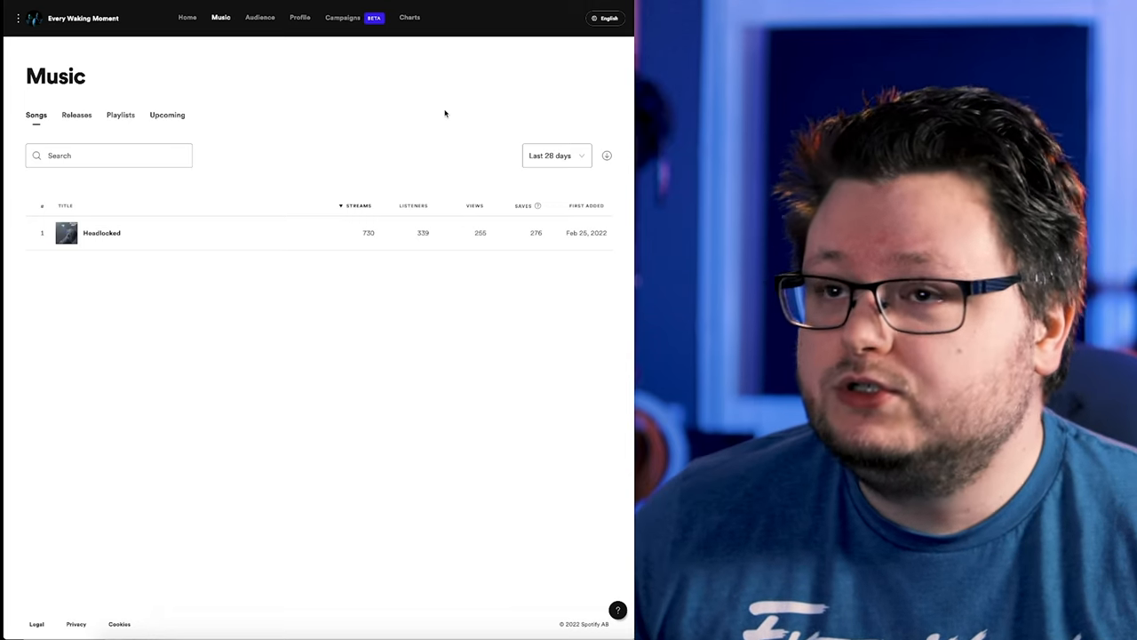
pyautogui.scroll(-3)
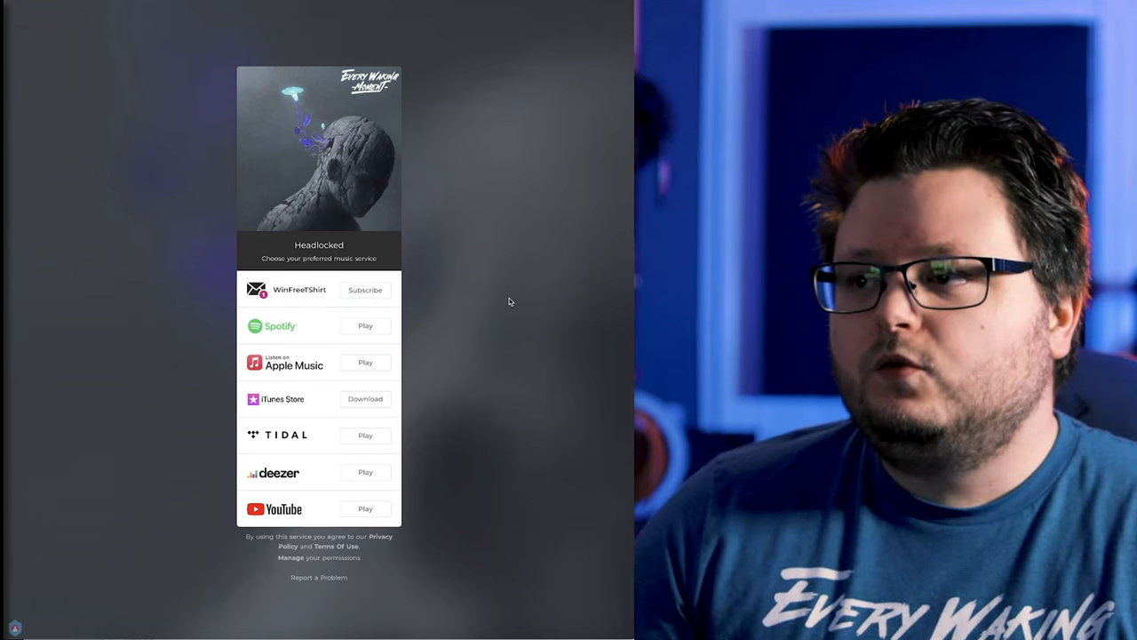
pyautogui.moveTo(412, 291)
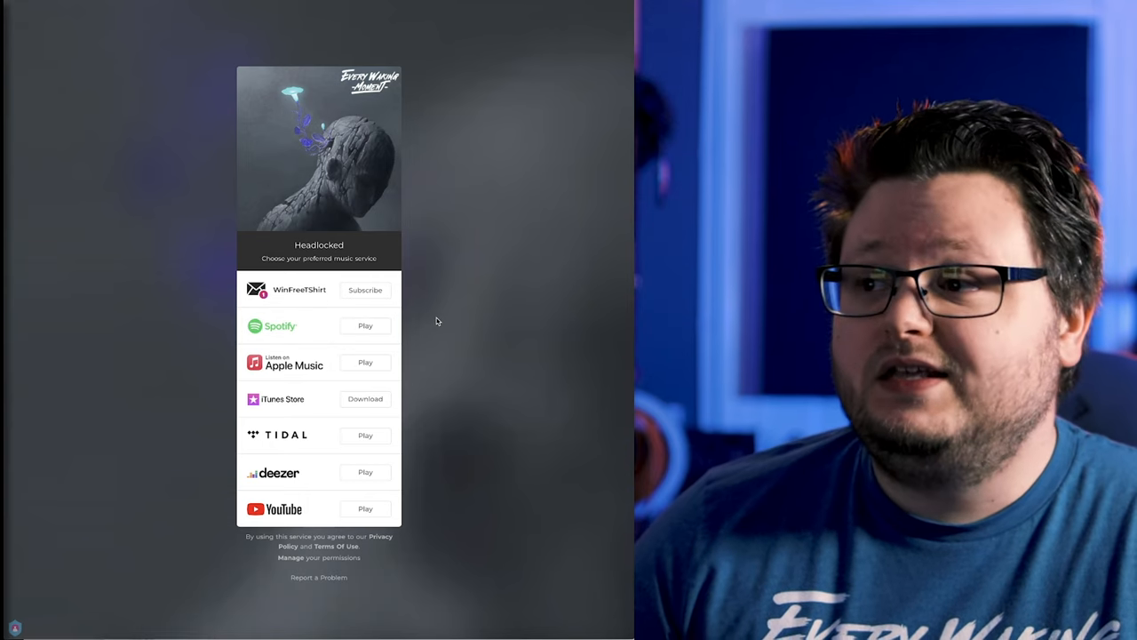
# Follow the Headlocked smart link's YouTube Play button to the song on YouTube.
pyautogui.click(366, 508)
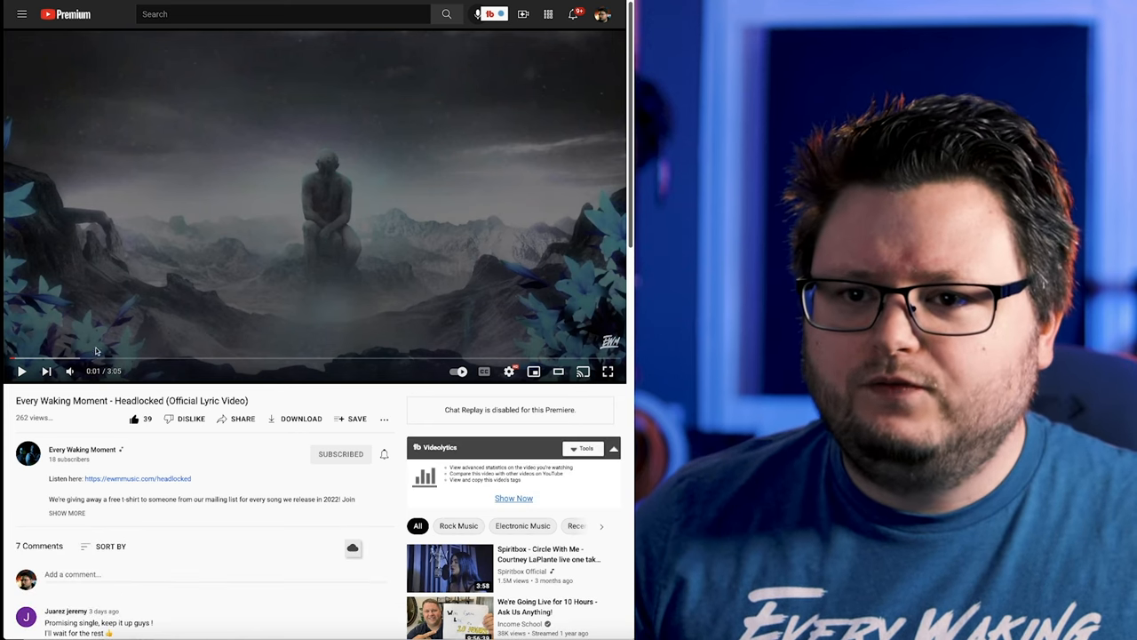
# Play the Headlocked lyric video and scroll through its views and comments.
pyautogui.click(21, 371)
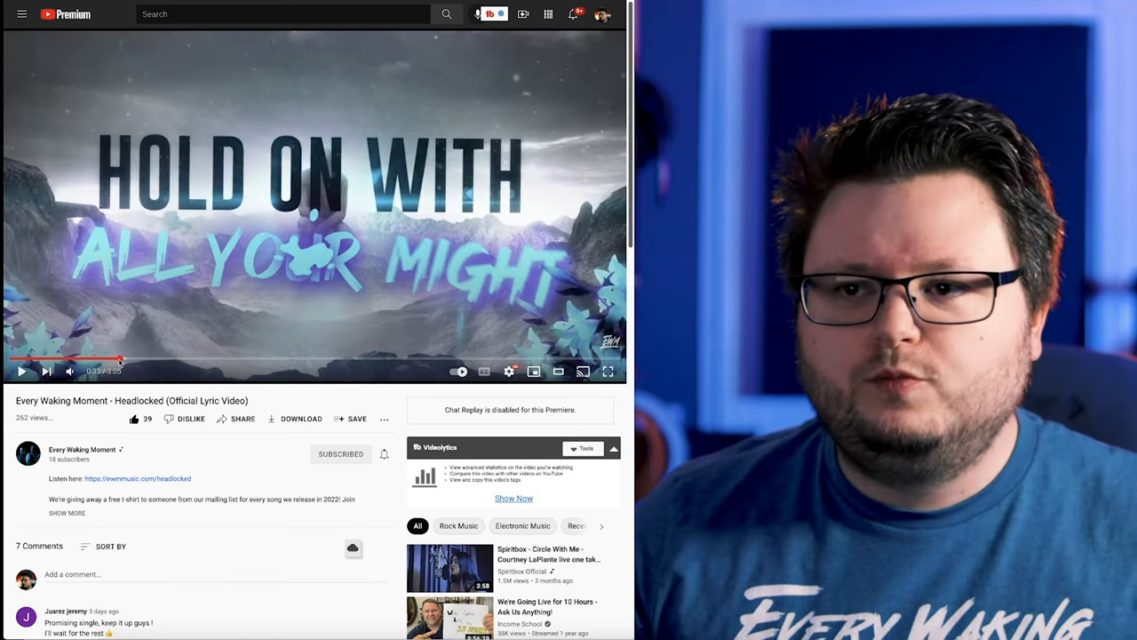
pyautogui.scroll(-3)
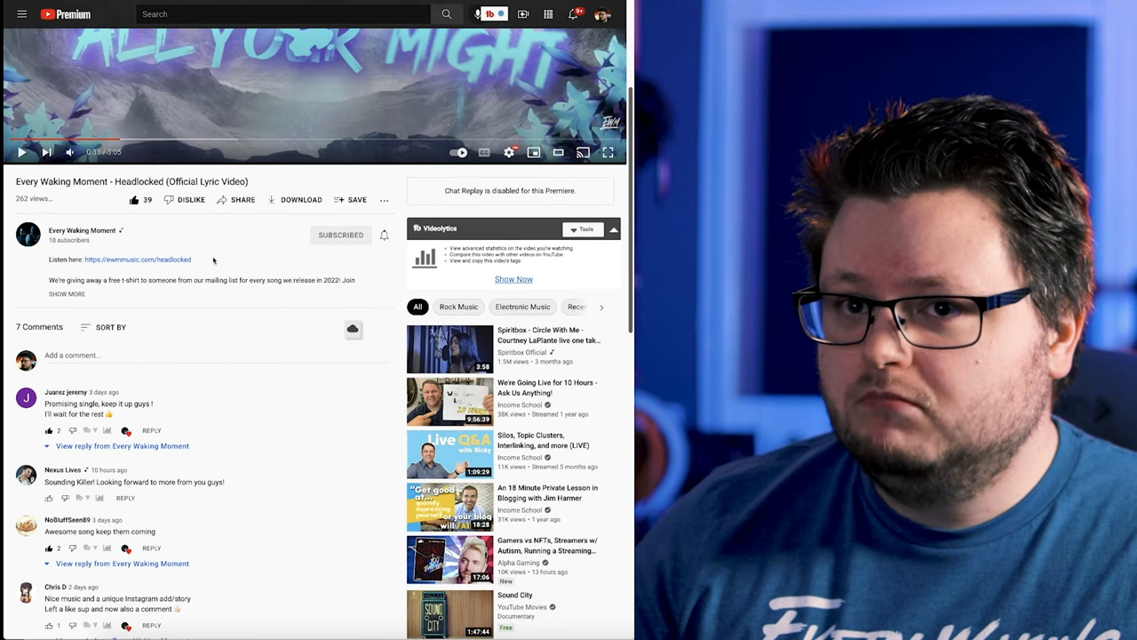
pyautogui.scroll(-3)
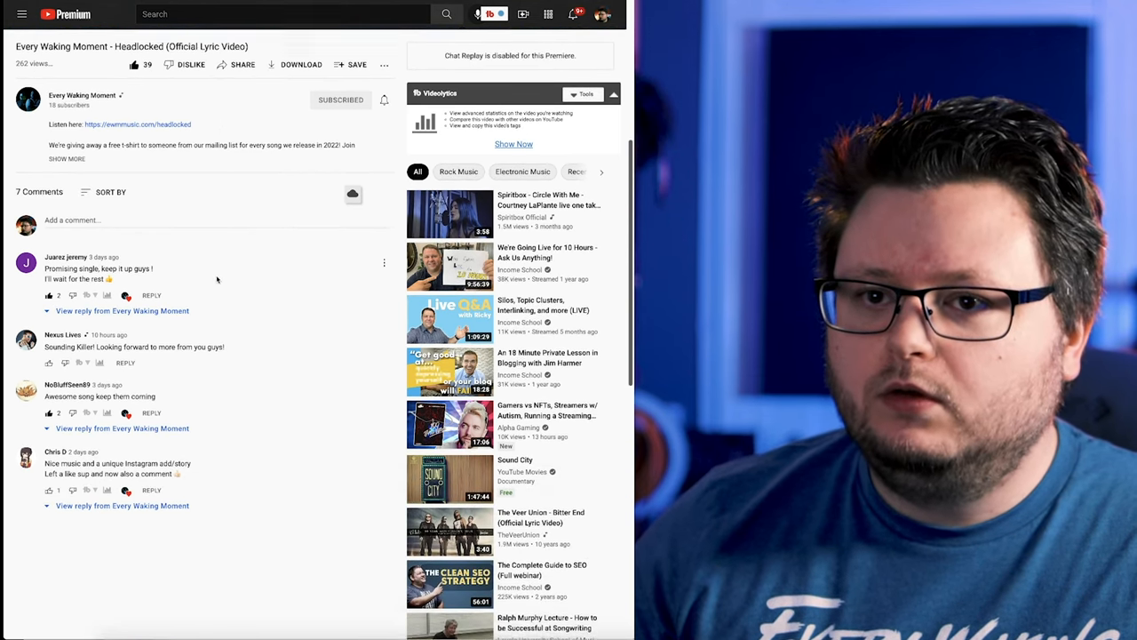
pyautogui.scroll(-3)
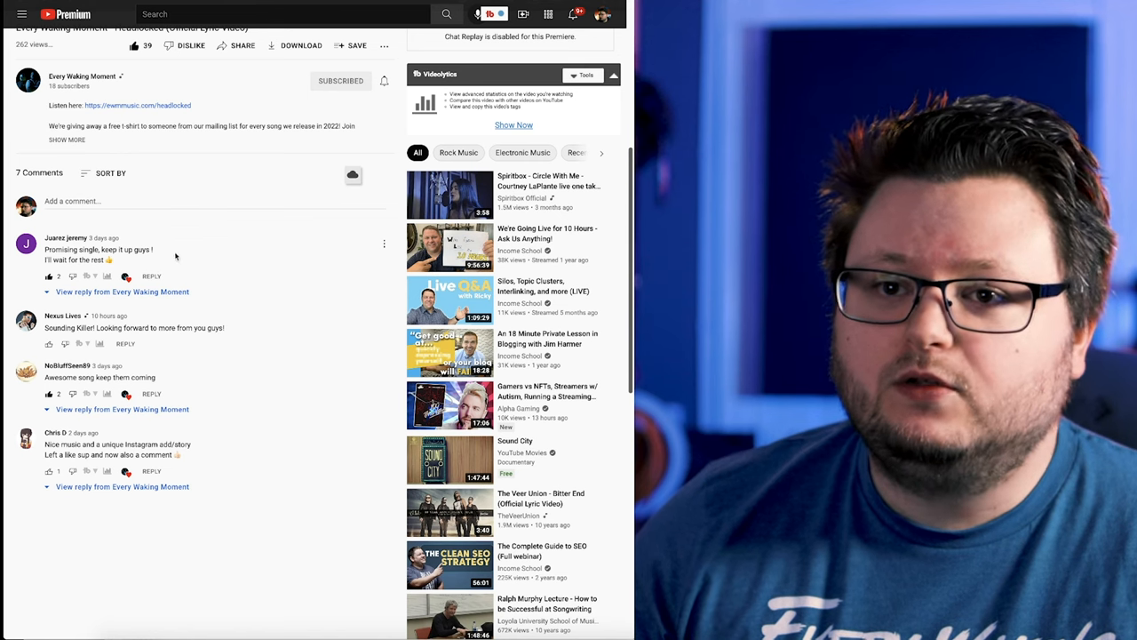
pyautogui.moveTo(236, 334)
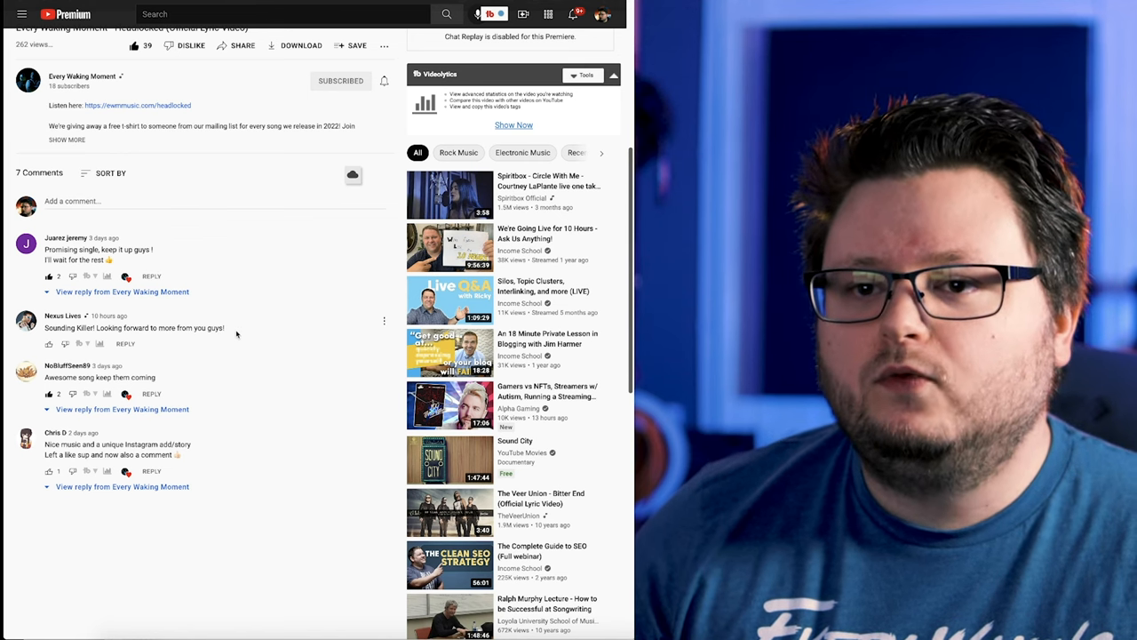
pyautogui.scroll(-3)
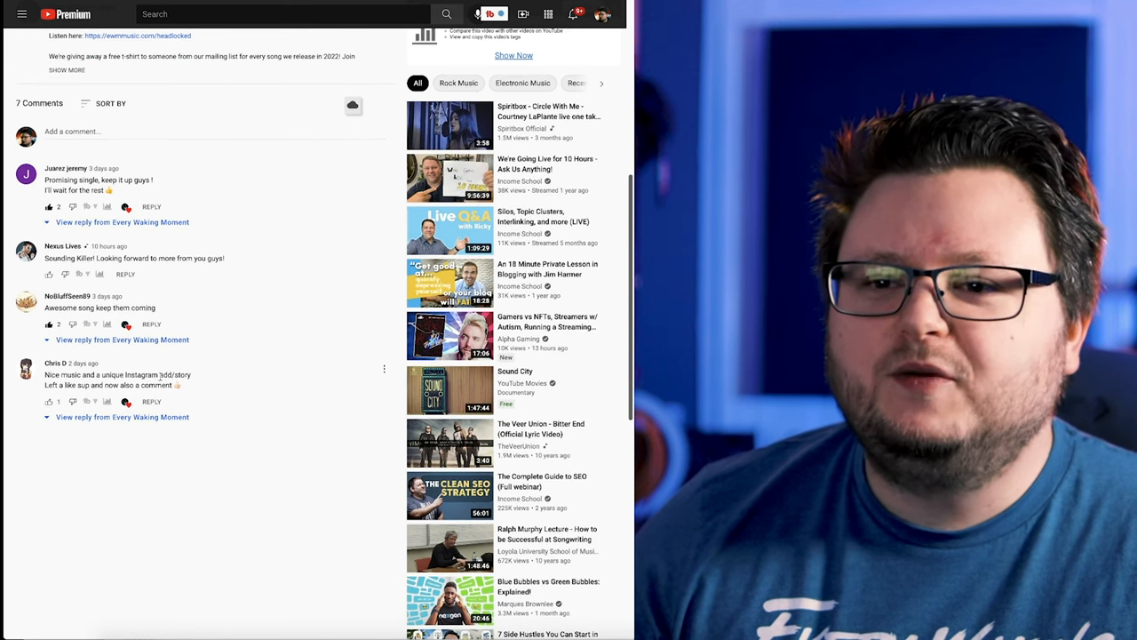
pyautogui.moveTo(263, 376)
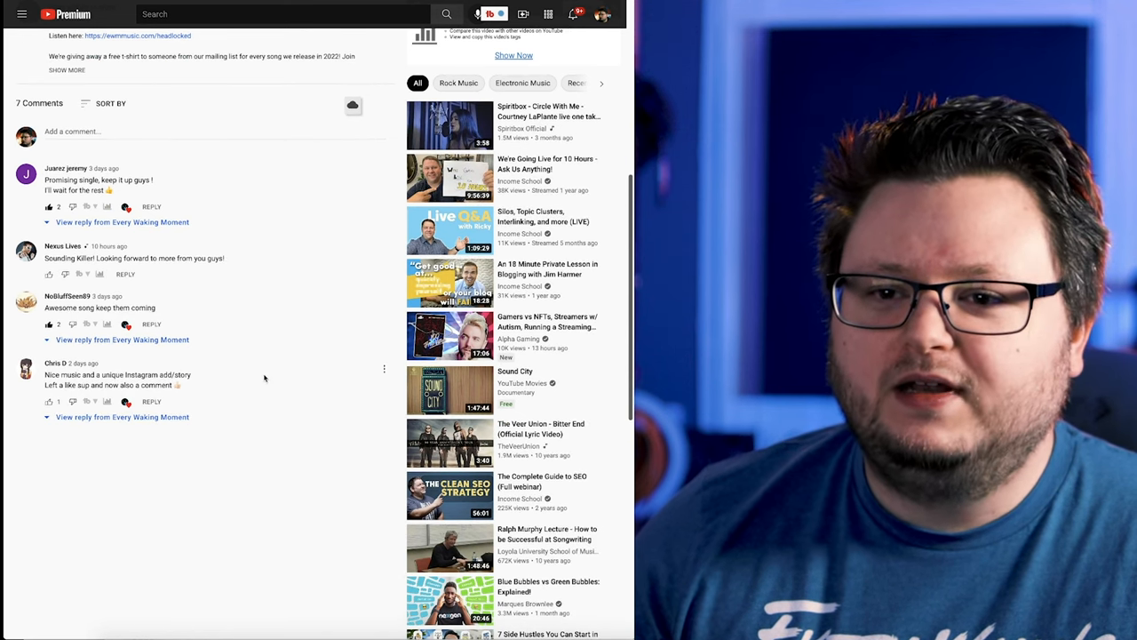
# Return to the Feature.fm Headlocked report and scroll back to its top.
pyautogui.scroll(3)
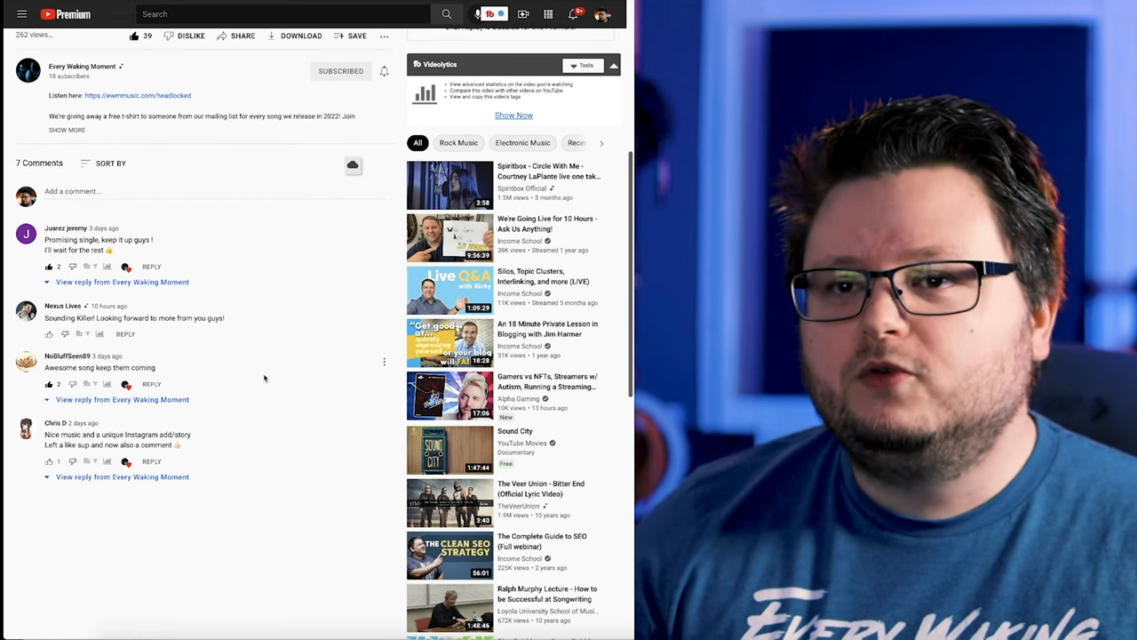
pyautogui.scroll(3)
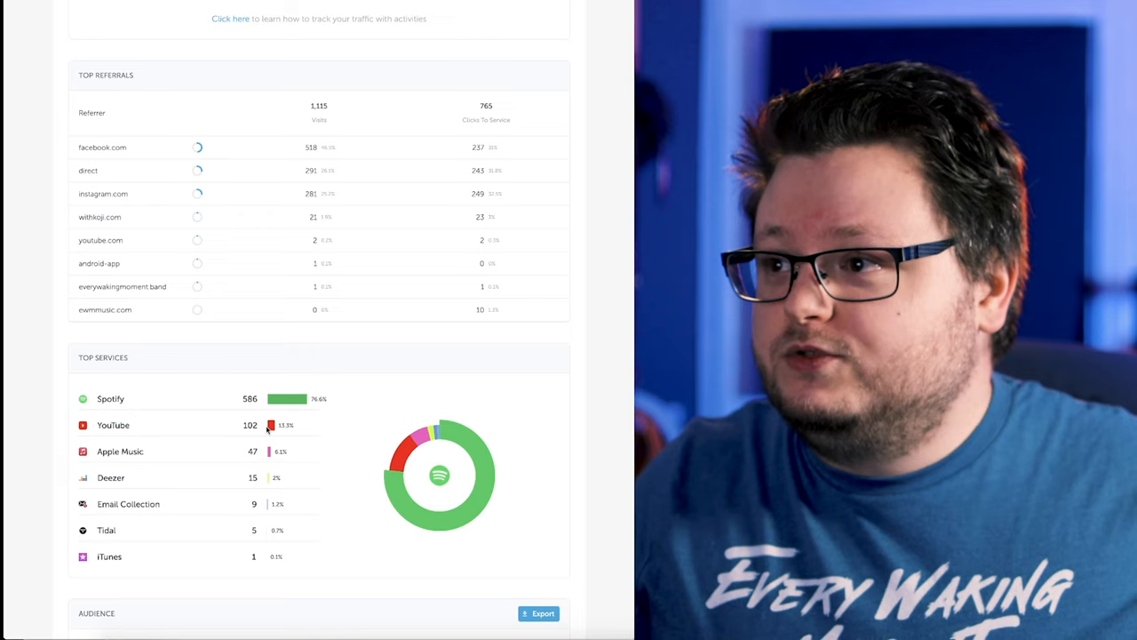
pyautogui.scroll(3)
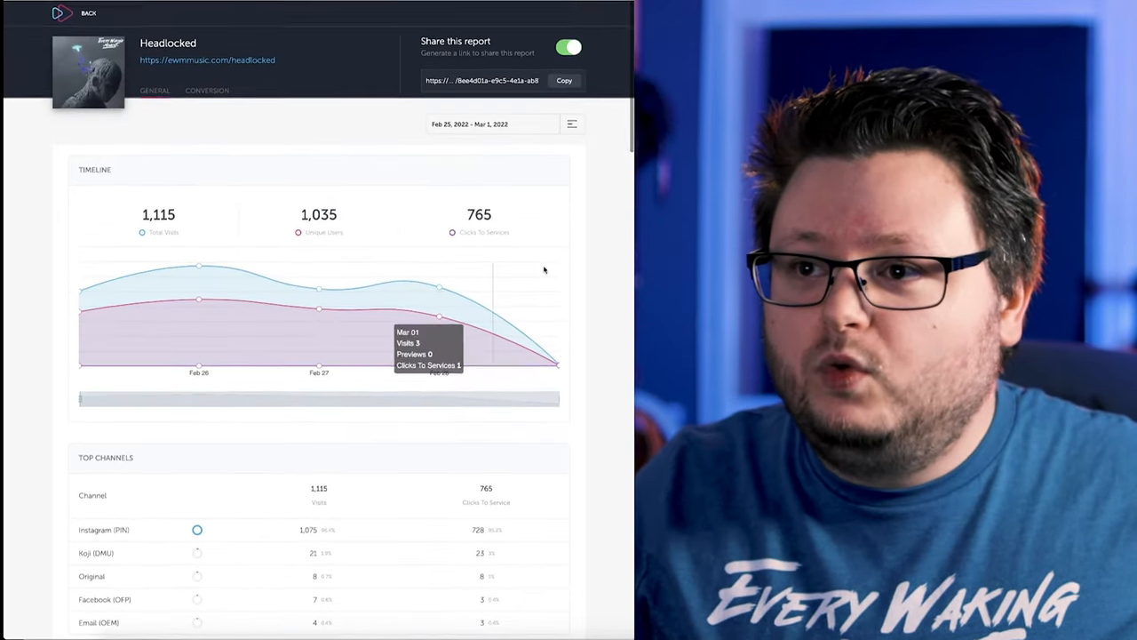
pyautogui.moveTo(588, 256)
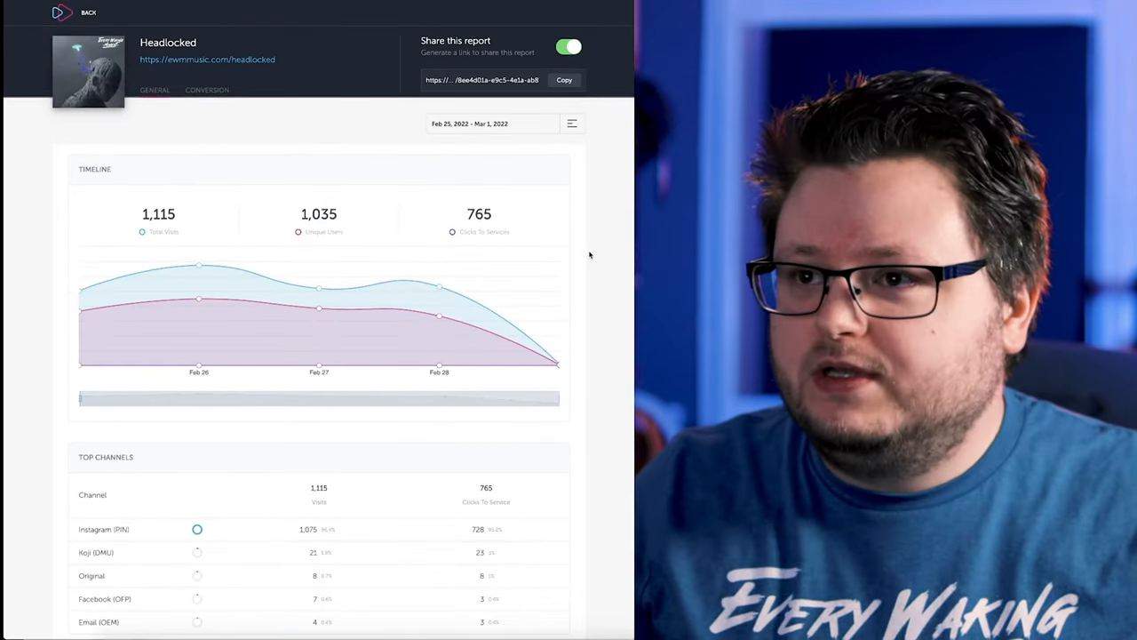